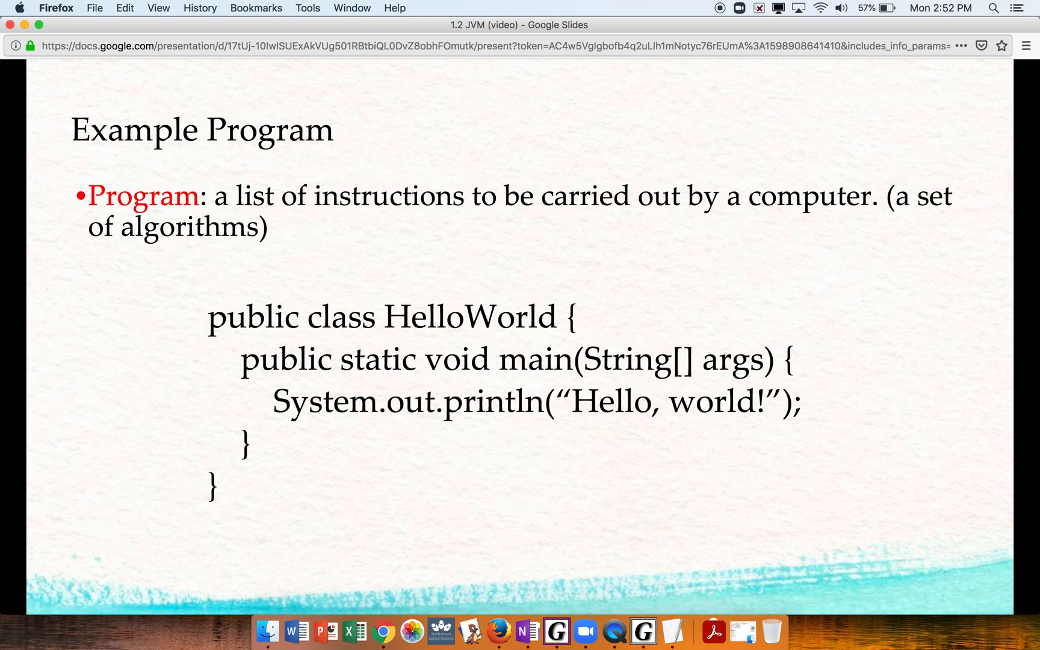
pyautogui.moveTo(789, 521)
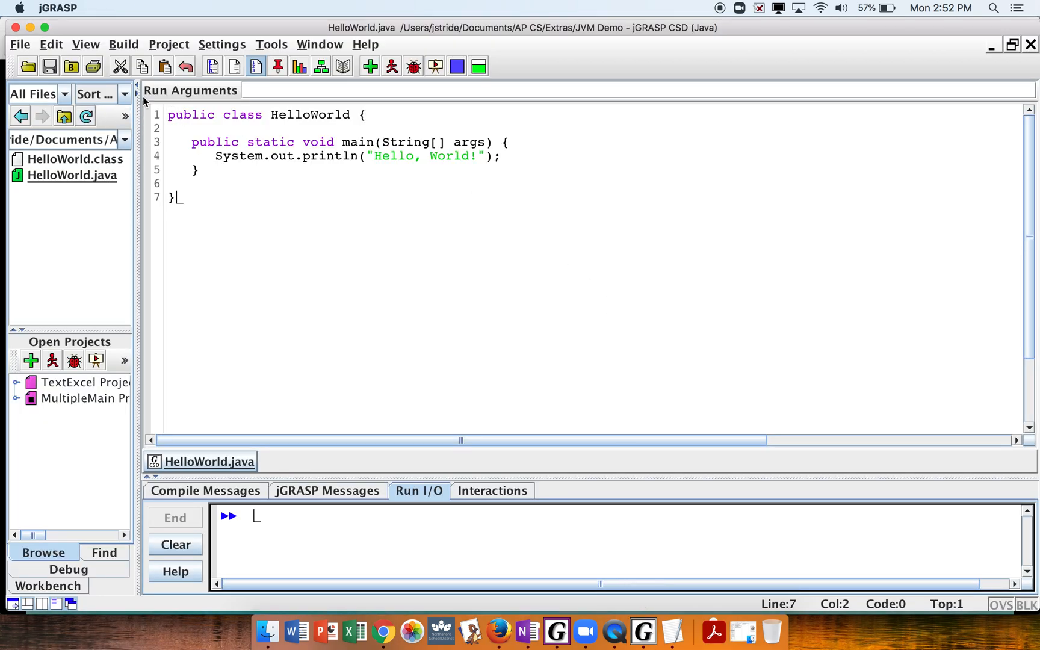
pyautogui.moveTo(158, 123)
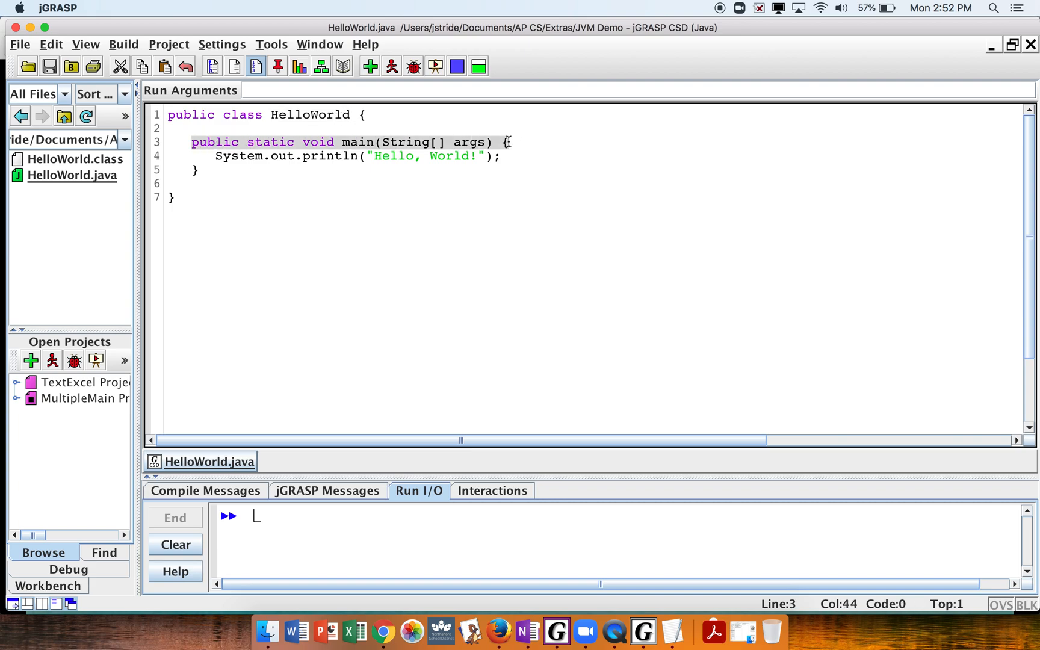
# - Point out the HelloWorld class, its main method, and the println statement
pyautogui.click(251, 156)
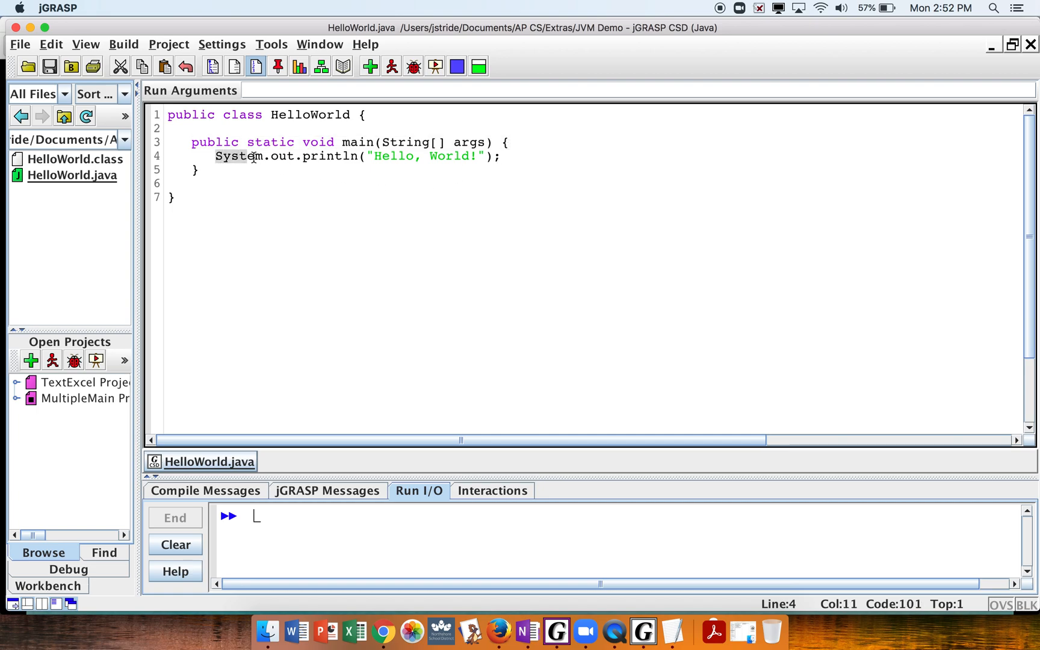
pyautogui.click(364, 115)
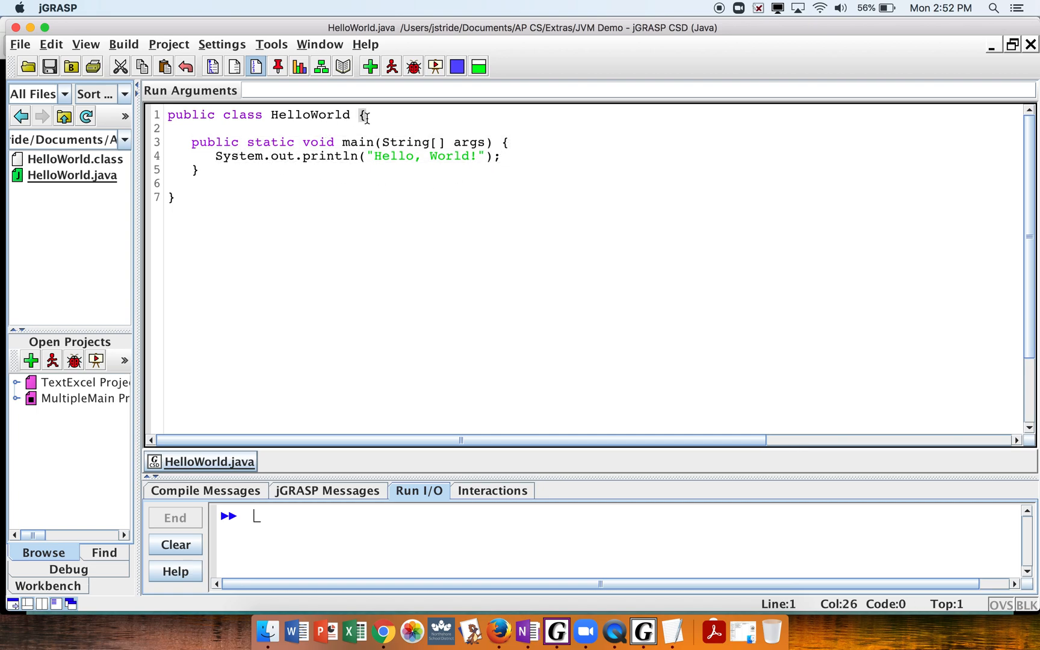
pyautogui.click(187, 215)
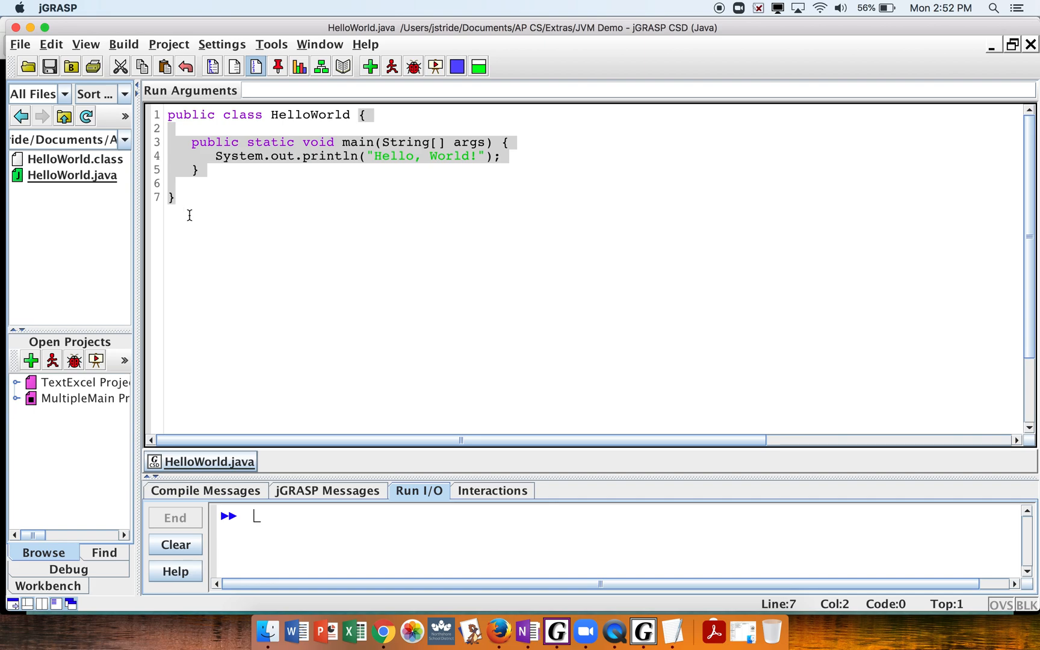
pyautogui.click(246, 170)
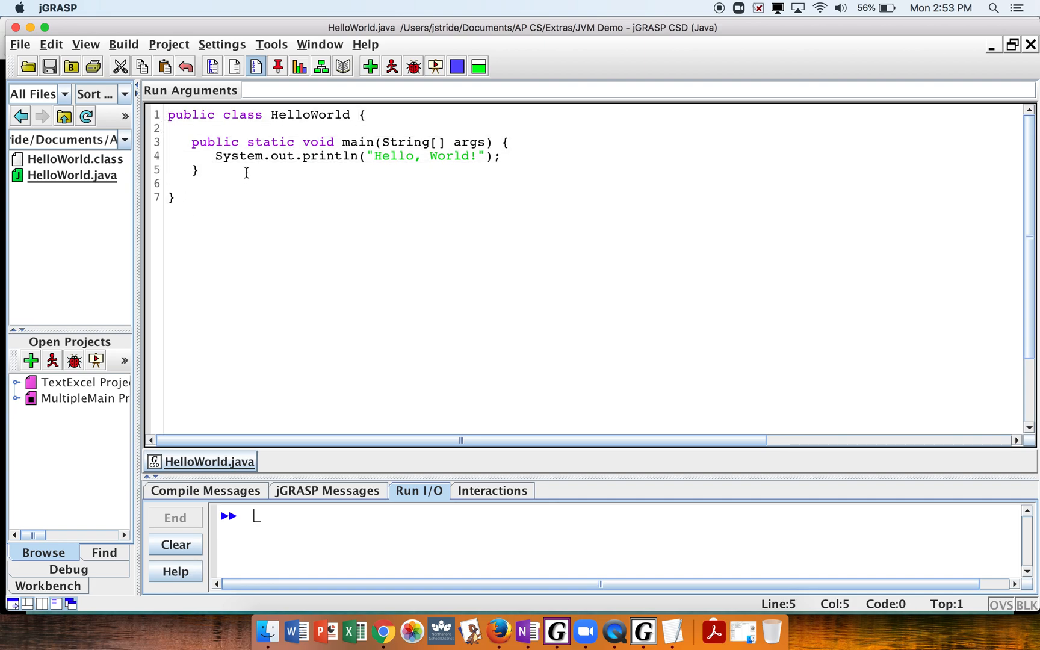
pyautogui.click(206, 156)
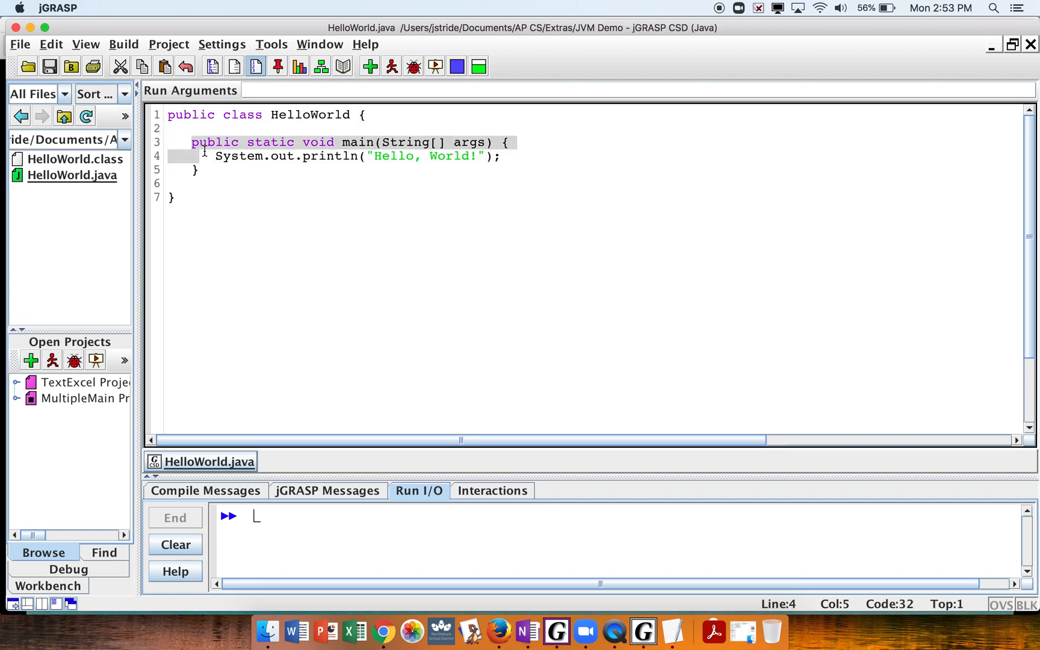
pyautogui.click(199, 170)
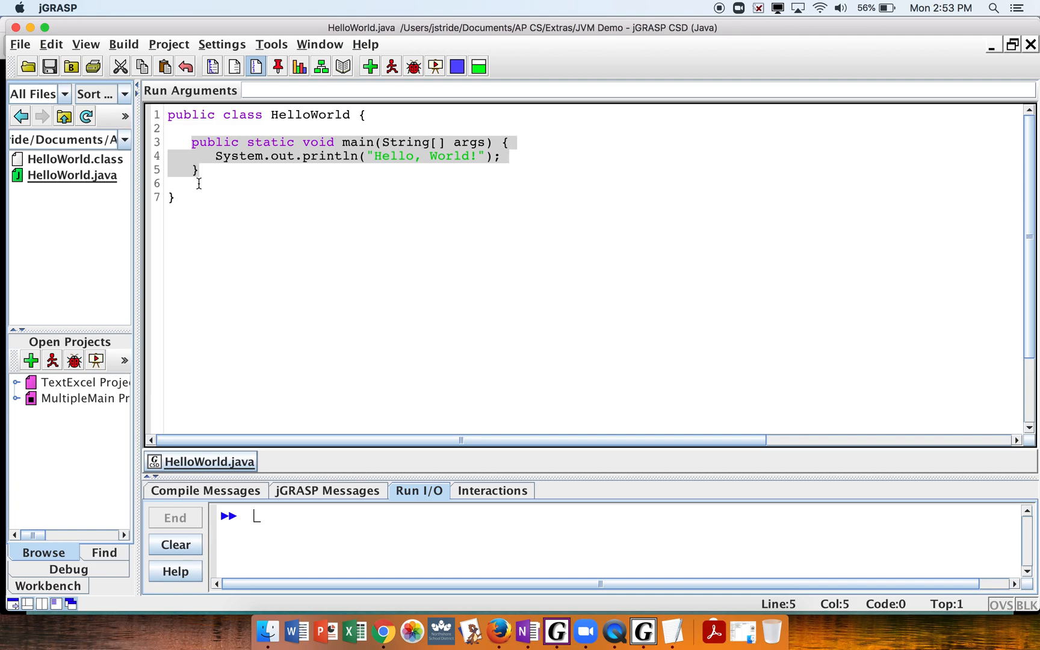
pyautogui.click(251, 156)
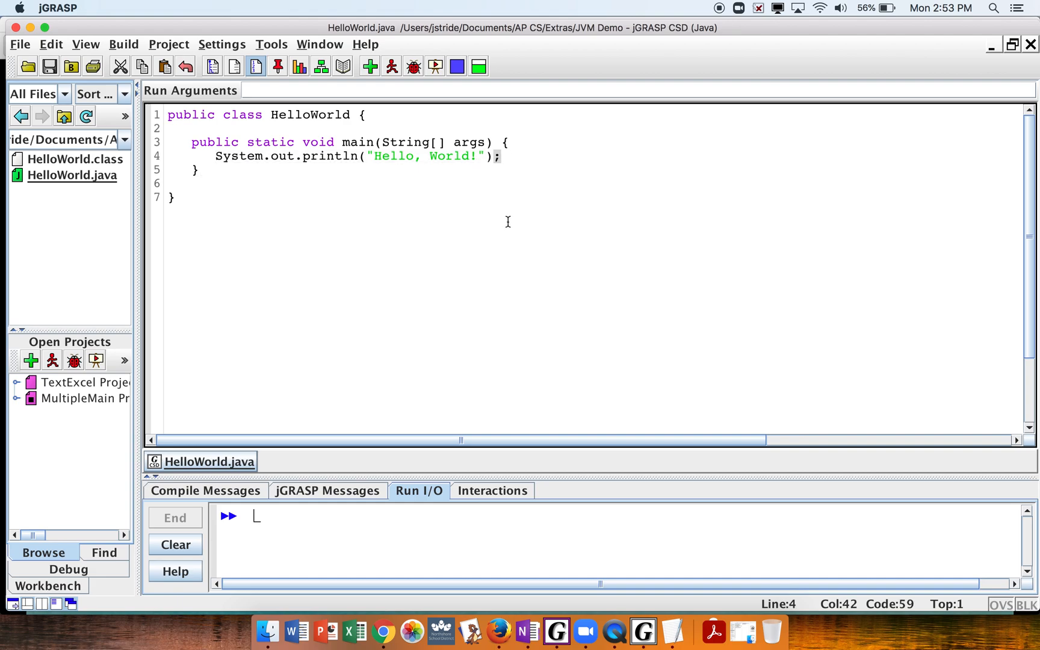
pyautogui.click(508, 156)
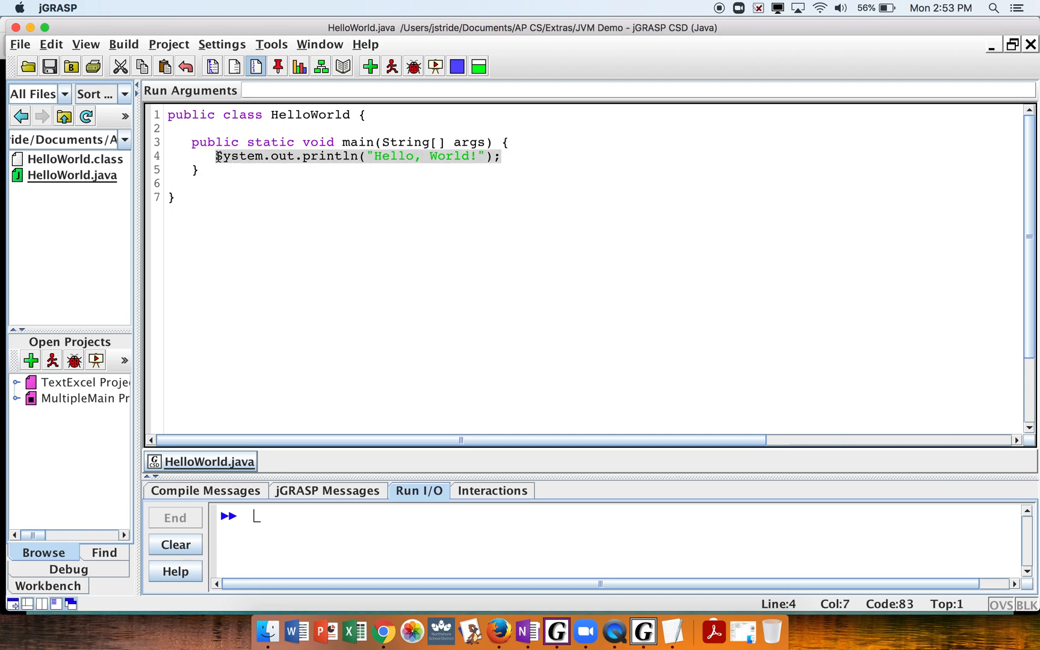
# - Add two more Hello, World! println lines and a duplicate method renamed otherName
pyautogui.click(511, 155)
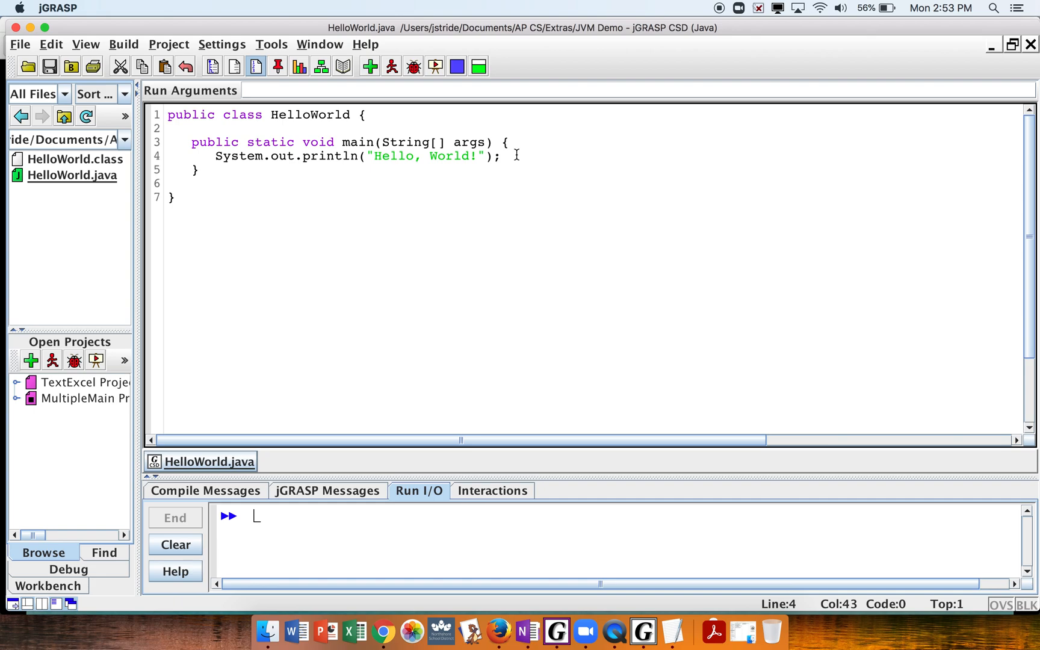
pyautogui.write('System.out.println("Hello, World!");')
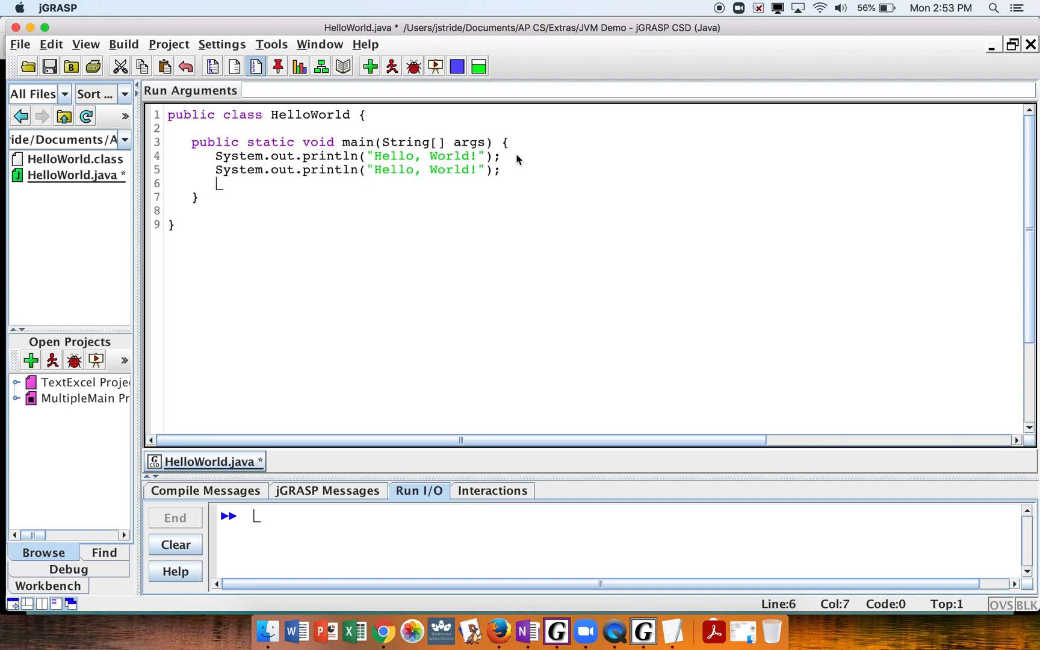
pyautogui.write('System.out.println("Hello, World!");')
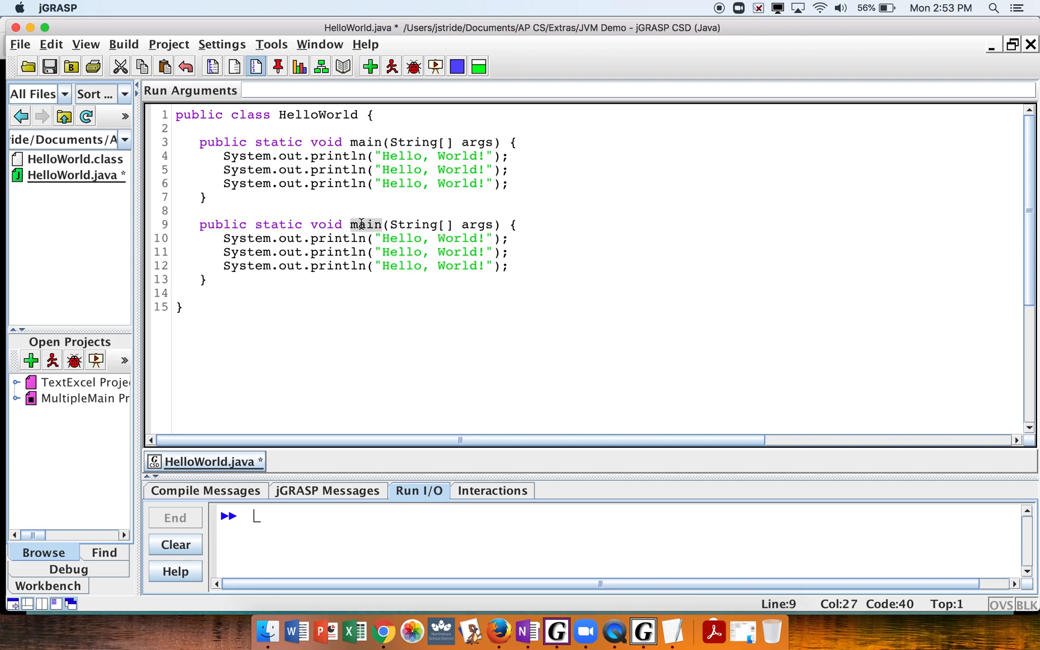
pyautogui.write('otherName')
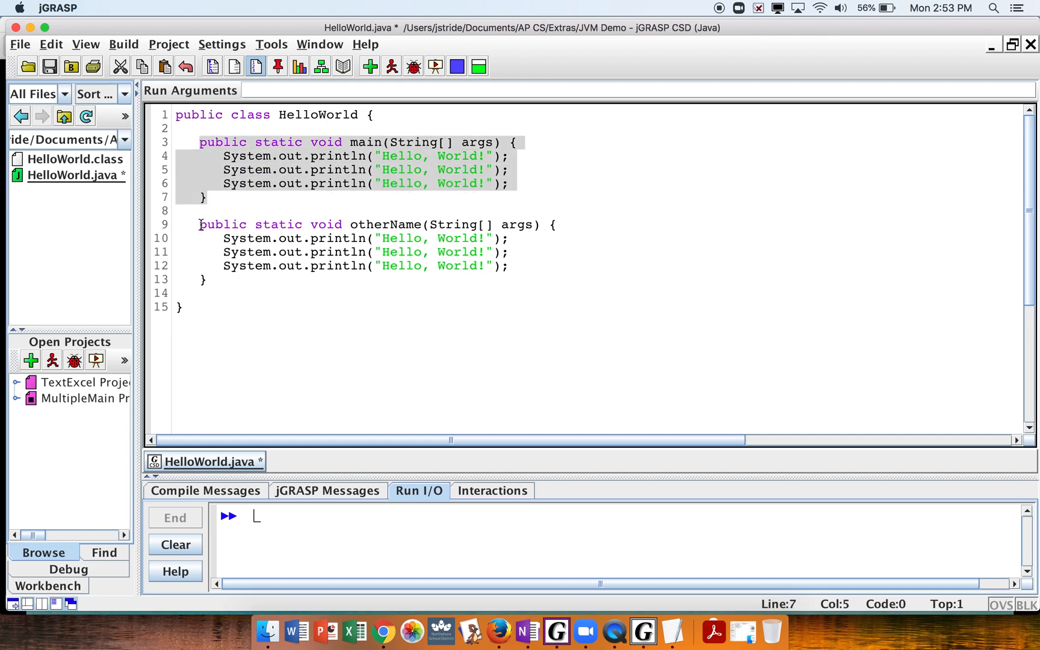
pyautogui.click(372, 266)
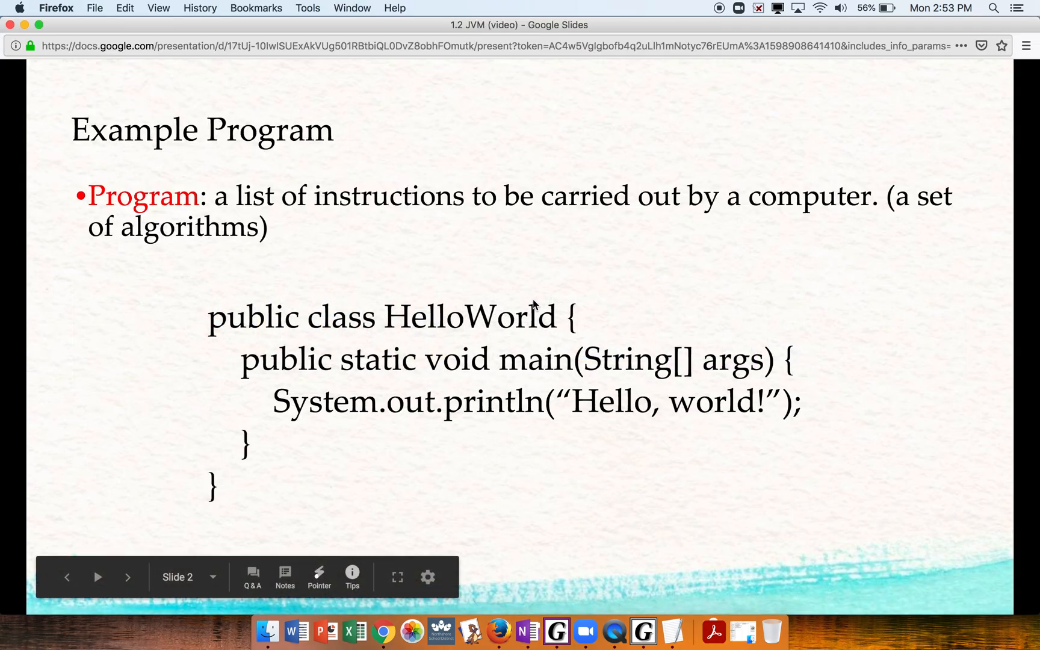
# - Advance to Slide 3, which defines classes, methods and statements
pyautogui.click(128, 577)
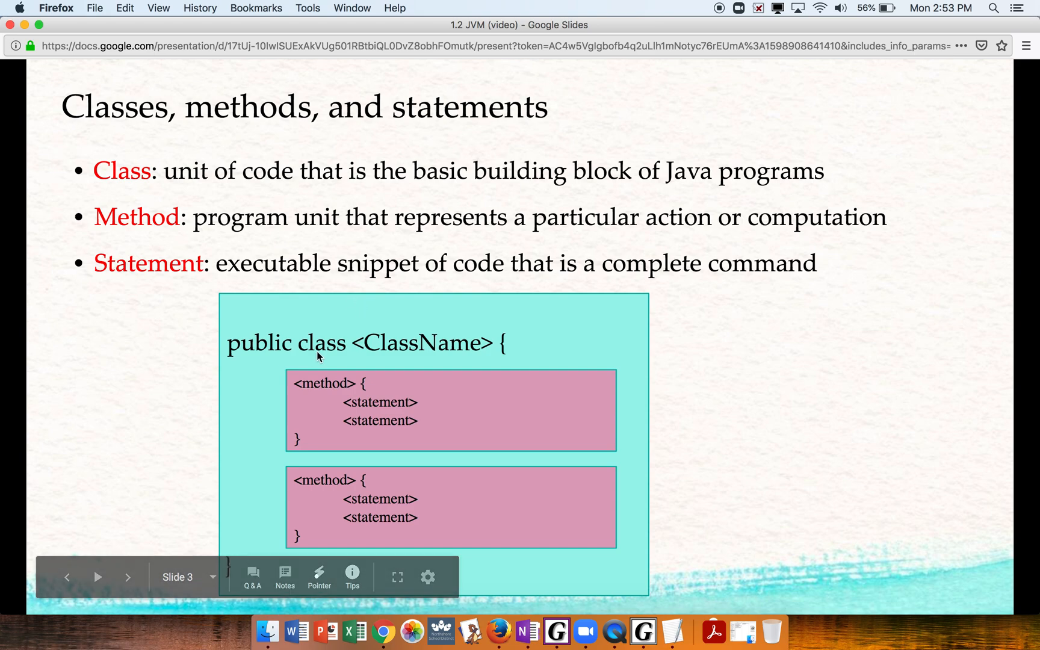
pyautogui.moveTo(519, 338)
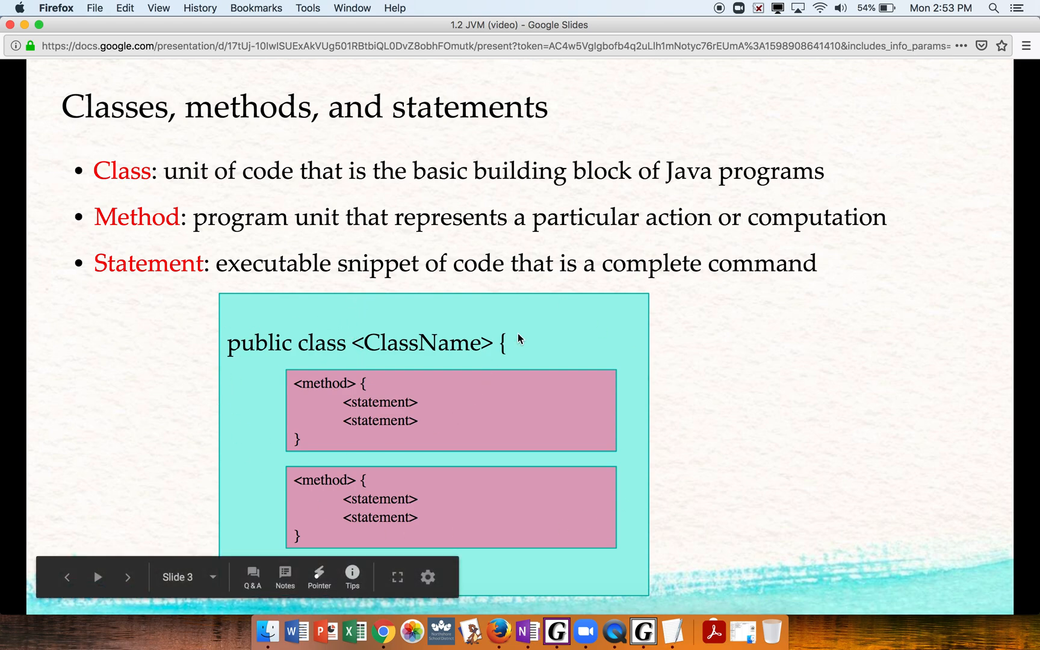
pyautogui.moveTo(555, 398)
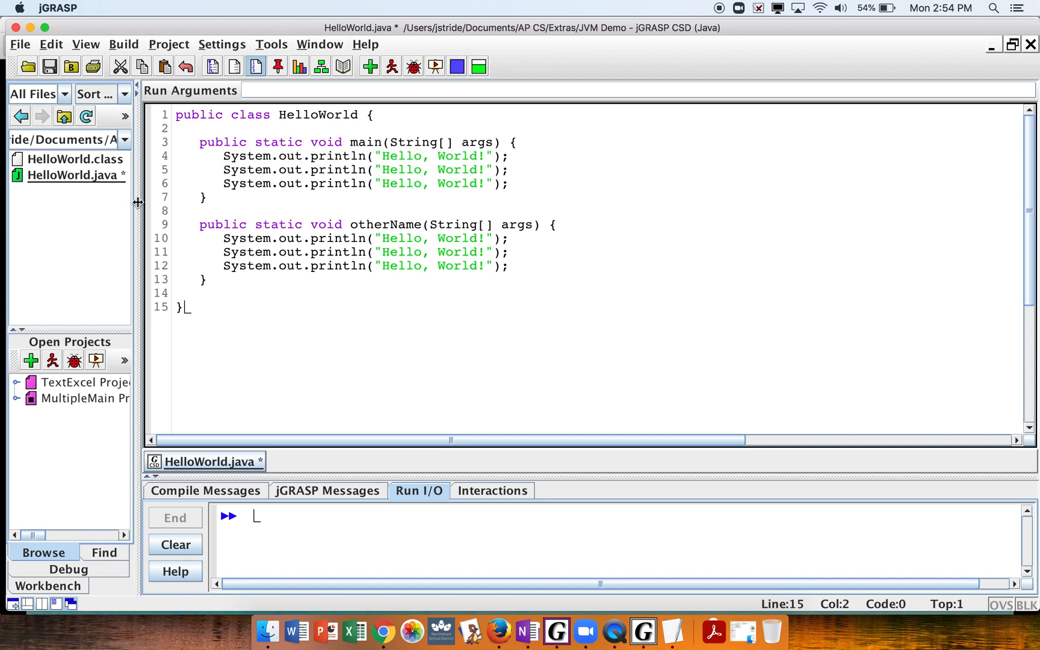
pyautogui.moveTo(255, 37)
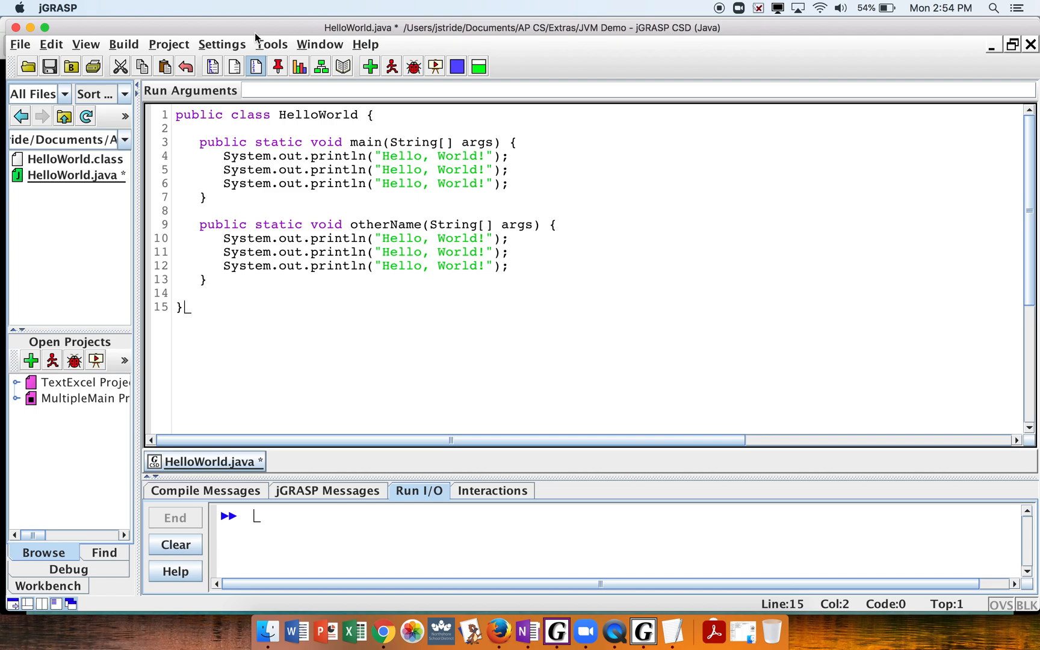
pyautogui.moveTo(73, 17)
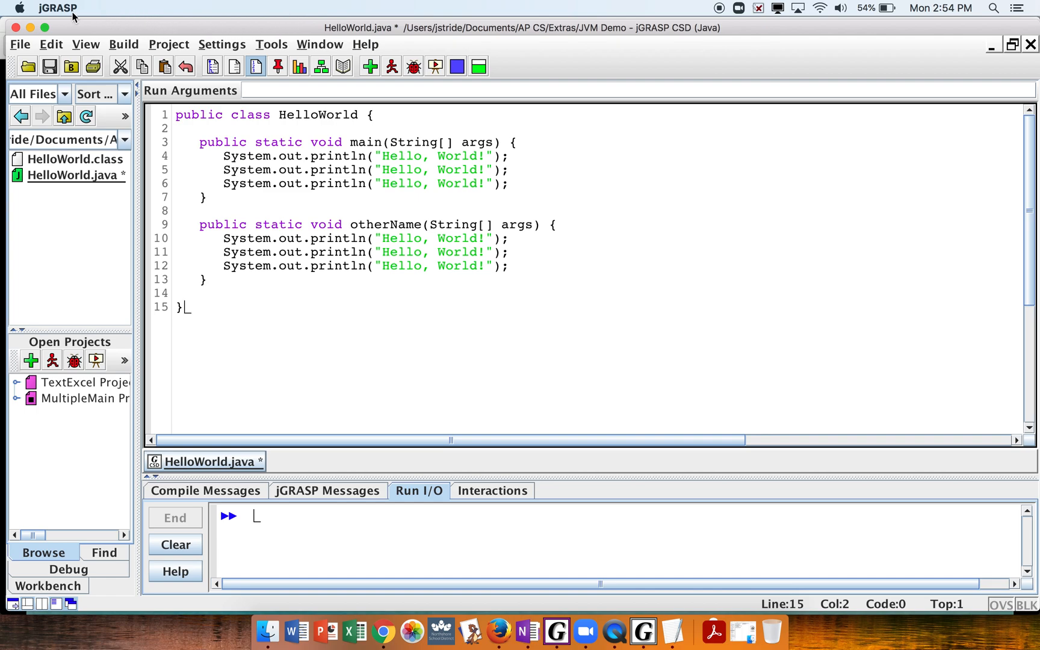
pyautogui.moveTo(277, 180)
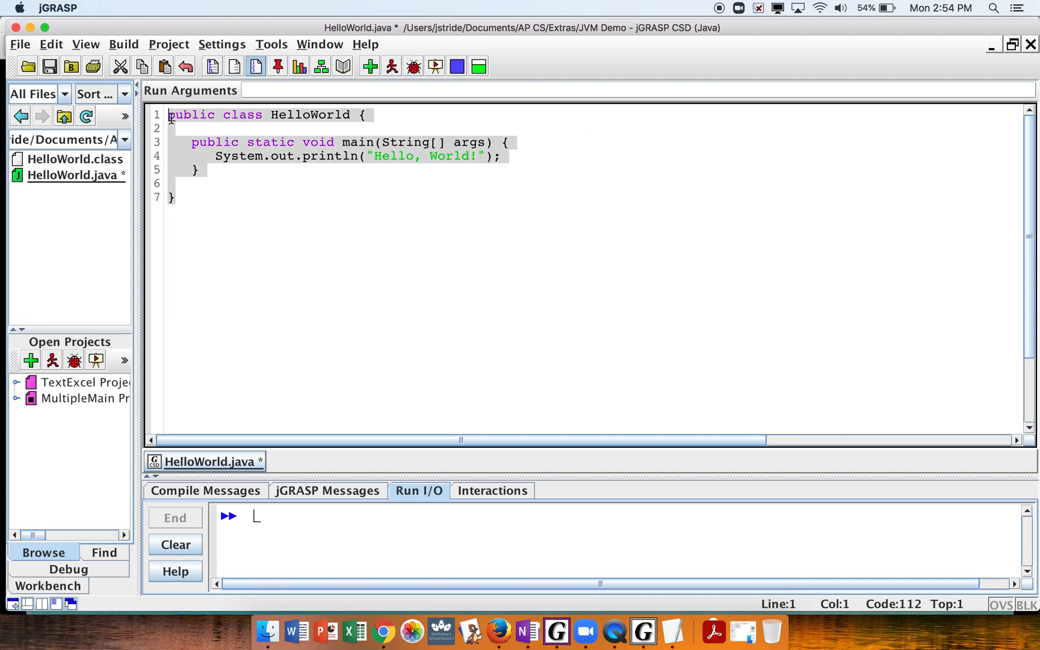
# - Deselect the restored single-print HelloWorld code in the editor
pyautogui.click(178, 196)
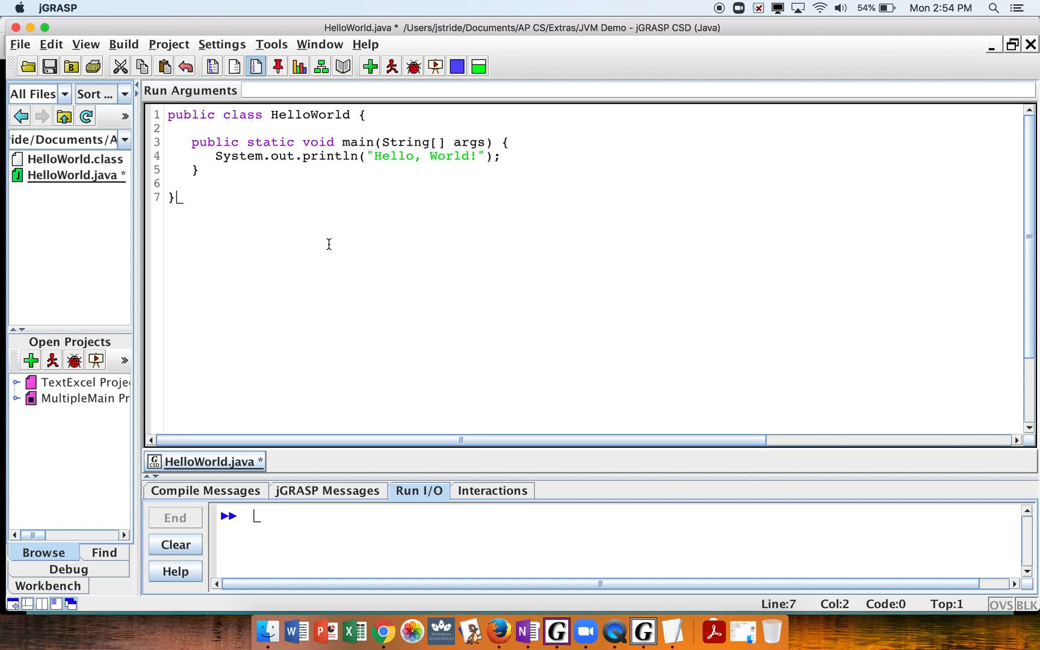
pyautogui.moveTo(236, 466)
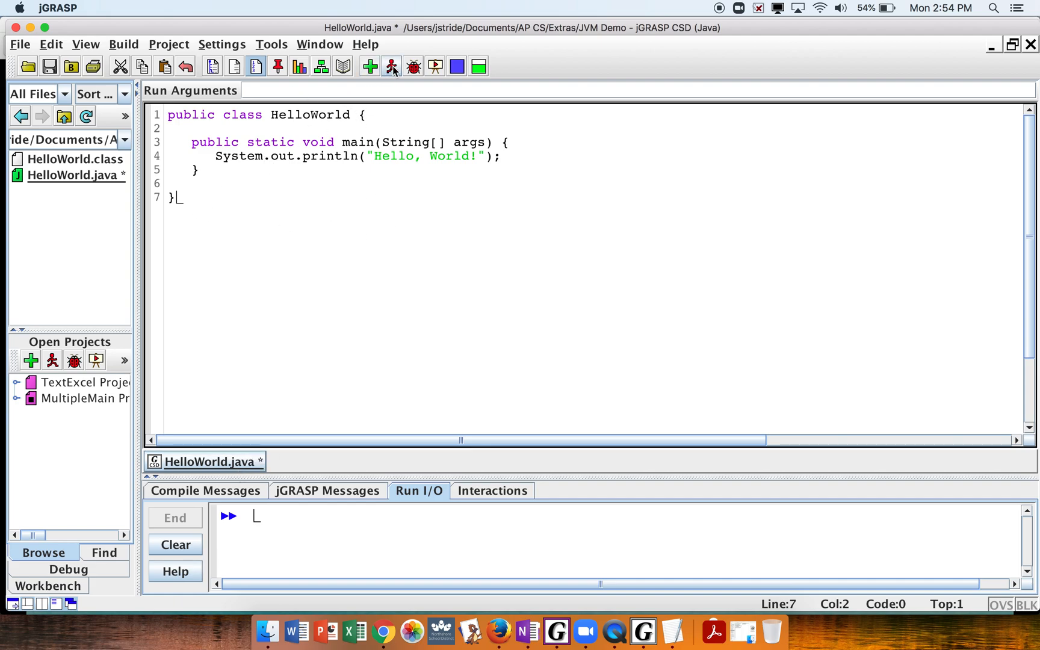
# - Run HelloWorld and view the Hello, World! output in Run I/O
pyautogui.click(391, 66)
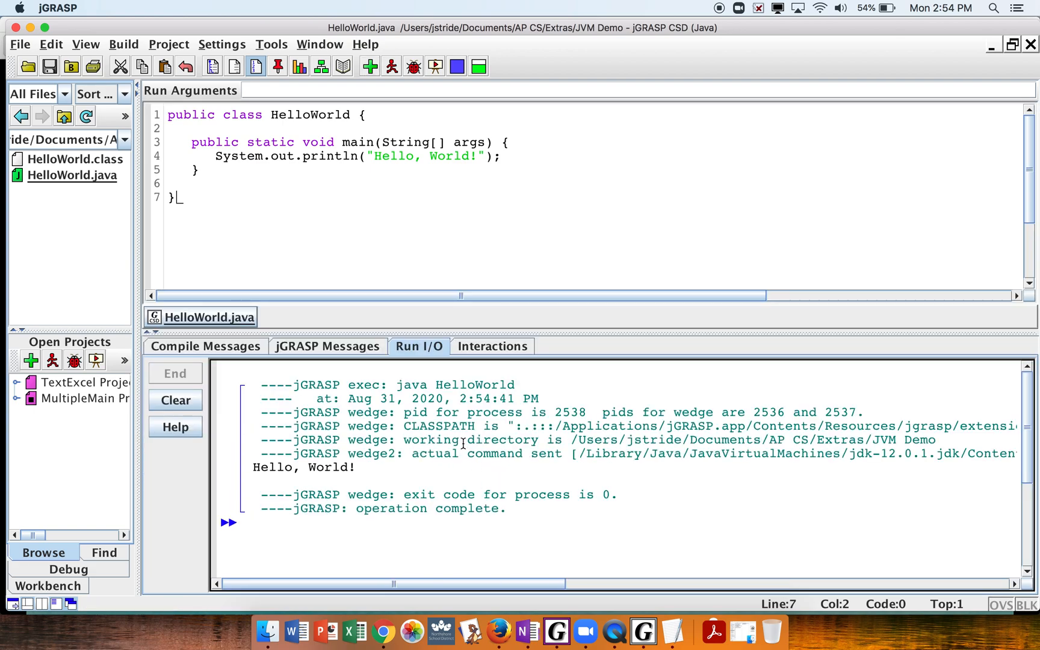
pyautogui.moveTo(435, 446)
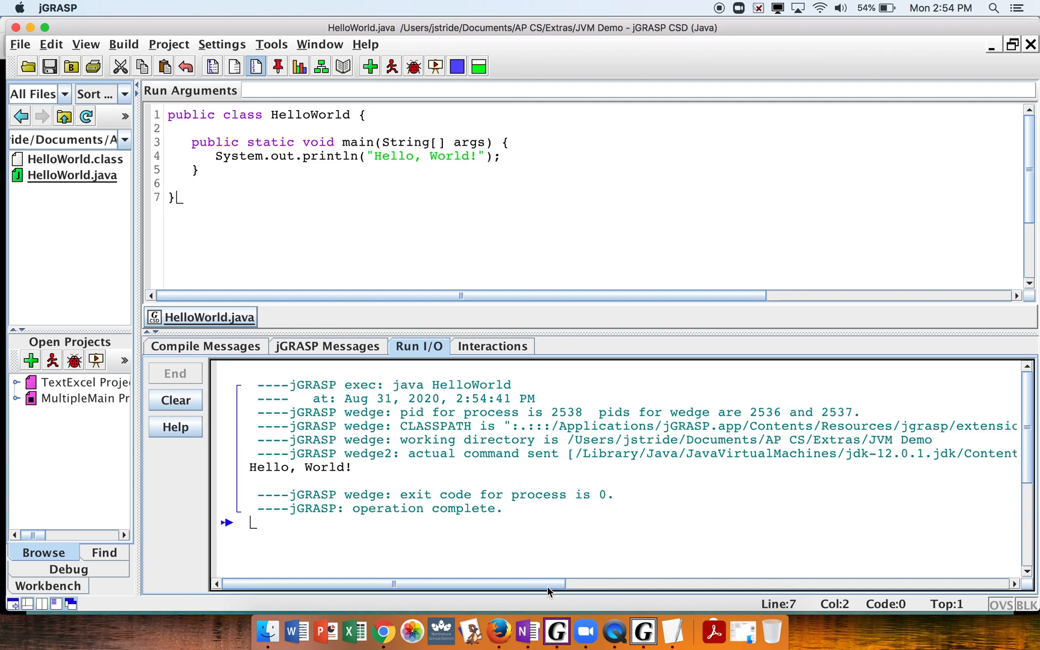
pyautogui.hscroll(3)
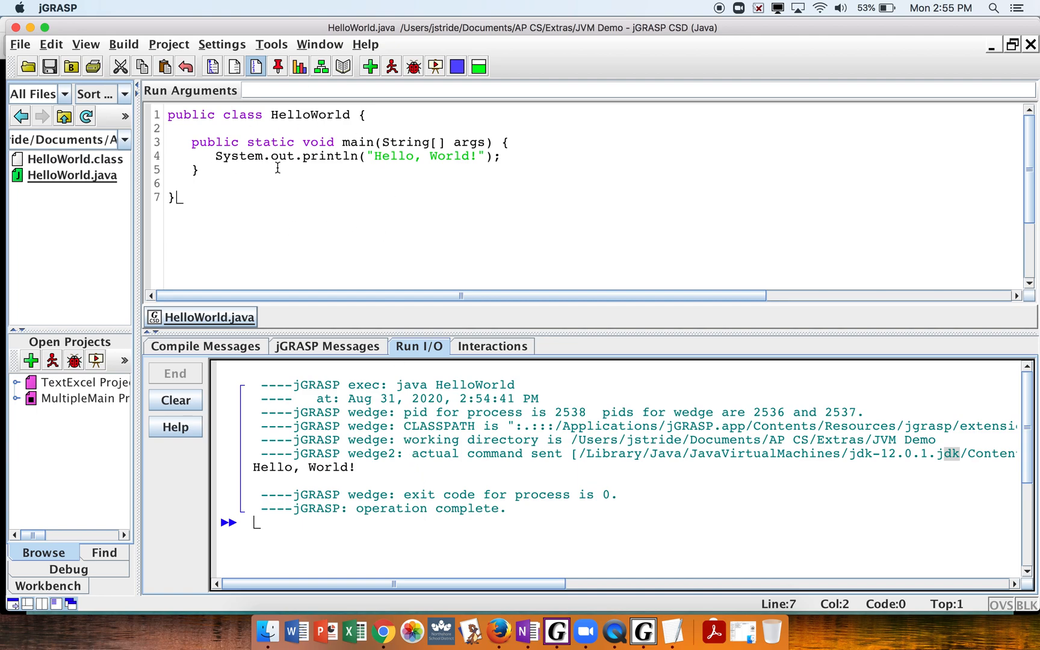
pyautogui.moveTo(268, 631)
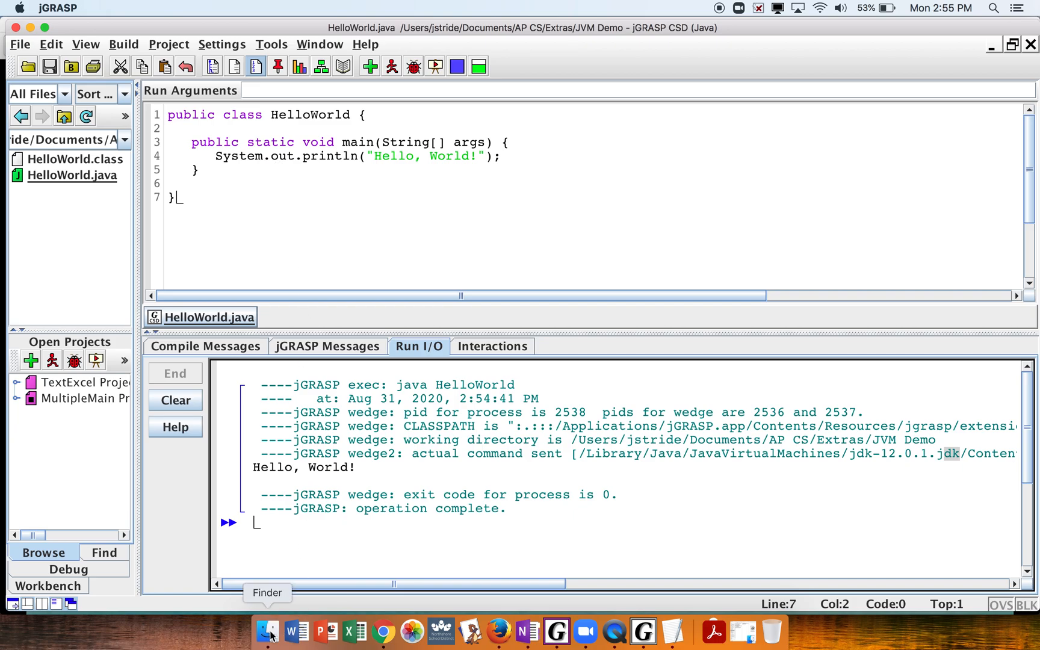
pyautogui.click(268, 630)
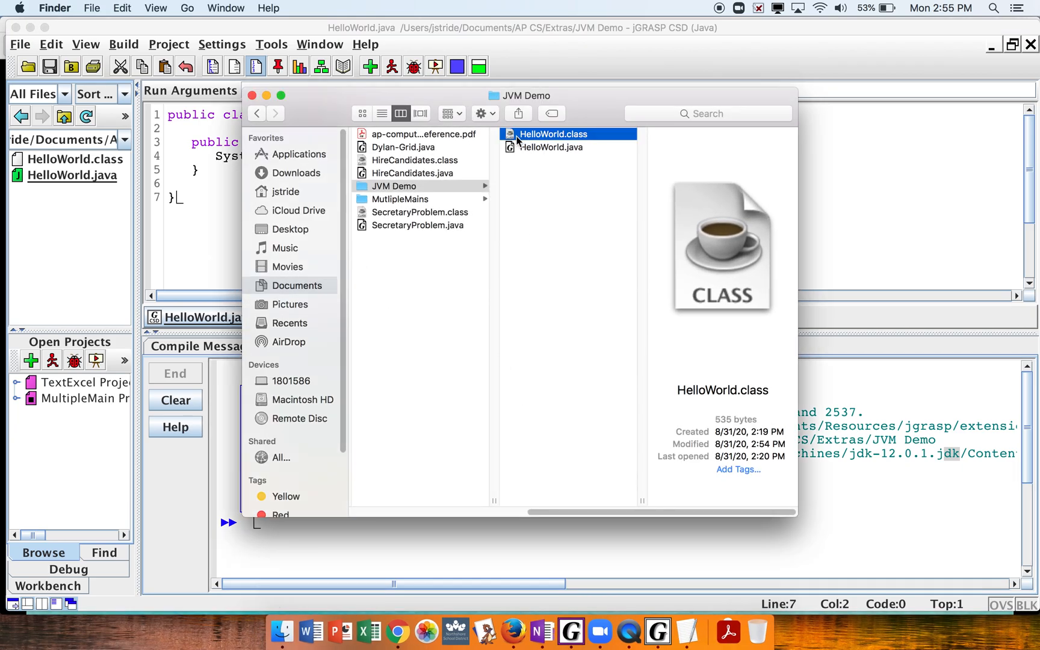
pyautogui.click(550, 147)
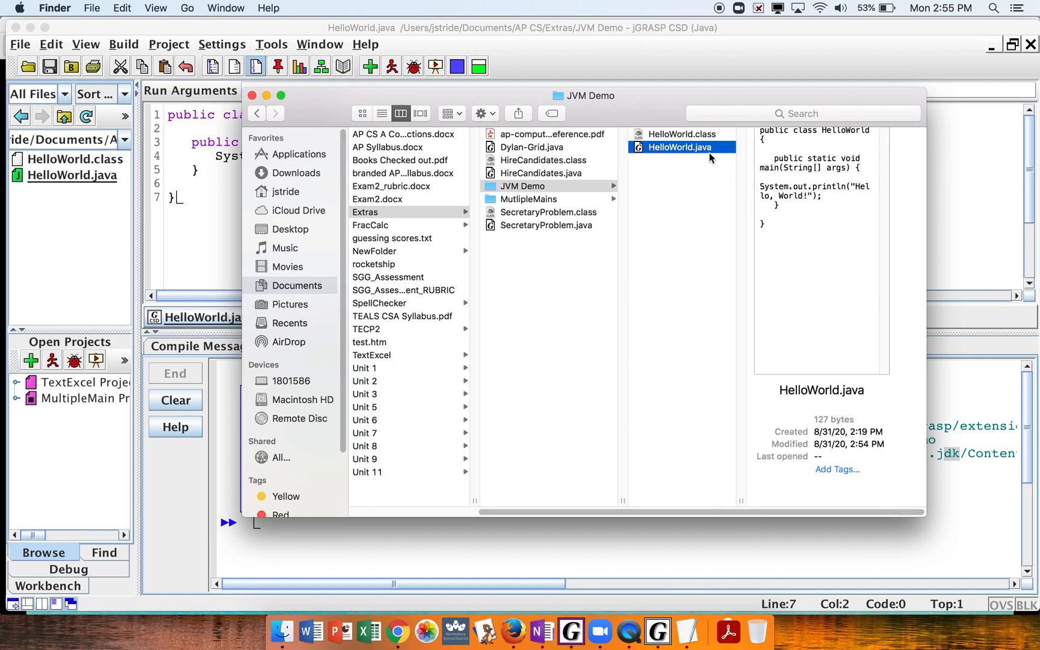
pyautogui.click(678, 135)
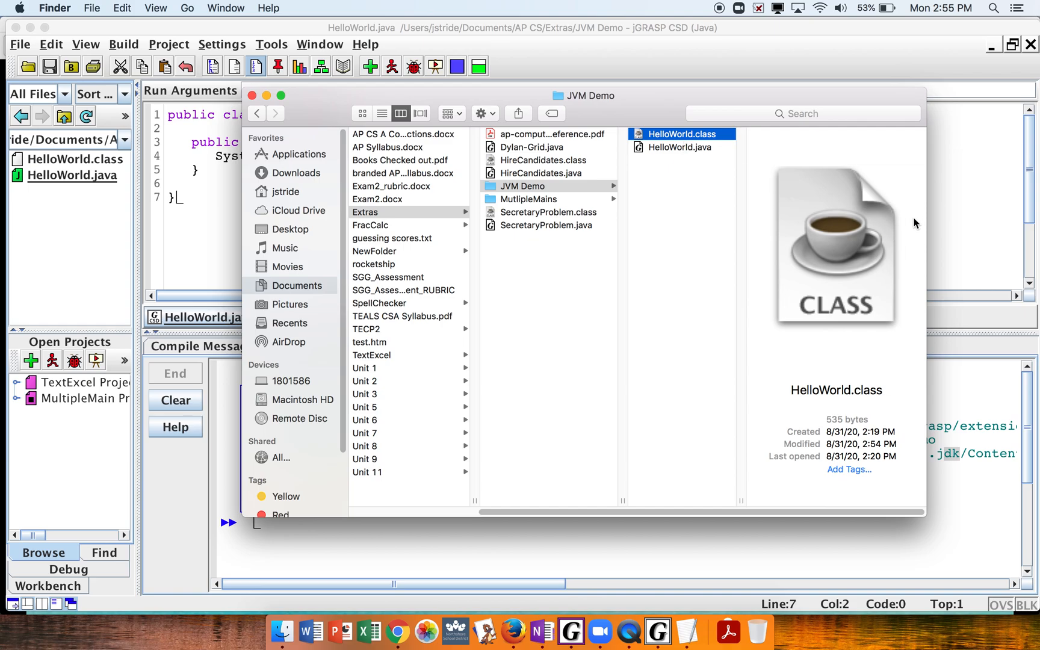
pyautogui.moveTo(569, 619)
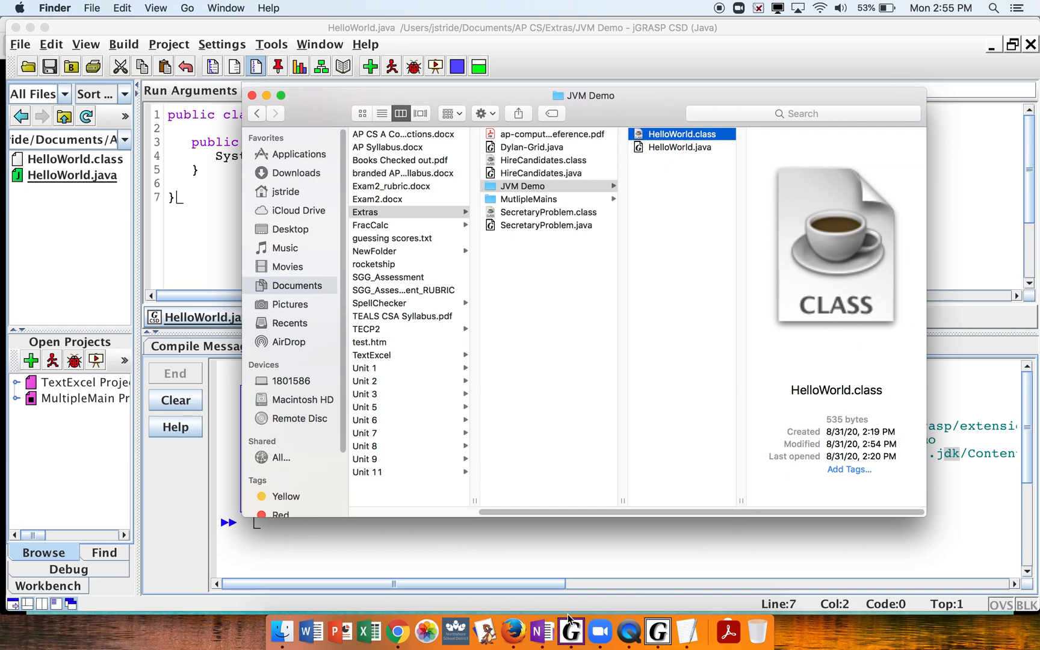
# - Open HelloWorld.class in TextEdit to view its bytecode, then close the window
pyautogui.doubleClick(684, 134)
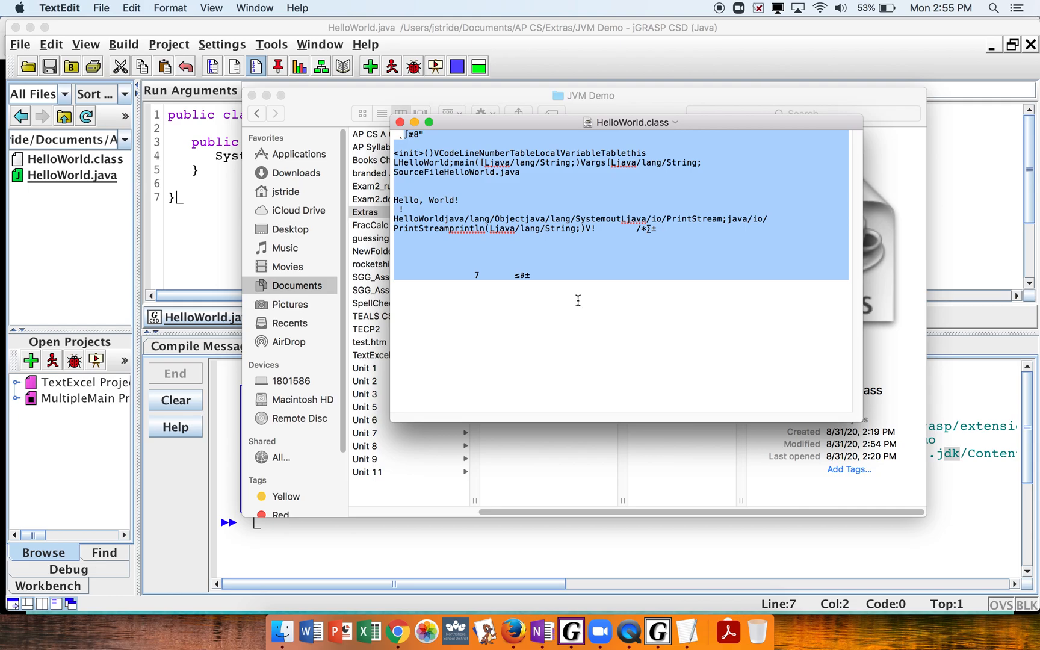
pyautogui.moveTo(724, 318)
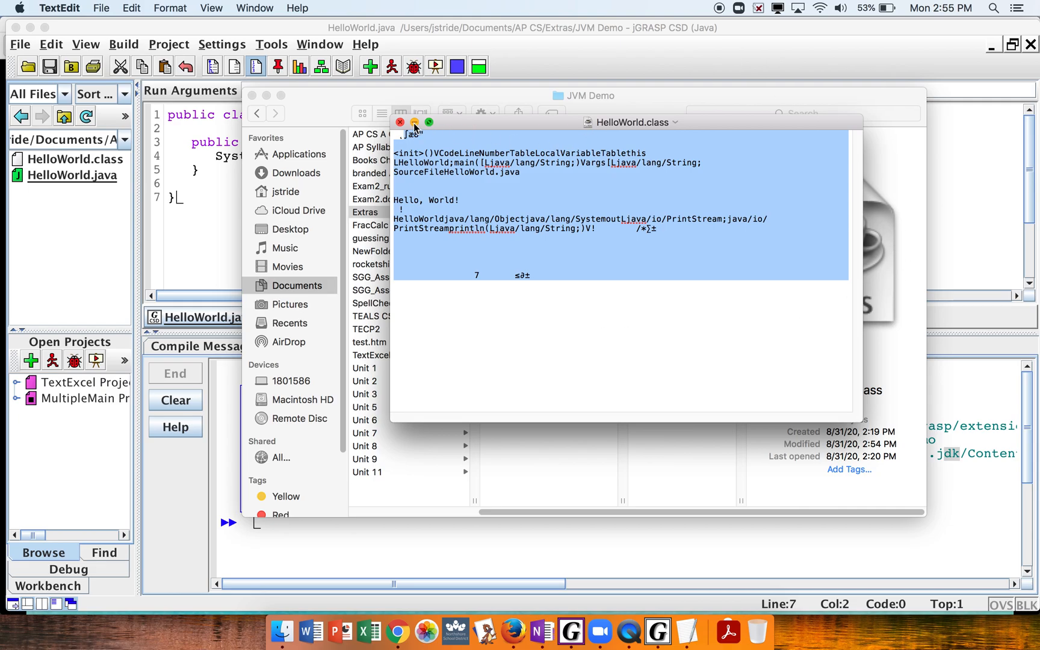
pyautogui.click(400, 122)
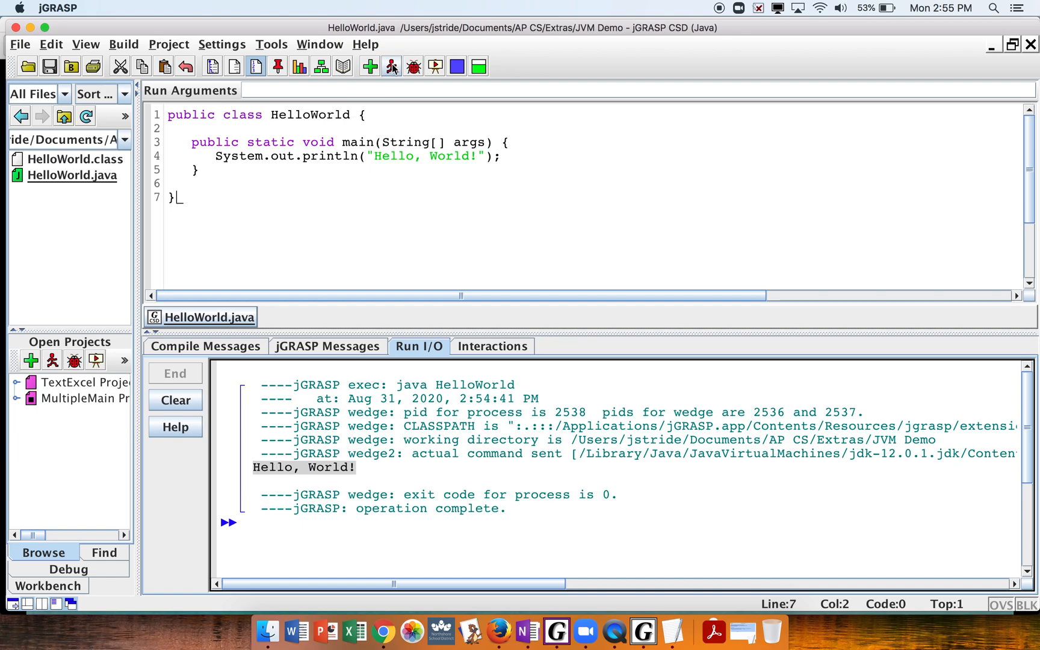
# - Re-run HelloWorld and delete the semicolon ending the println line
pyautogui.click(392, 66)
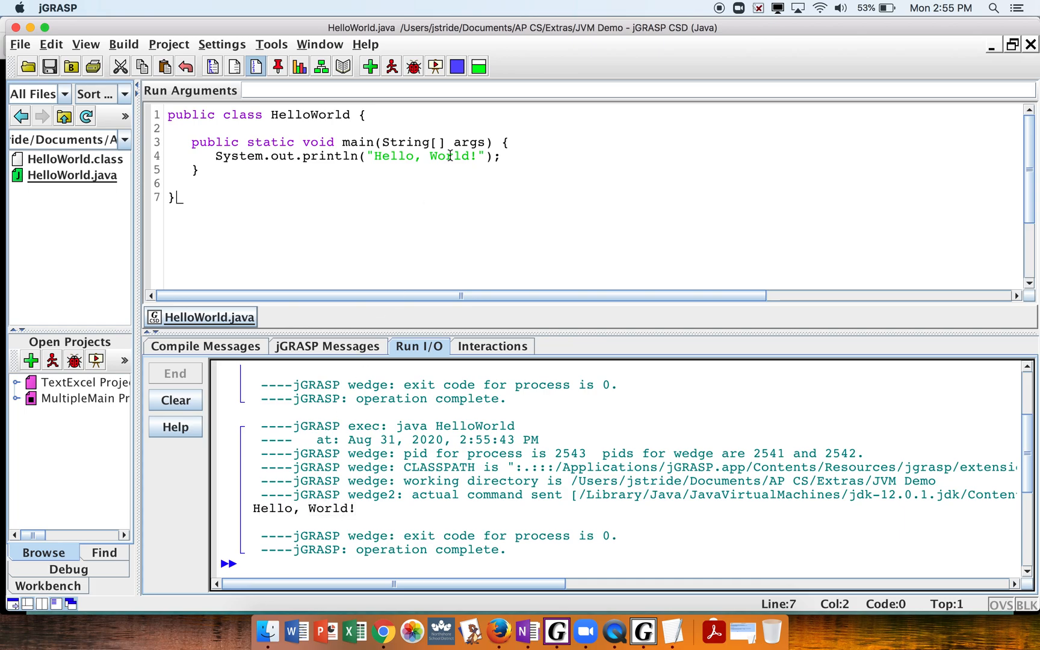
pyautogui.click(524, 158)
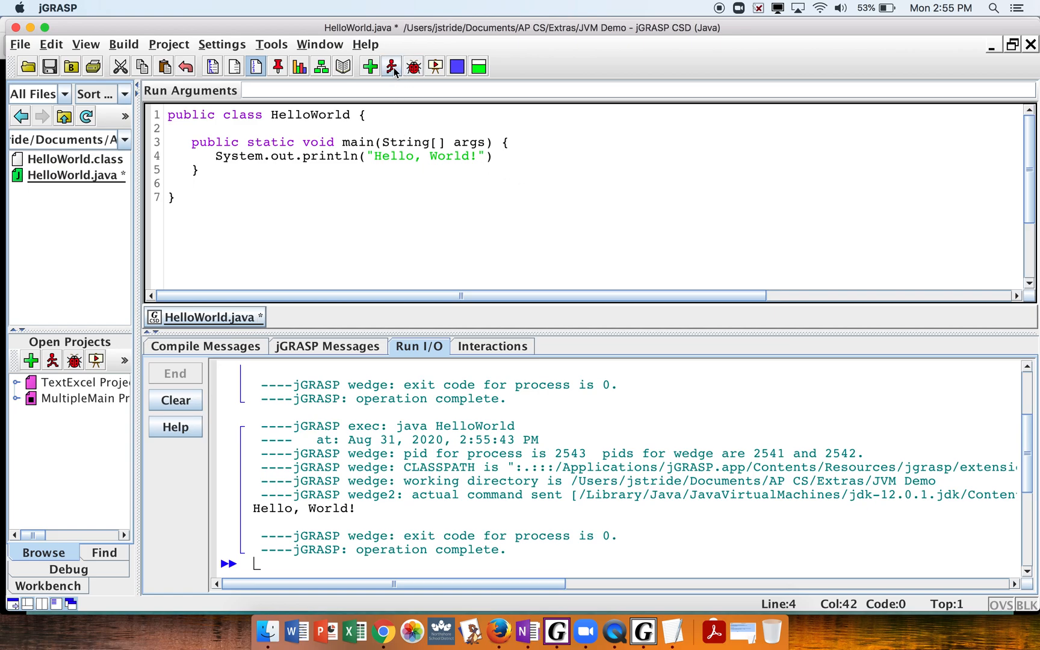
# - Compile to show the ';' expected error, retype the semicolon, run, and return to the slides
pyautogui.click(369, 65)
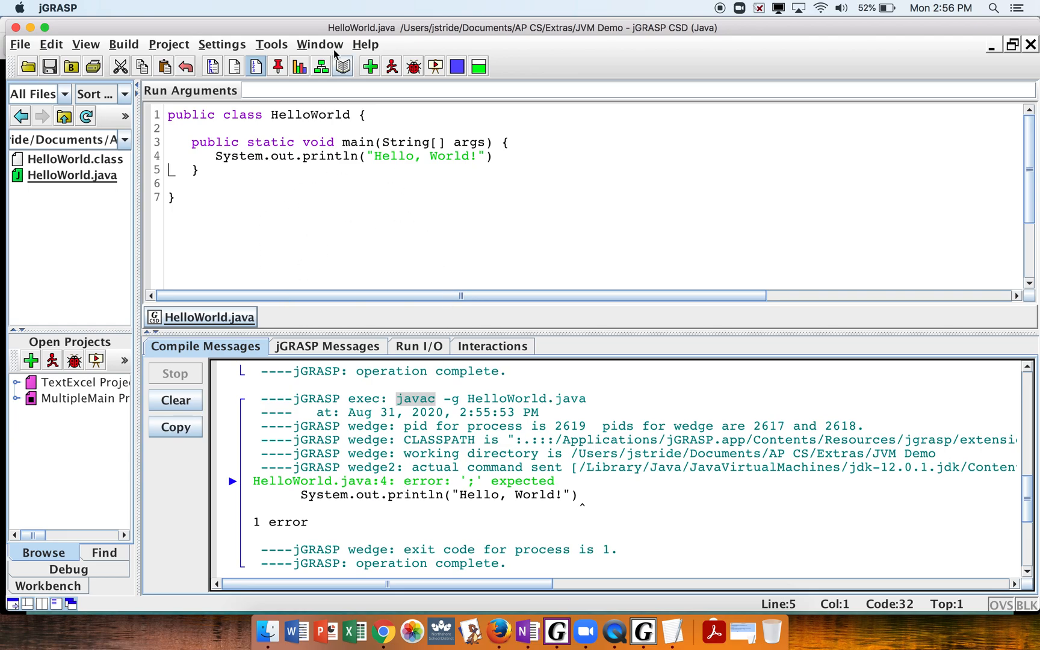
pyautogui.moveTo(583, 503)
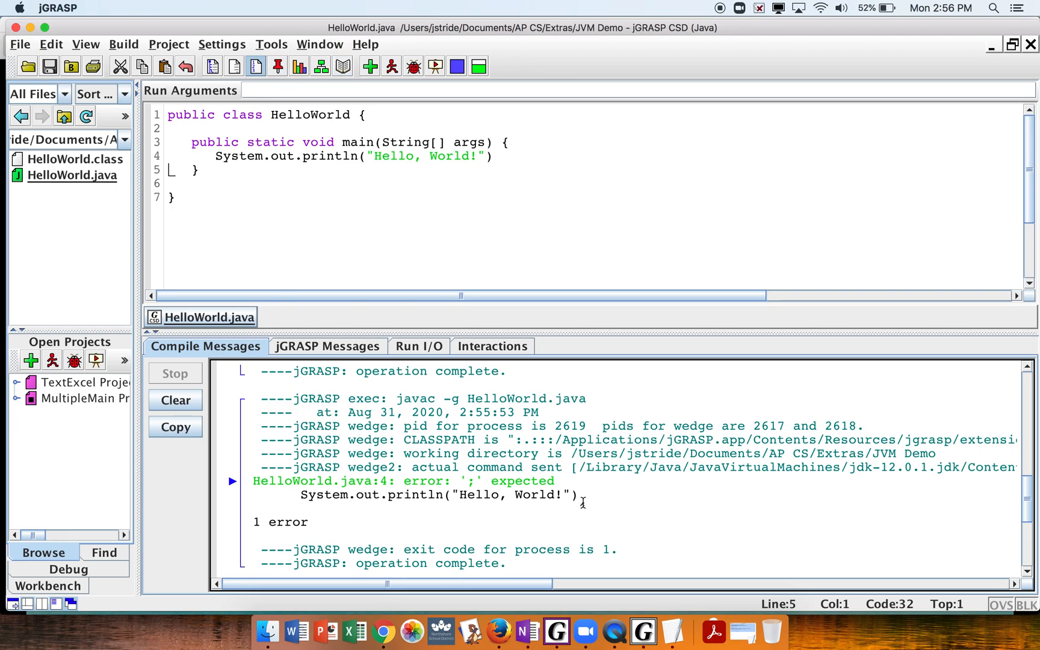
pyautogui.write(';')
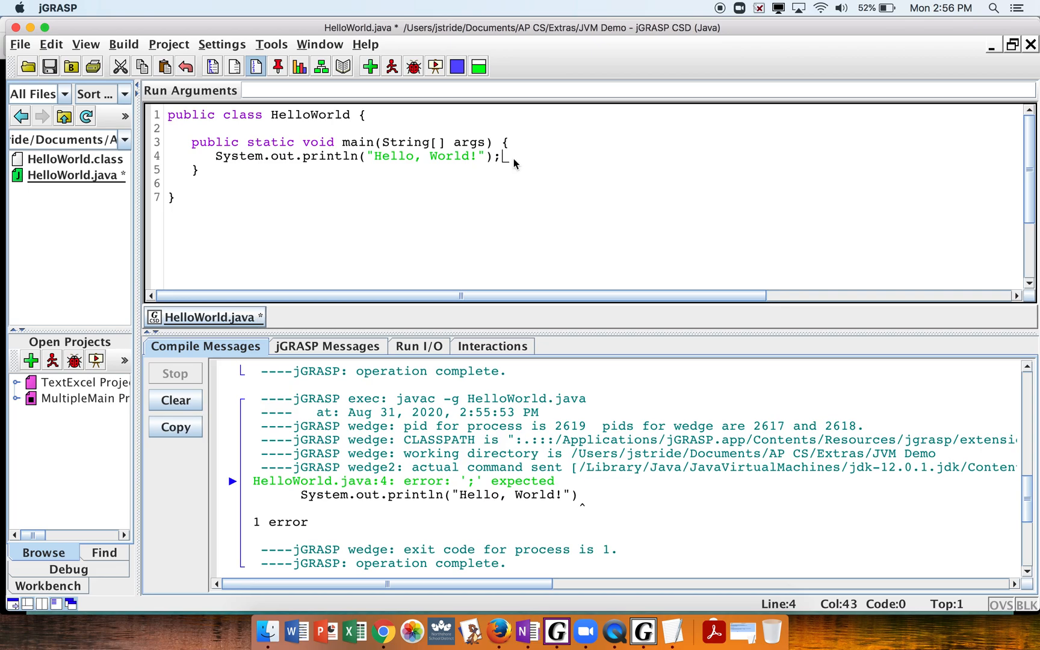
pyautogui.click(391, 66)
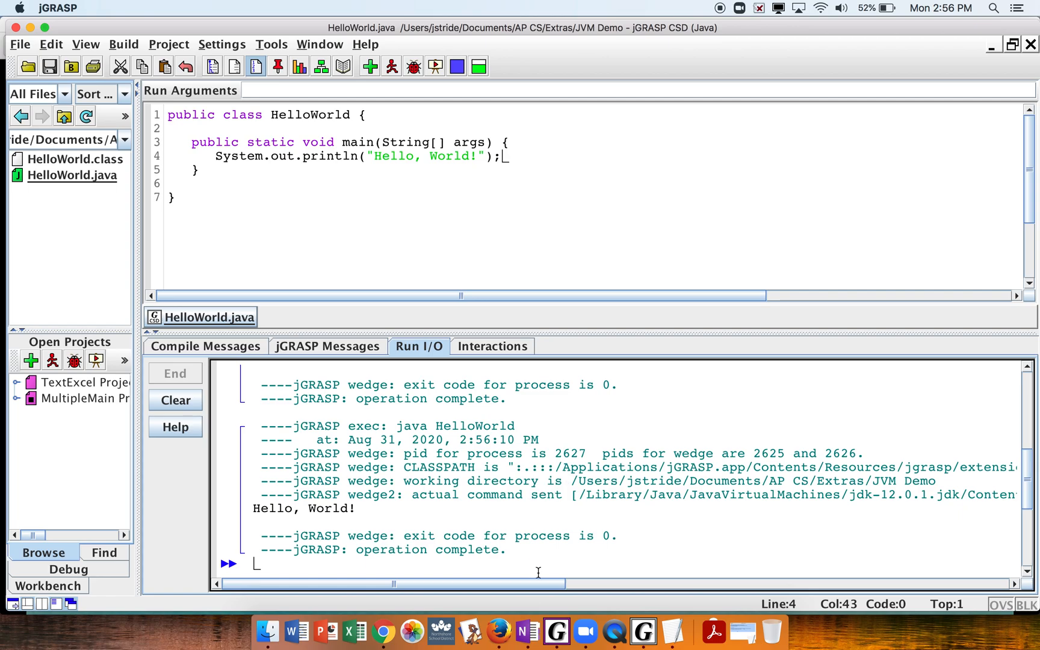
pyautogui.moveTo(526, 631)
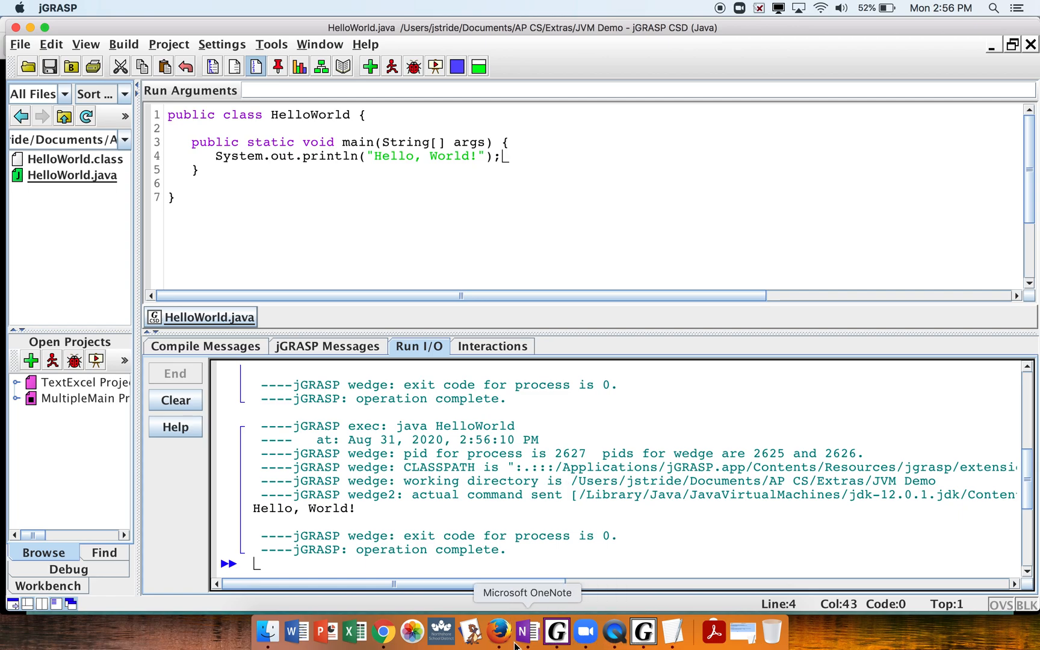
pyautogui.click(497, 631)
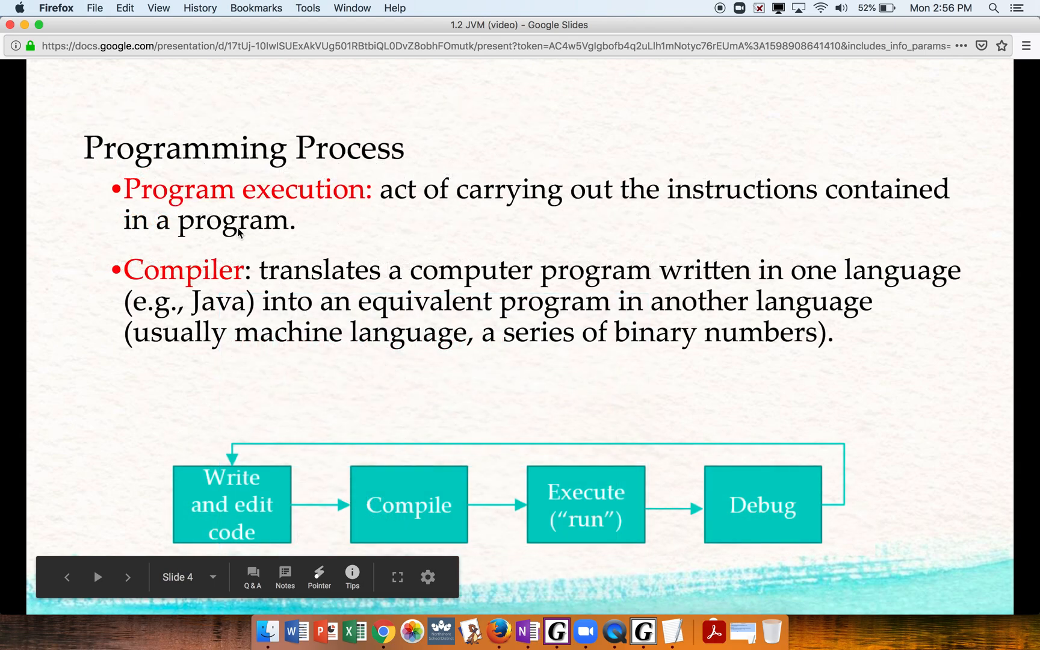
pyautogui.moveTo(219, 202)
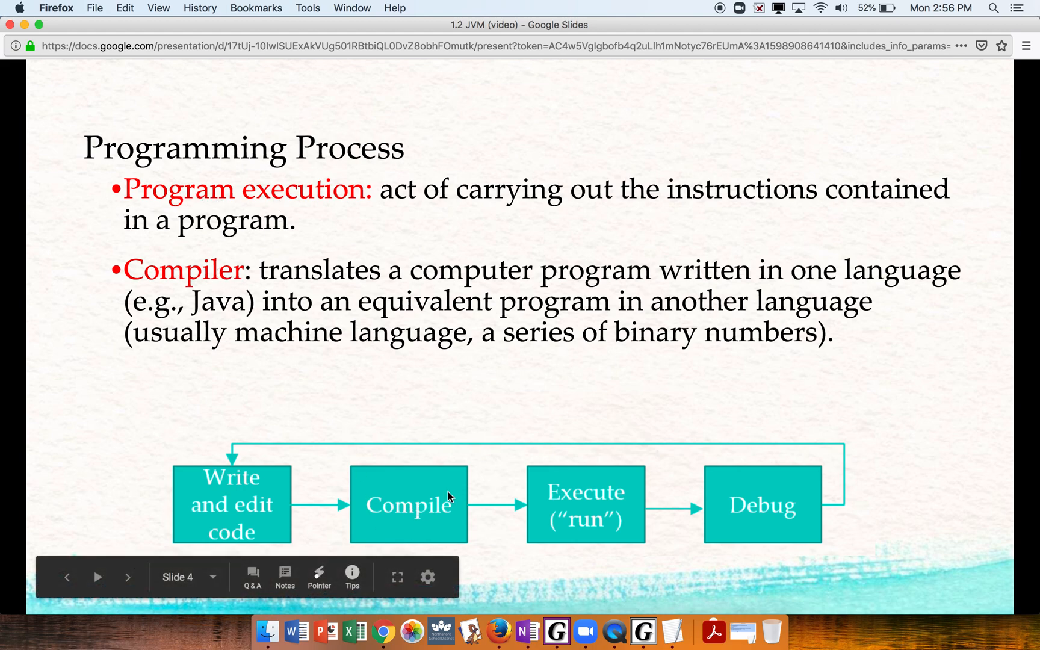
pyautogui.moveTo(559, 504)
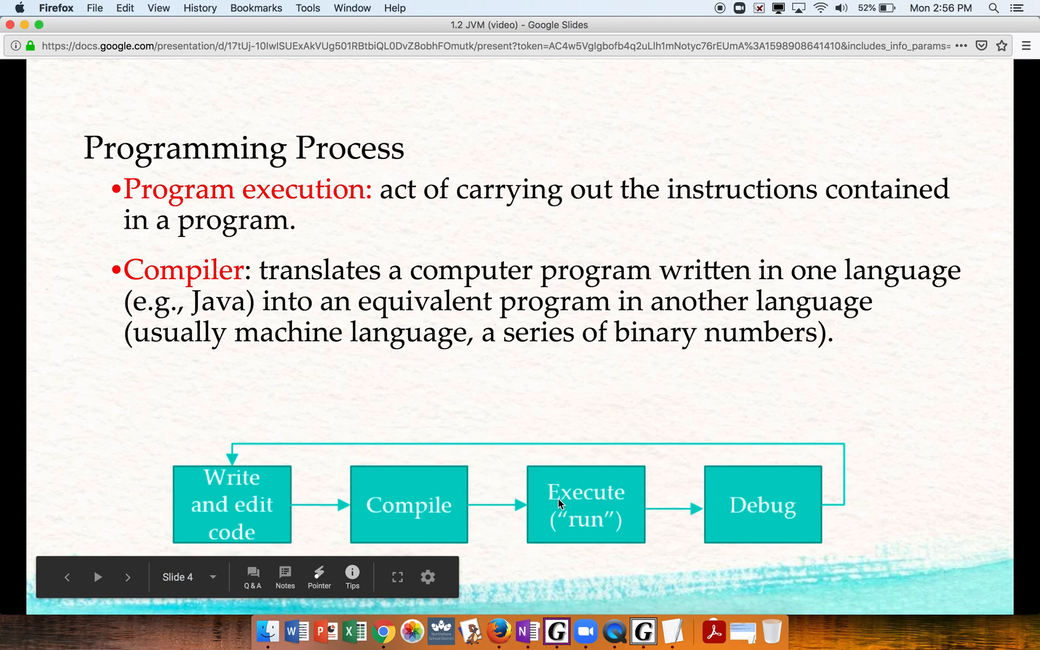
pyautogui.moveTo(701, 523)
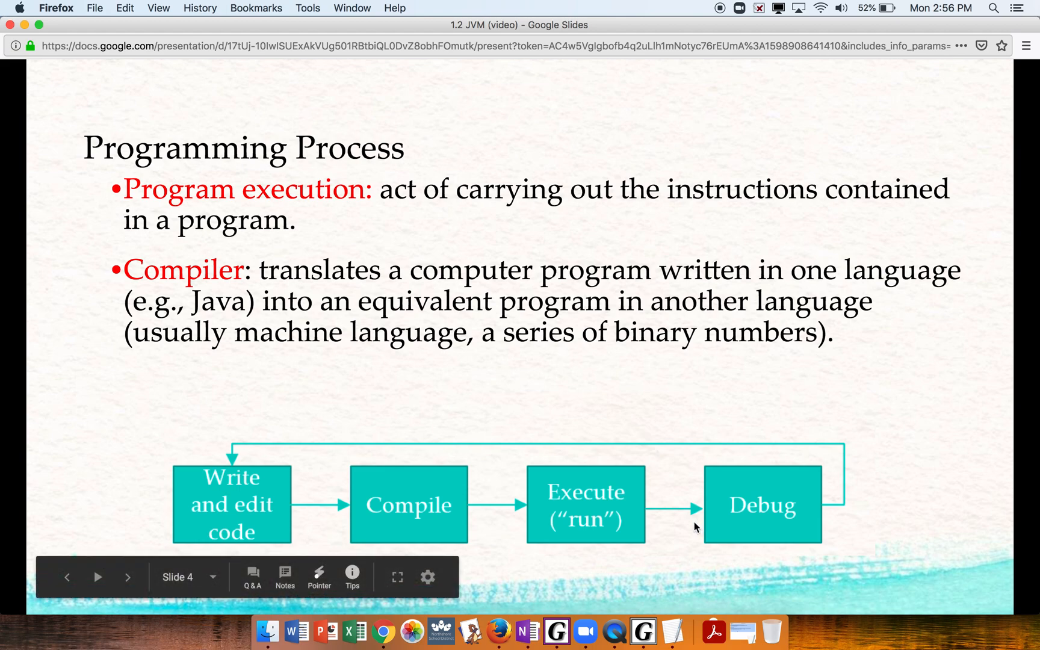
pyautogui.moveTo(230, 516)
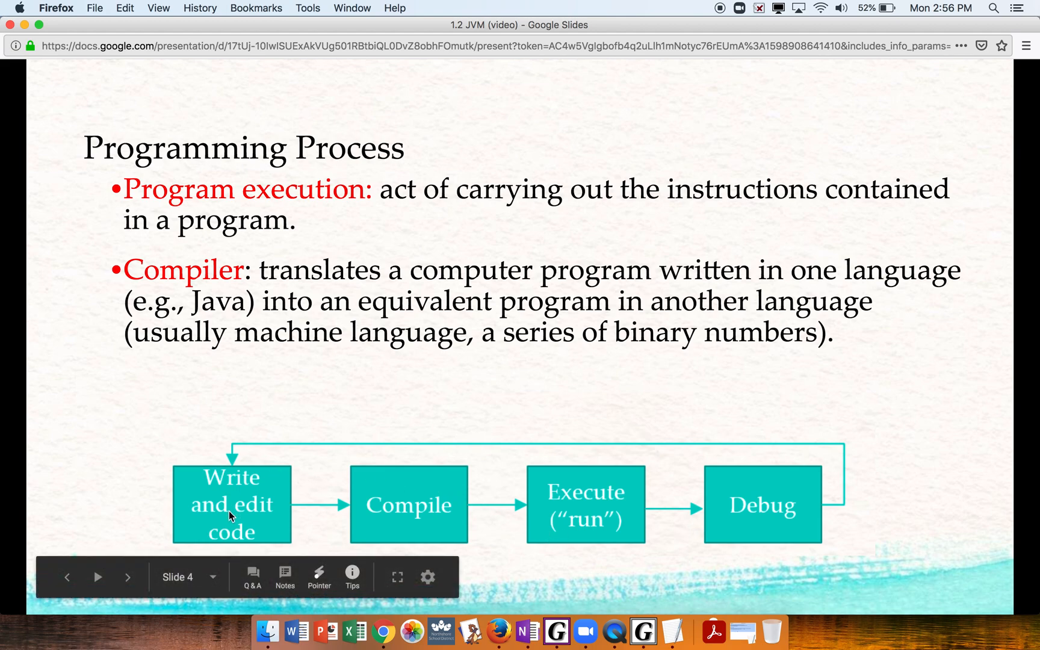
pyautogui.moveTo(387, 506)
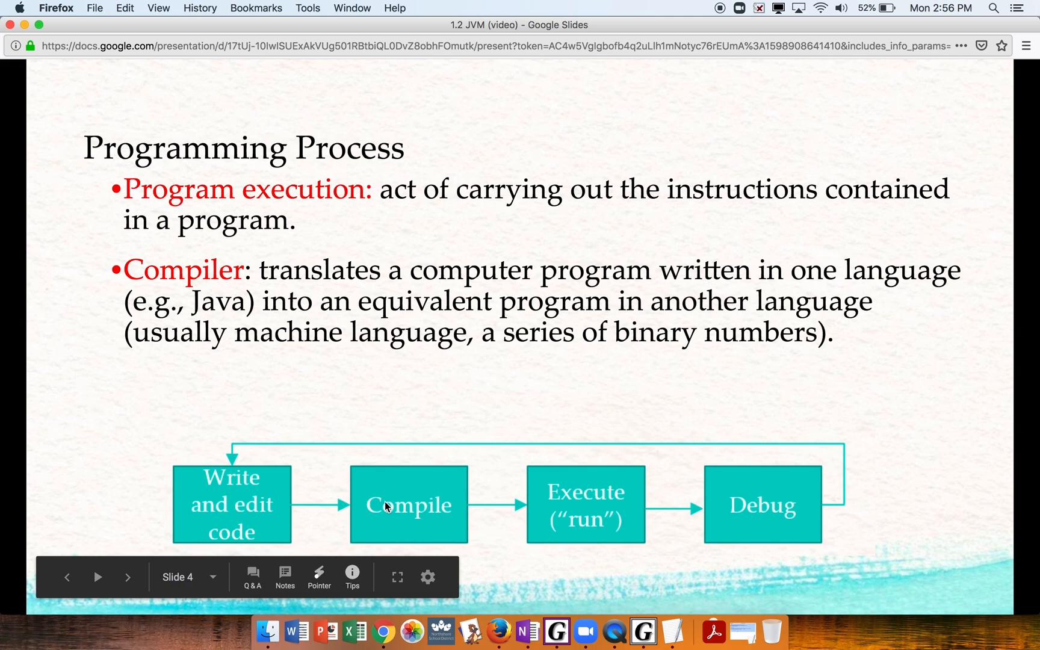
pyautogui.moveTo(500, 539)
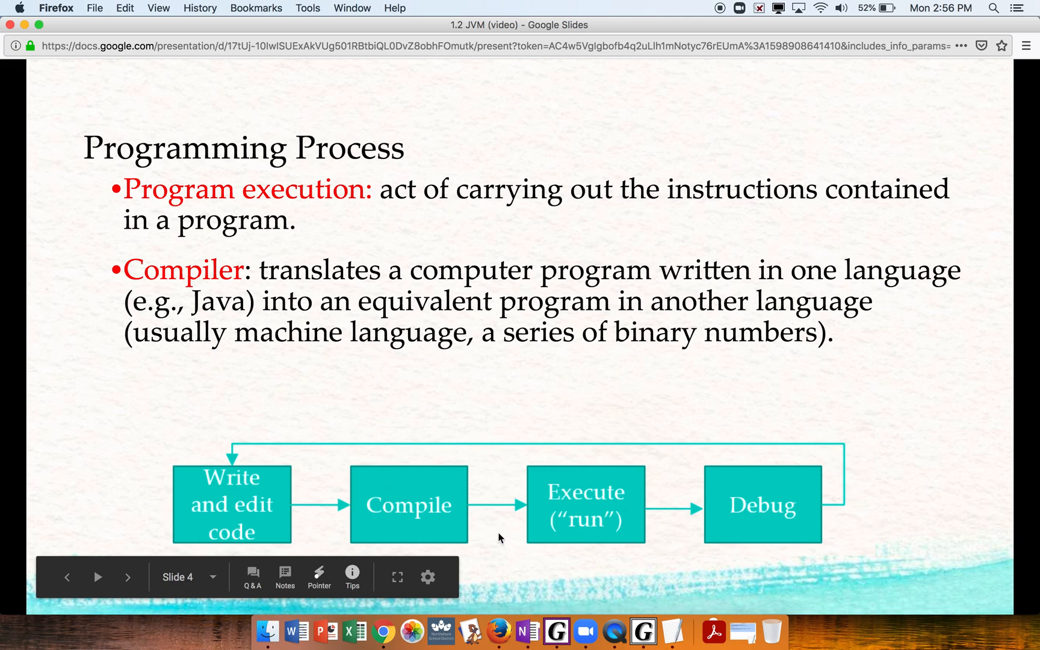
pyautogui.moveTo(563, 474)
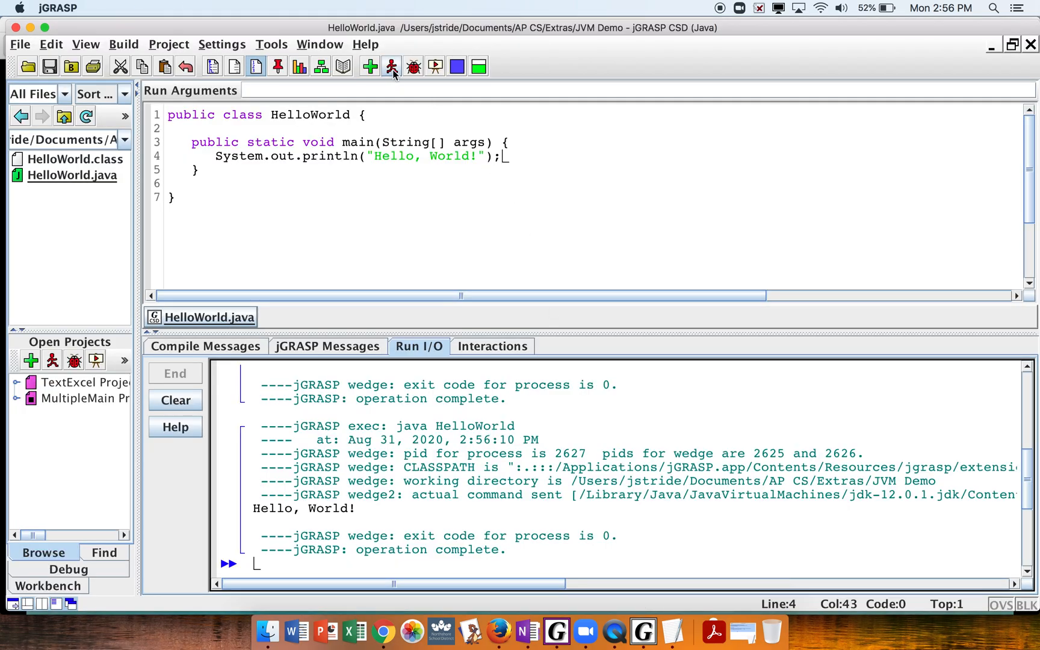
pyautogui.moveTo(417, 244)
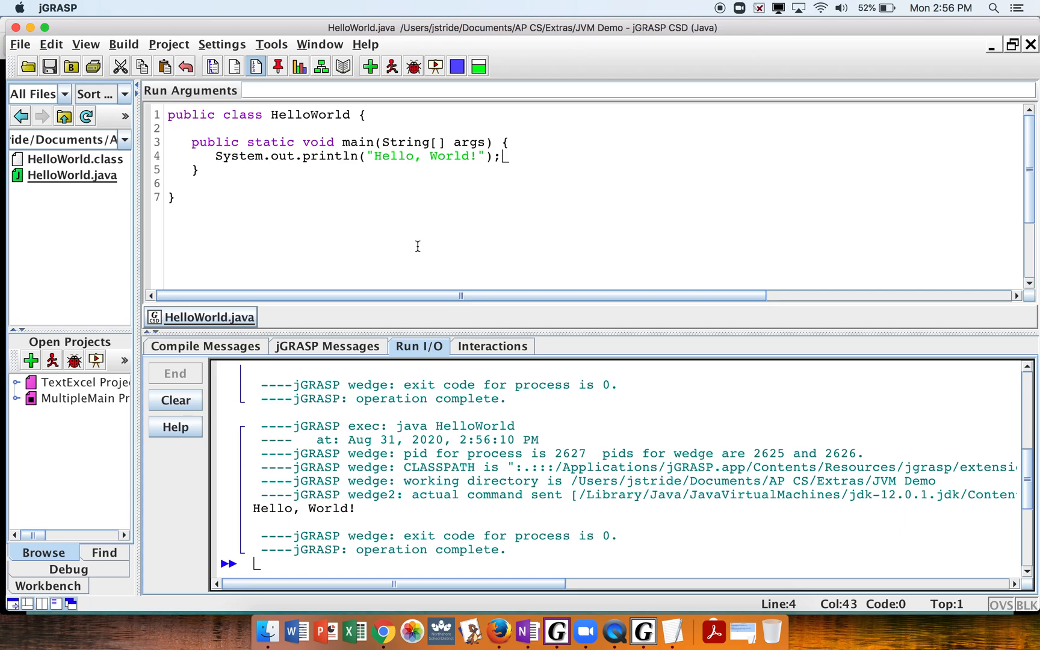
pyautogui.moveTo(470, 629)
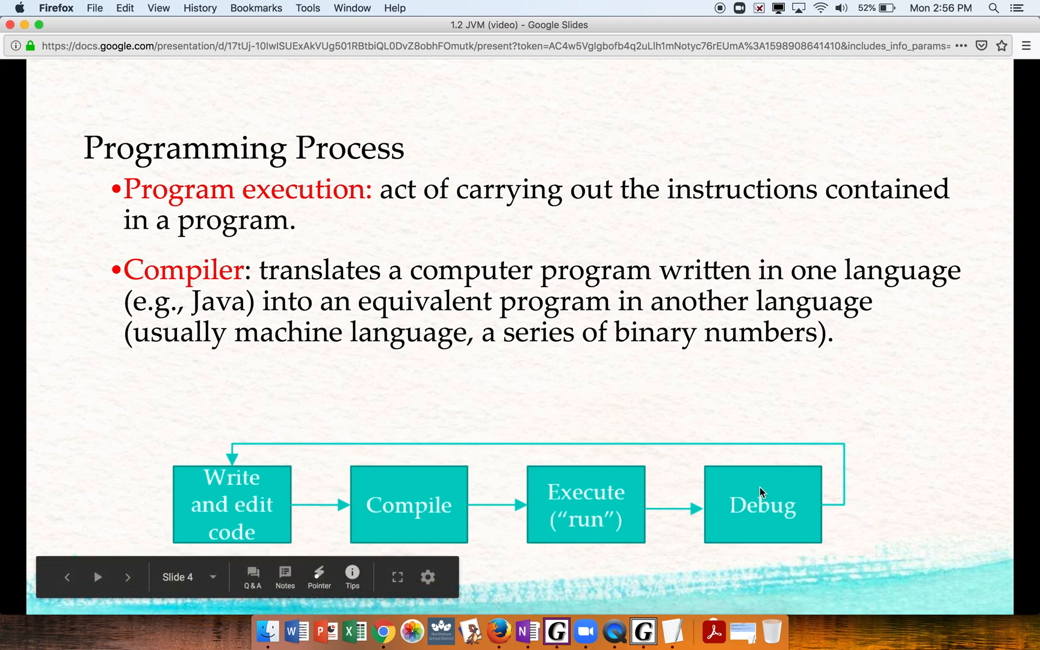
pyautogui.moveTo(791, 511)
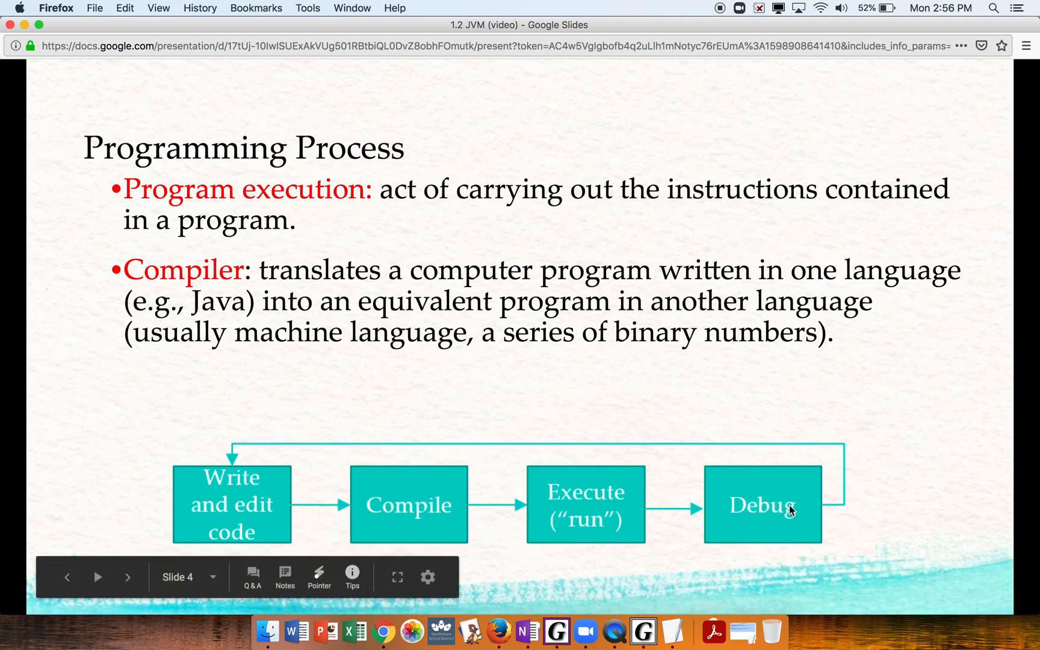
pyautogui.moveTo(221, 490)
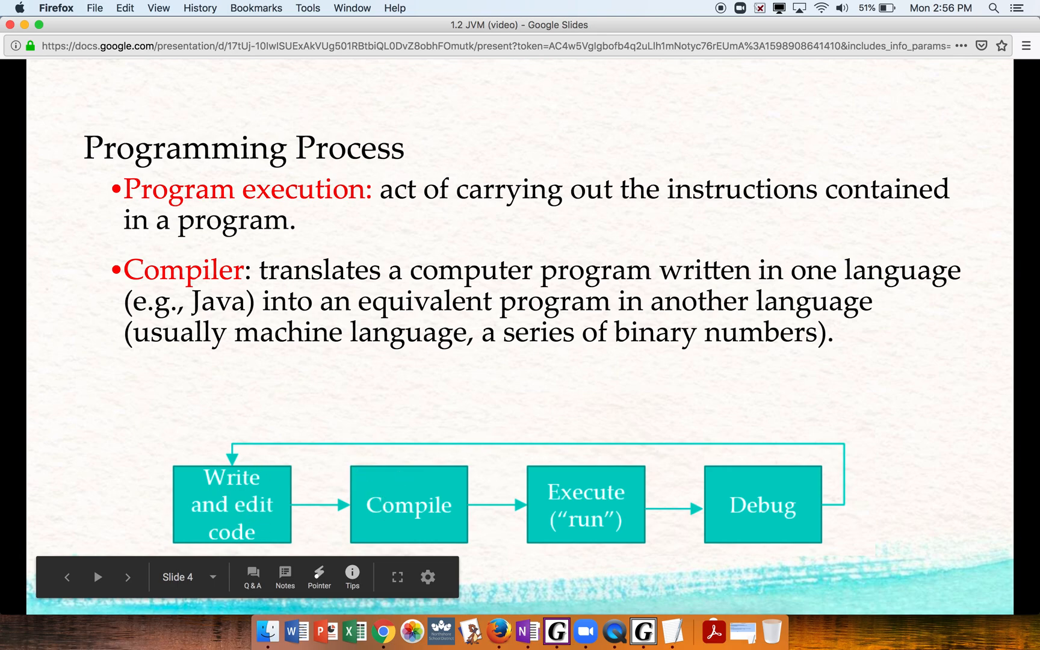
# - Advance to the JDK, JRE, JVM and more slide
pyautogui.click(97, 577)
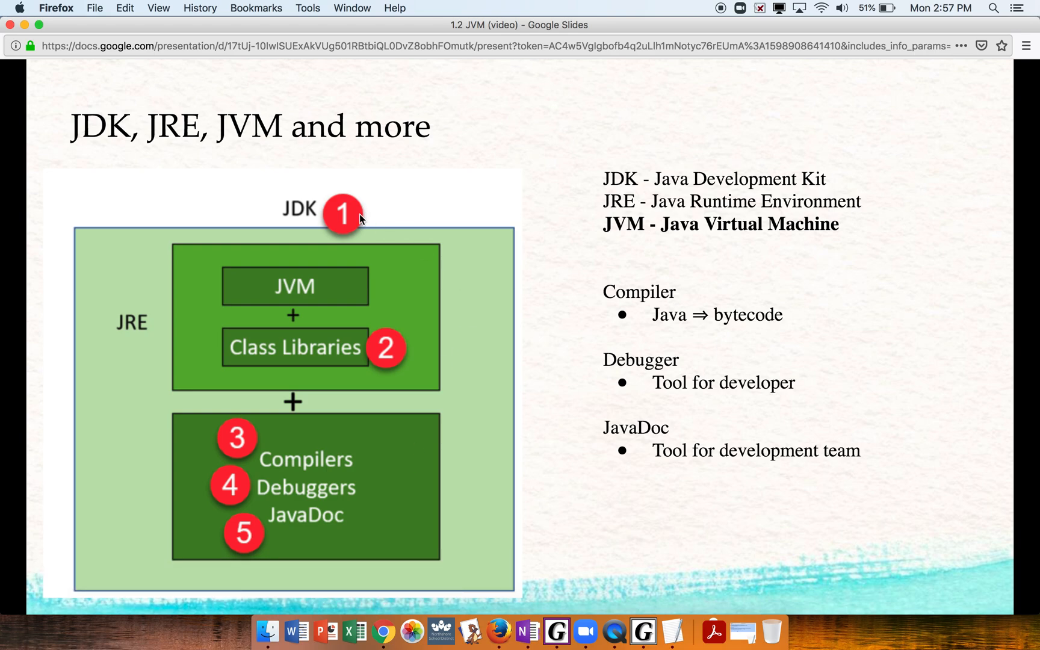
pyautogui.moveTo(189, 156)
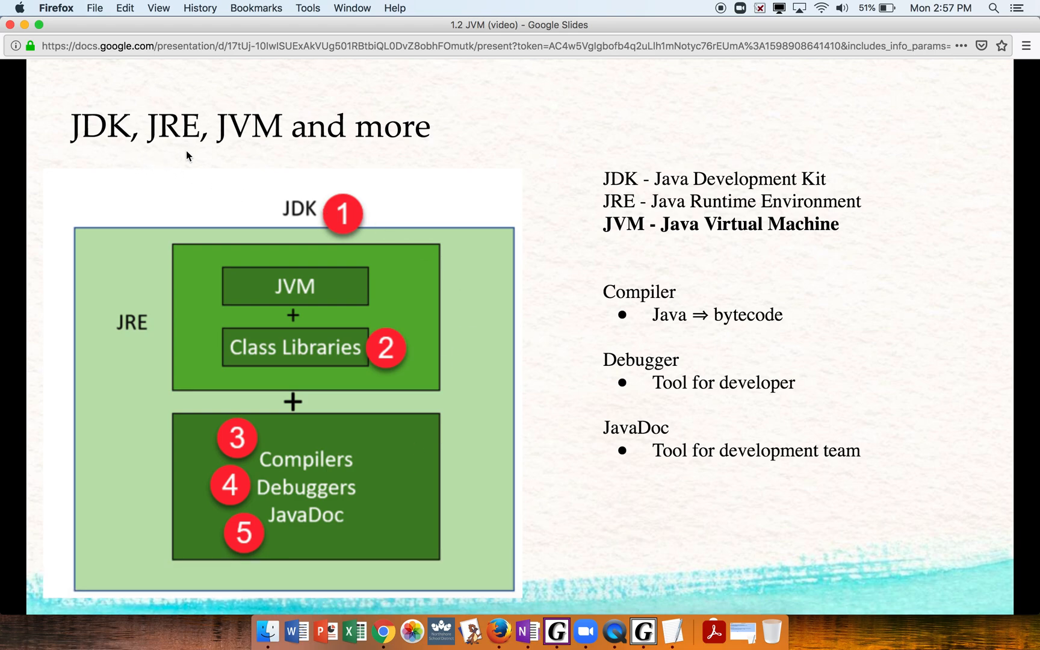
pyautogui.moveTo(201, 157)
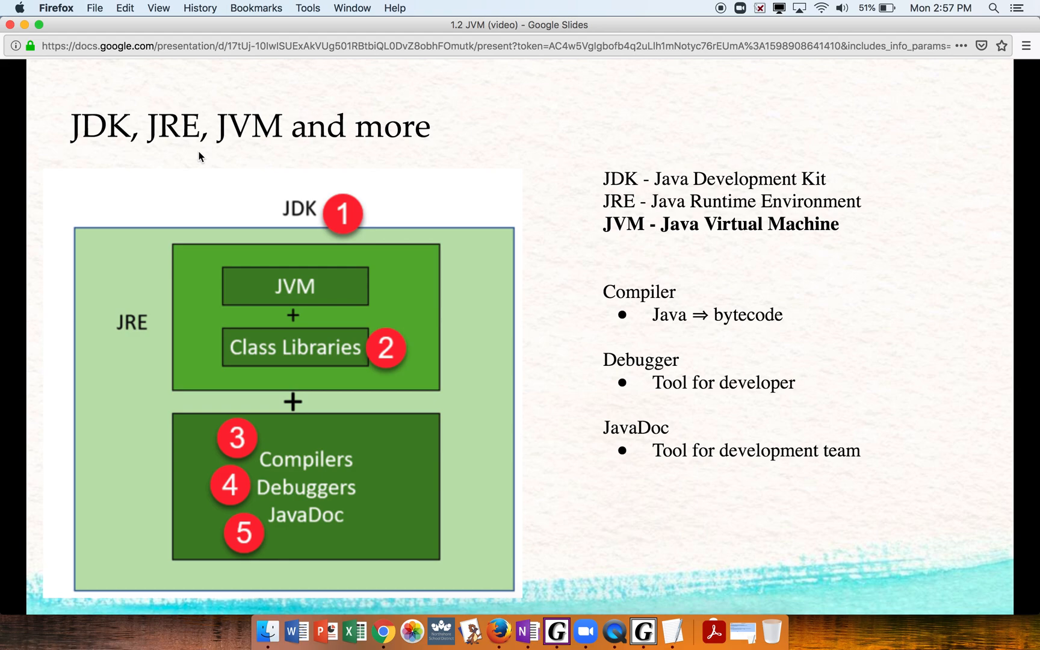
pyautogui.moveTo(487, 211)
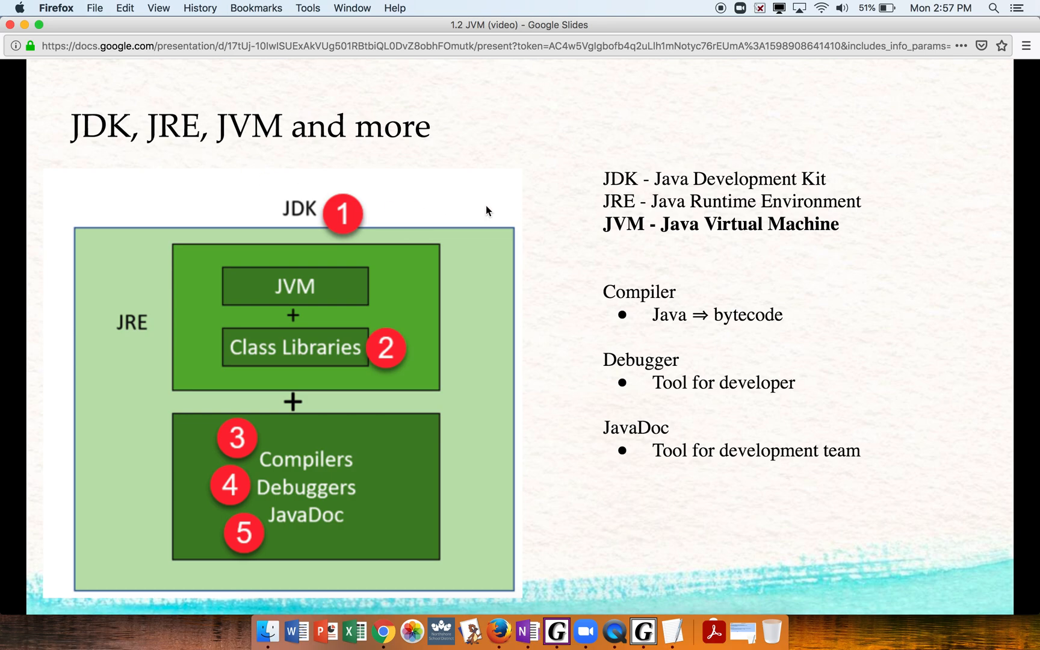
pyautogui.moveTo(605, 237)
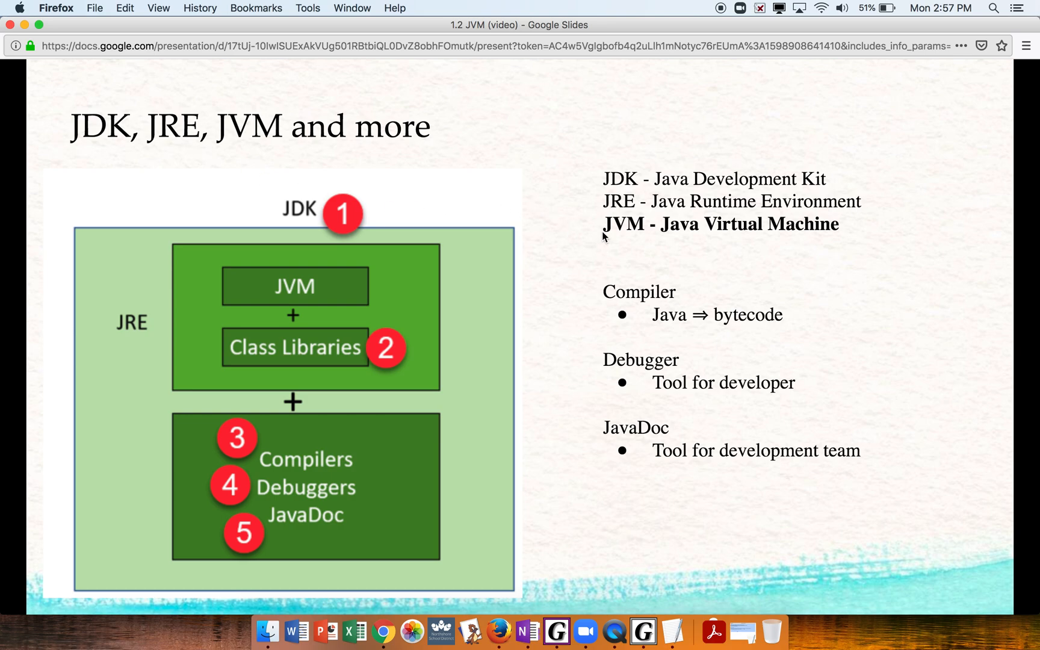
pyautogui.moveTo(584, 199)
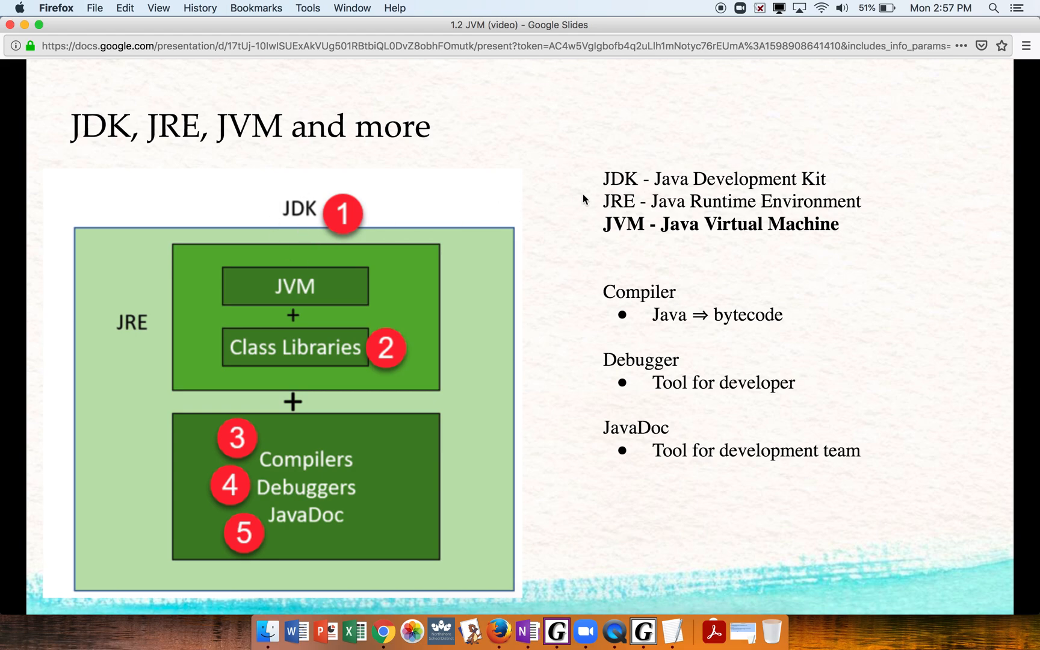
pyautogui.moveTo(492, 229)
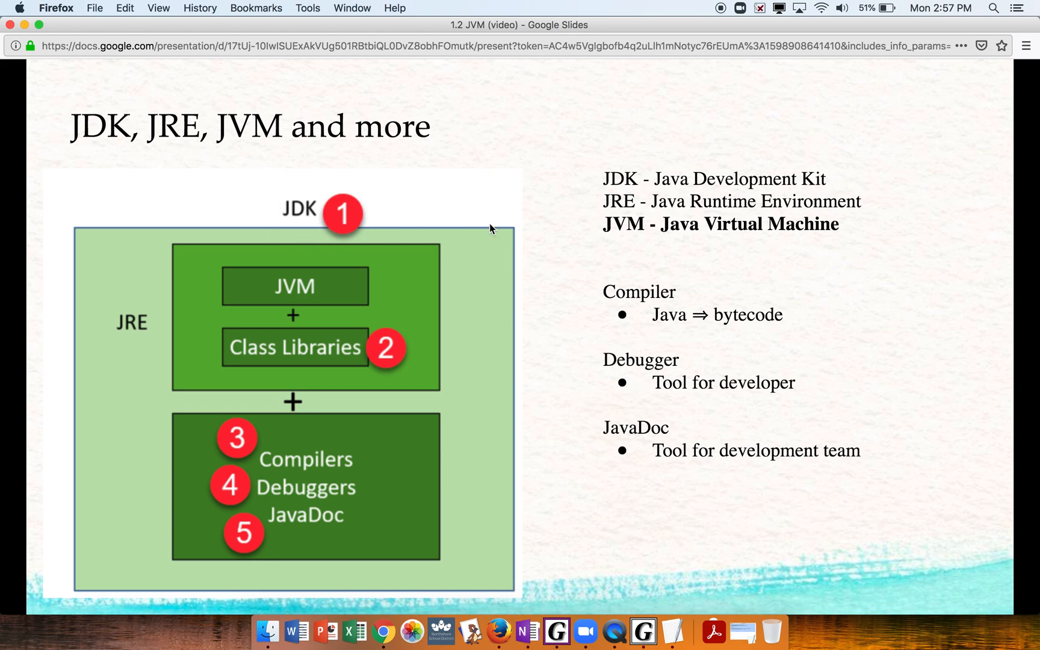
pyautogui.moveTo(182, 297)
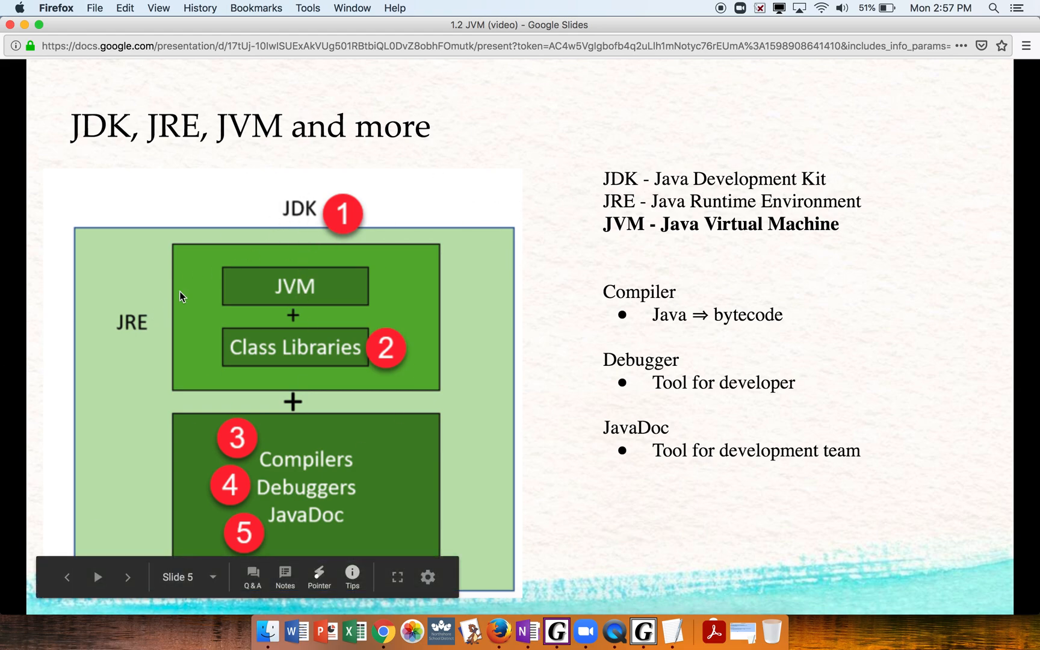
pyautogui.moveTo(290, 292)
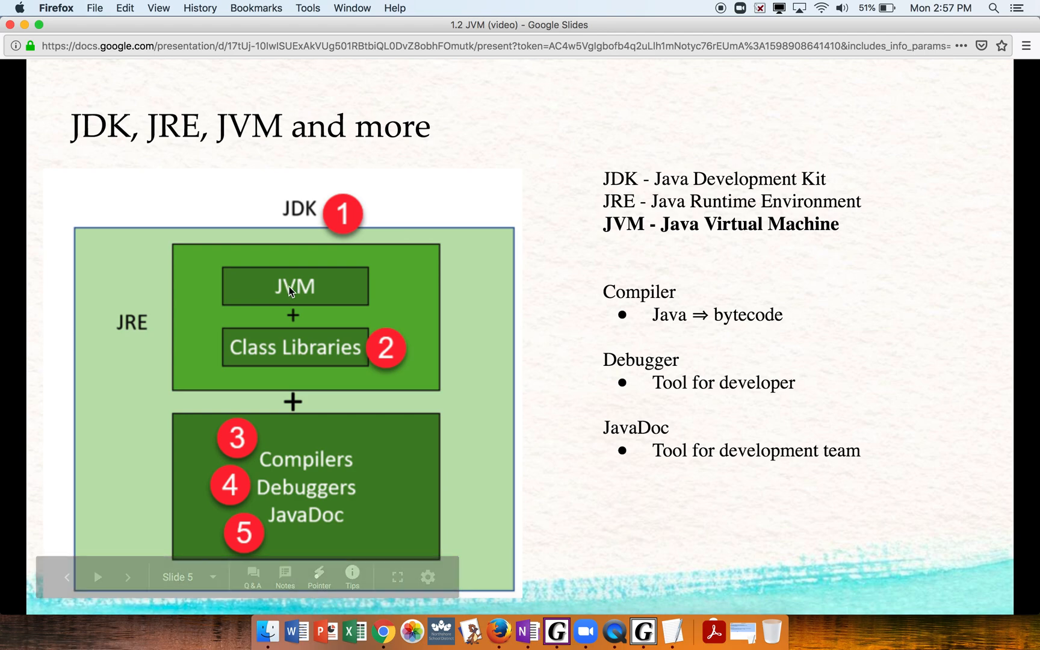
pyautogui.moveTo(736, 212)
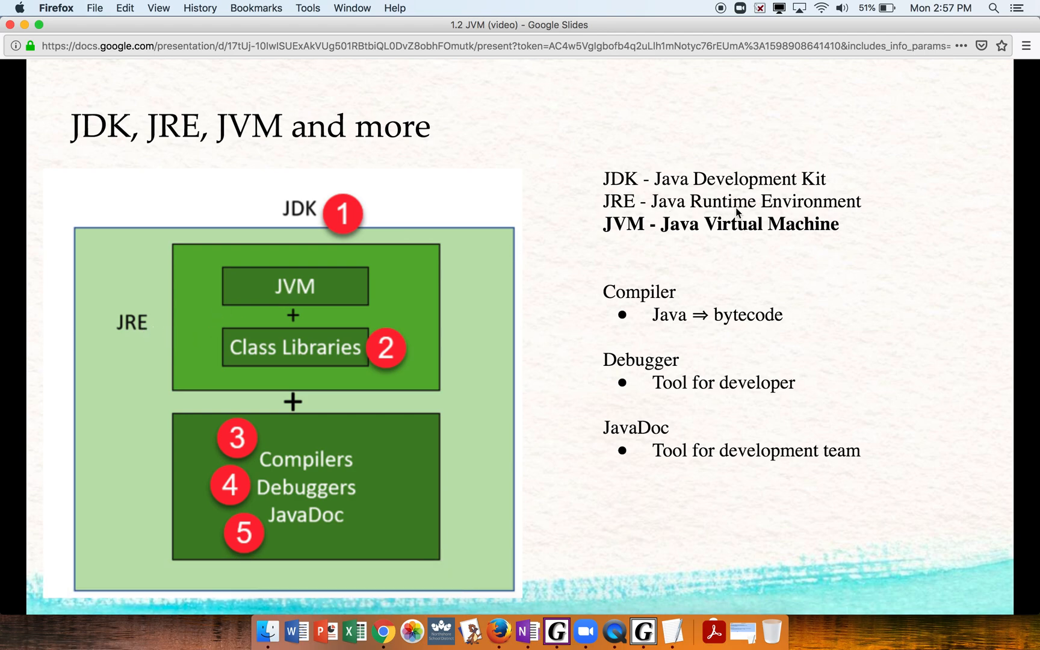
pyautogui.moveTo(325, 266)
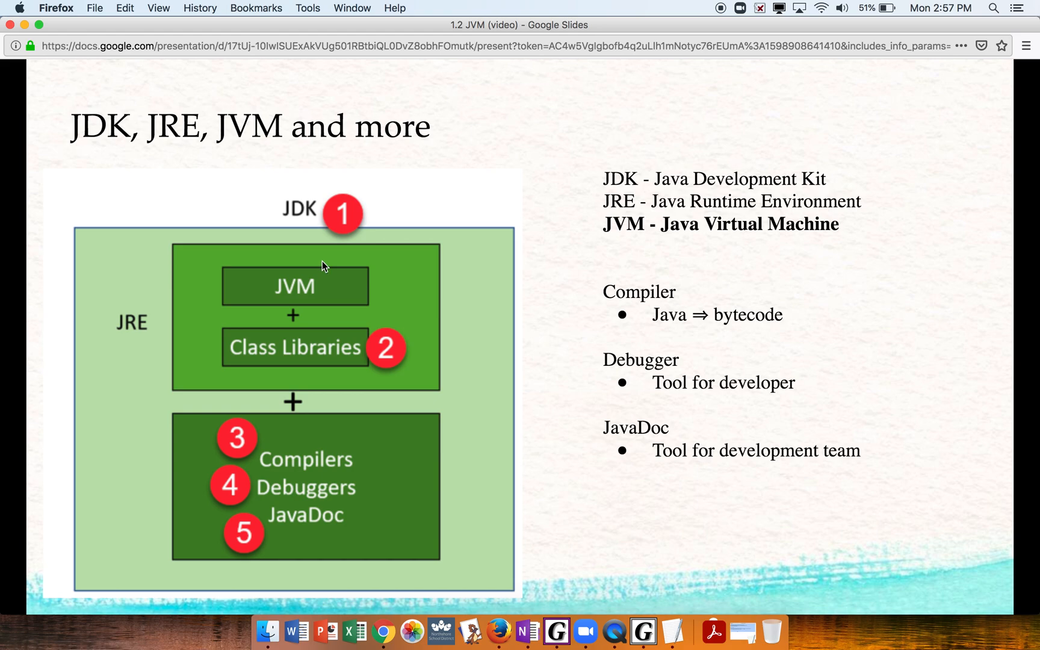
pyautogui.moveTo(204, 336)
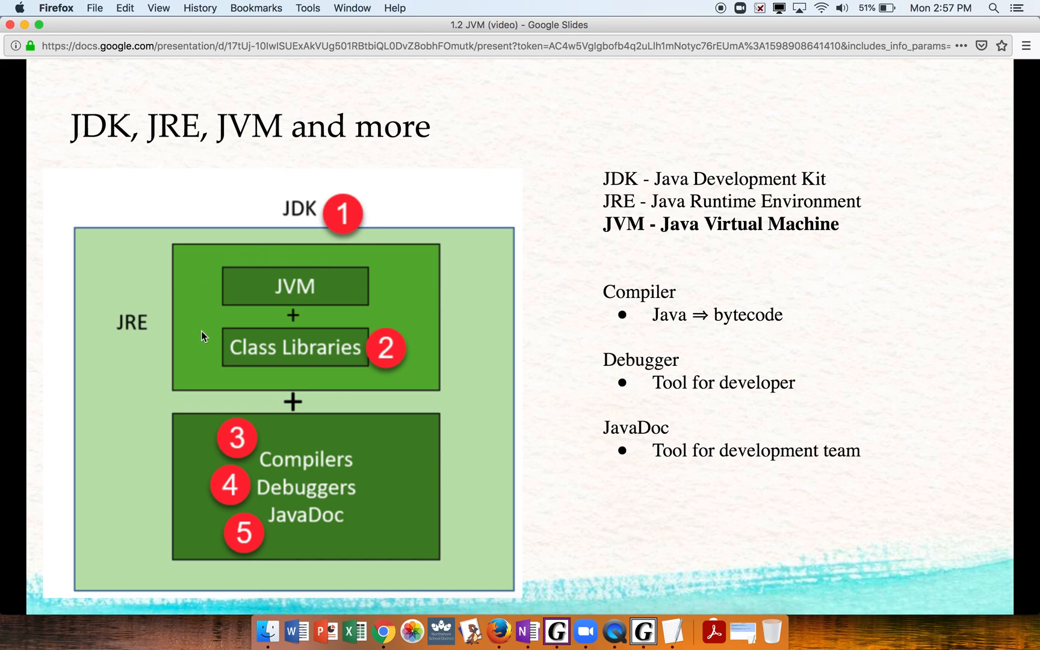
pyautogui.moveTo(717, 240)
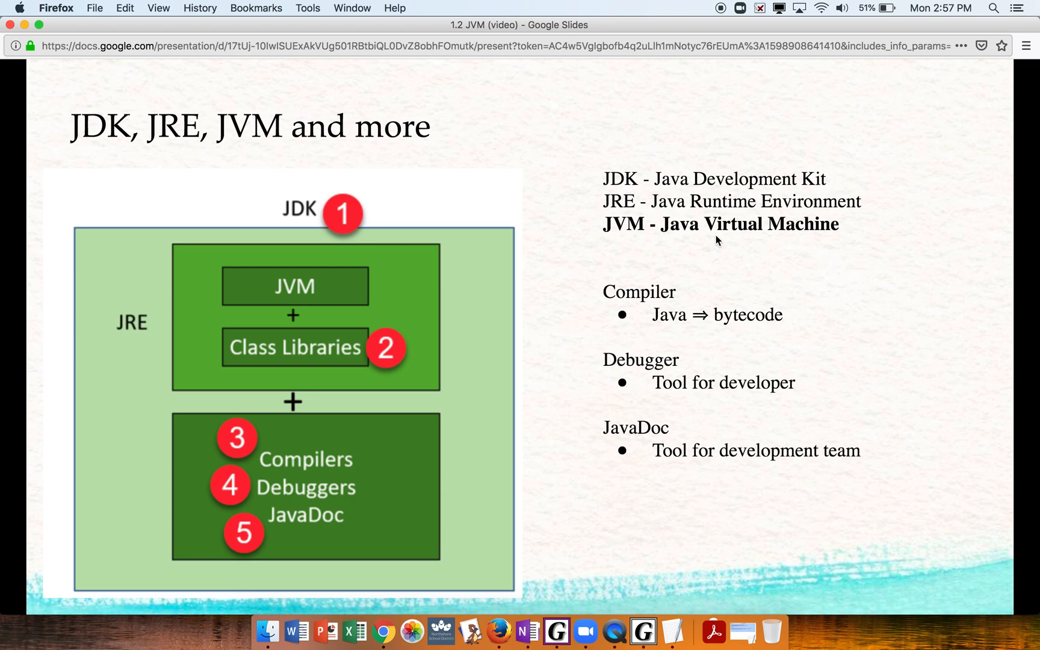
pyautogui.moveTo(611, 238)
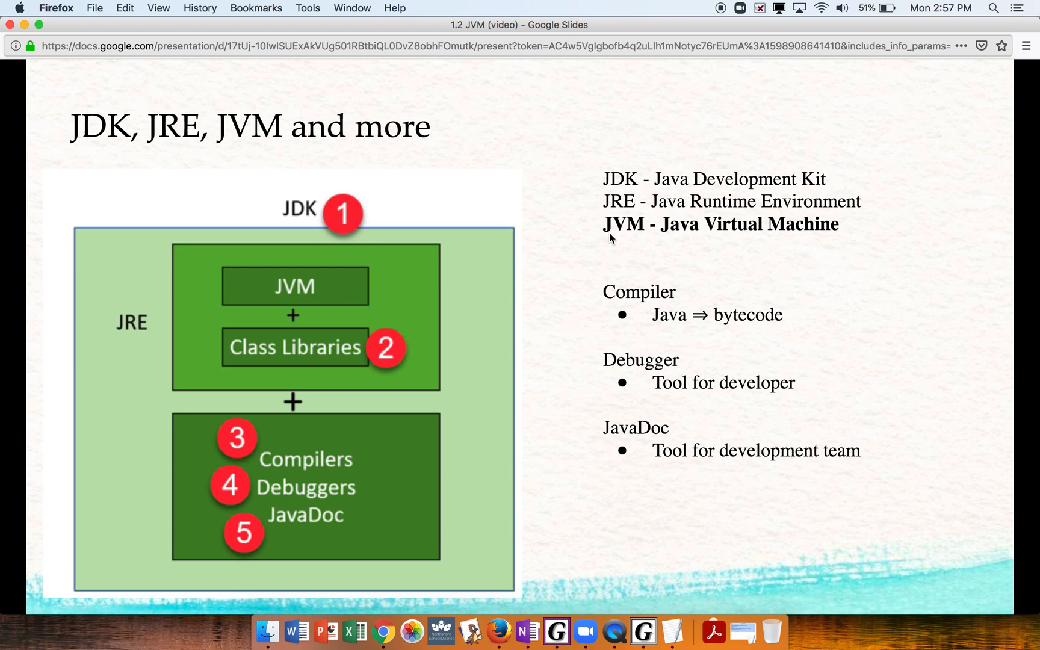
pyautogui.moveTo(844, 239)
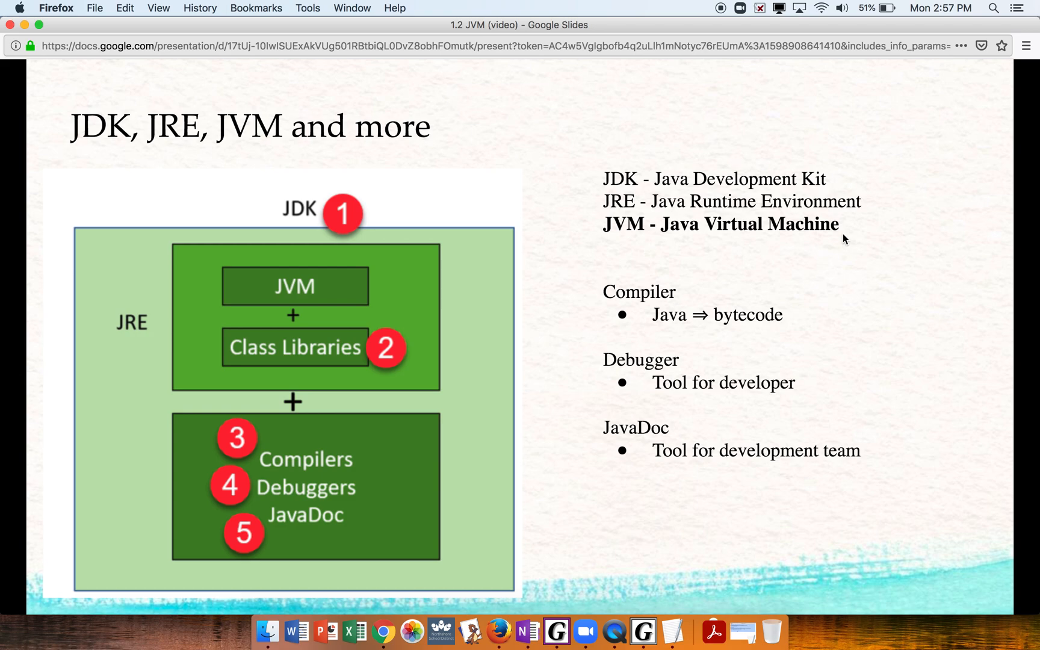
pyautogui.moveTo(793, 257)
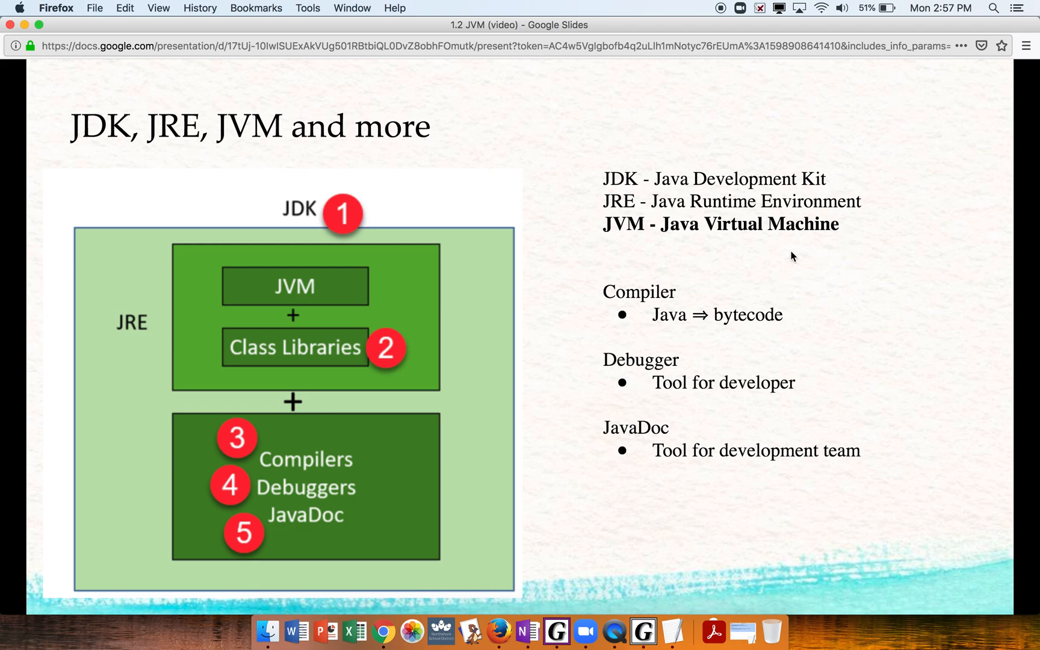
pyautogui.moveTo(324, 294)
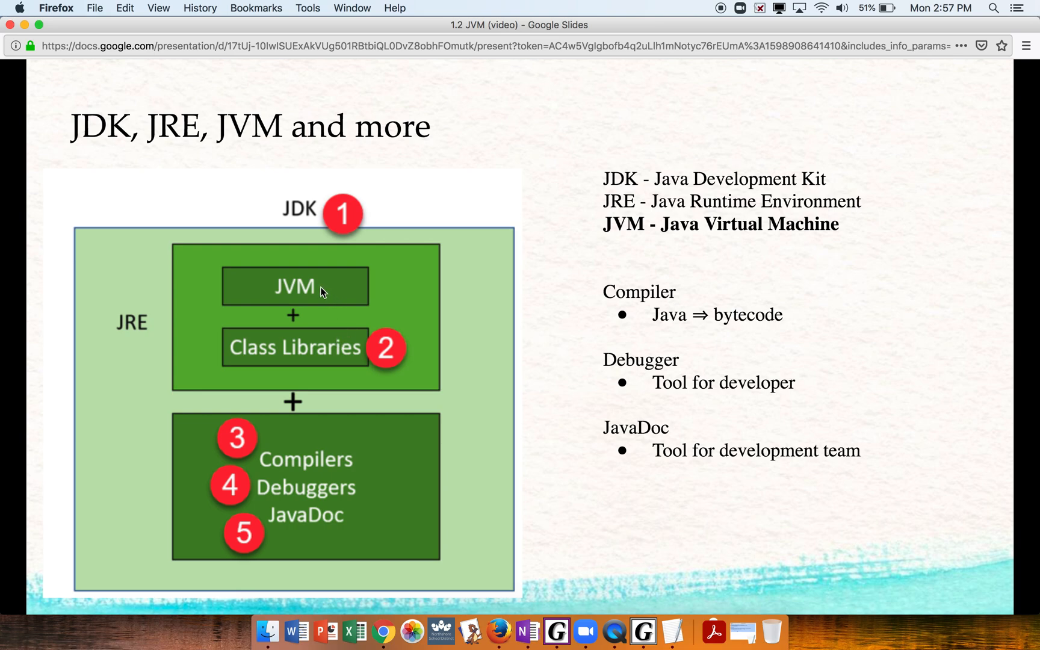
pyautogui.moveTo(188, 289)
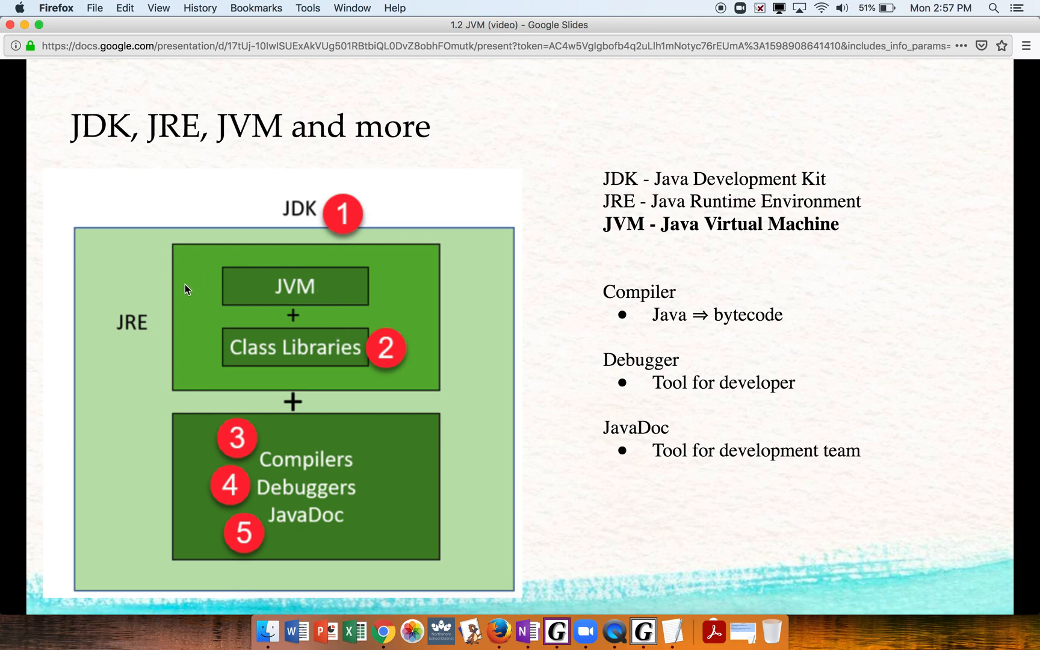
pyautogui.moveTo(362, 483)
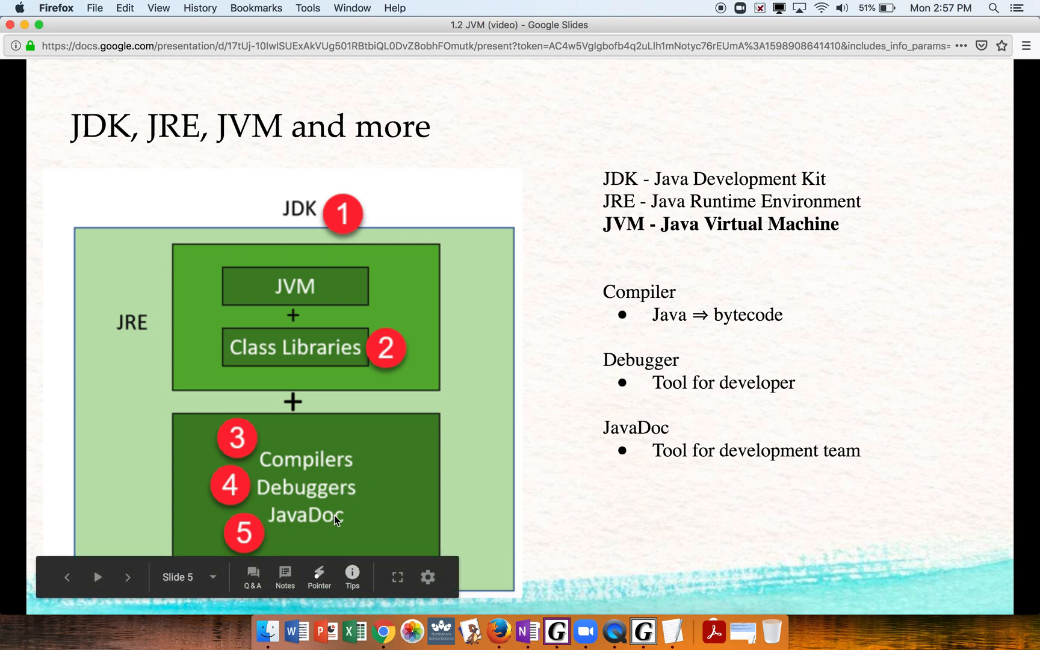
pyautogui.moveTo(363, 501)
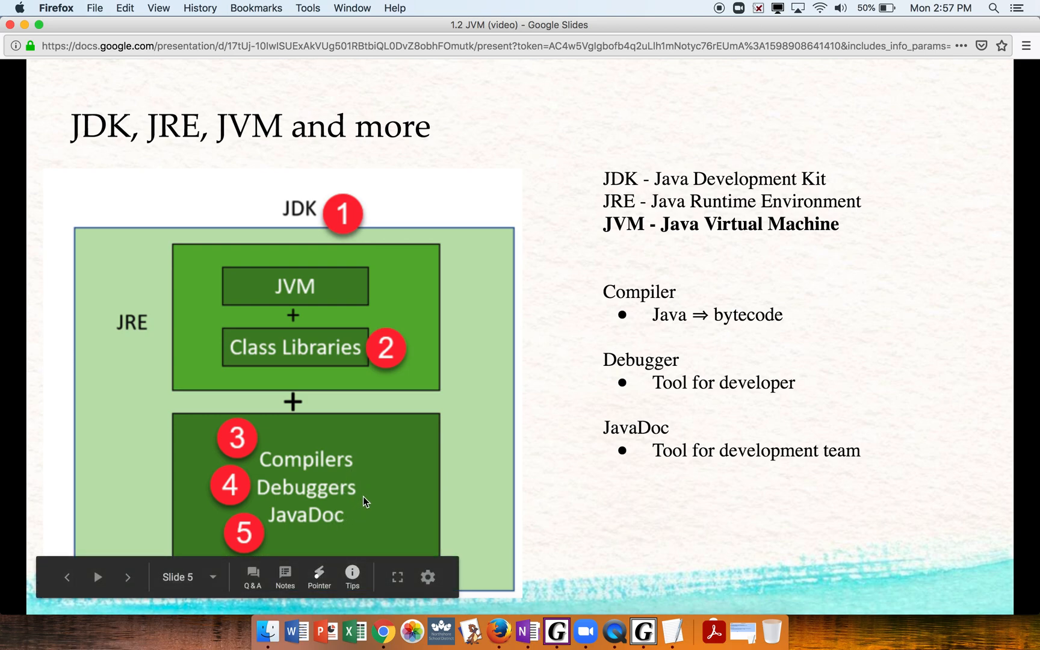
pyautogui.moveTo(688, 218)
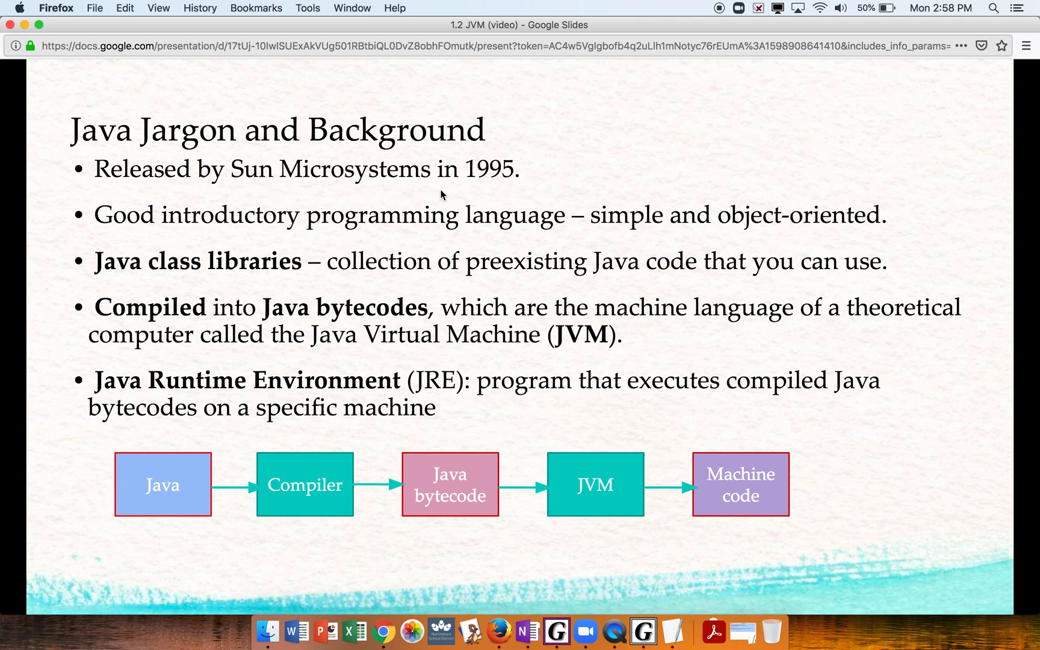
pyautogui.moveTo(349, 184)
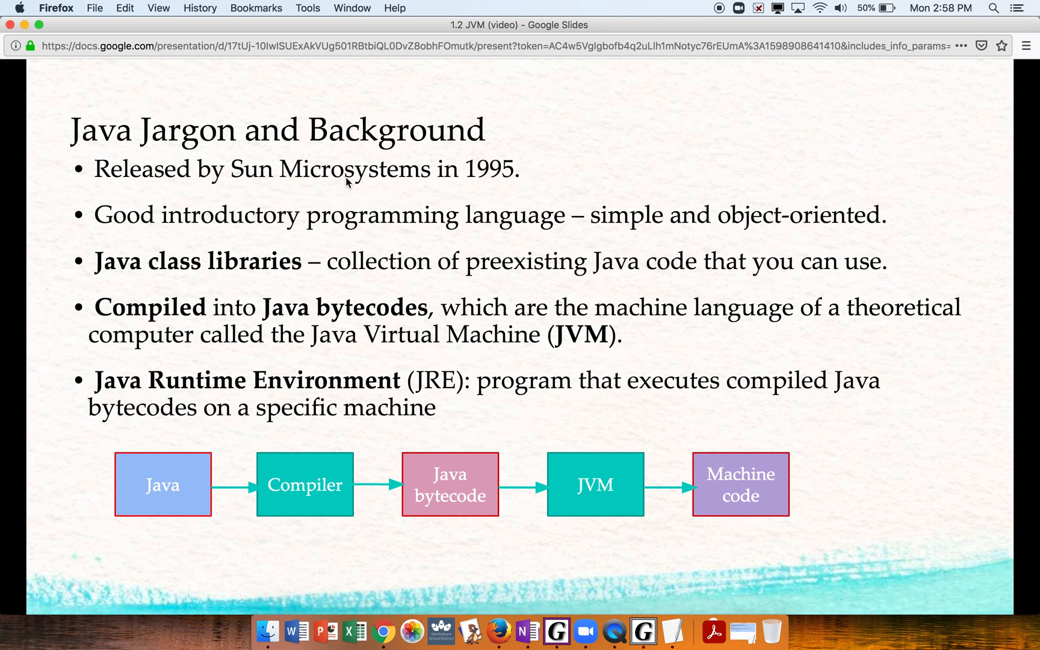
pyautogui.moveTo(325, 186)
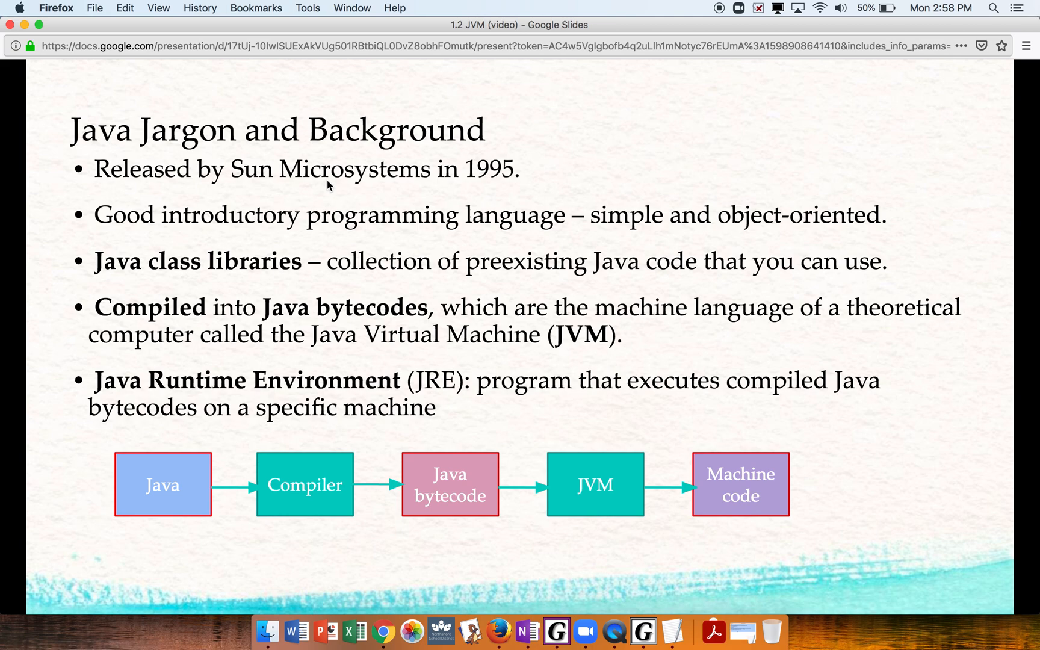
pyautogui.moveTo(259, 233)
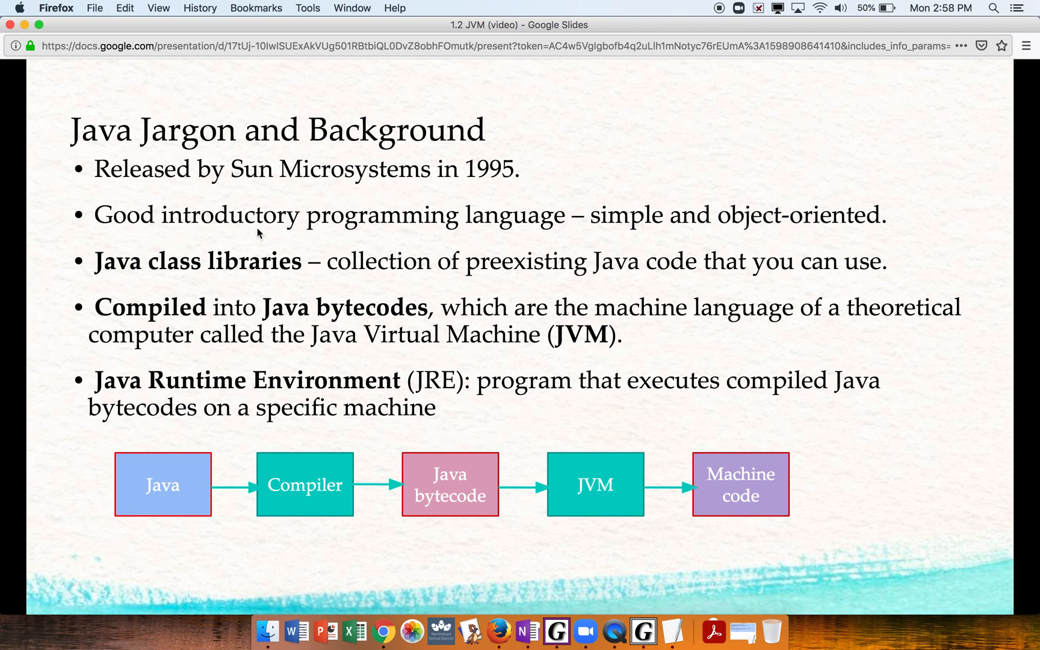
pyautogui.moveTo(567, 235)
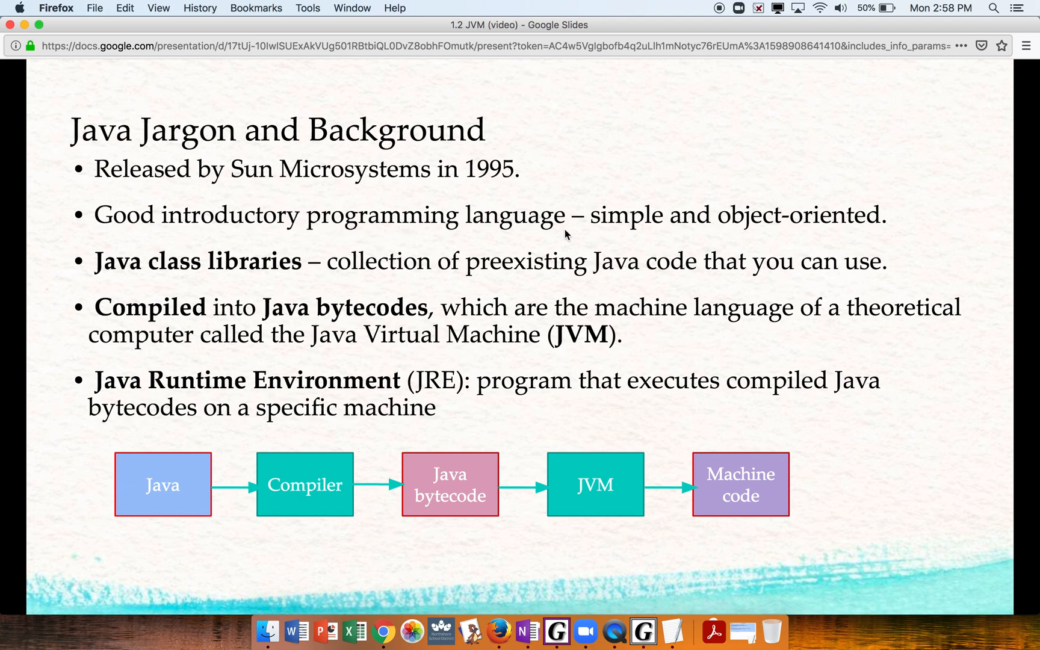
pyautogui.moveTo(836, 220)
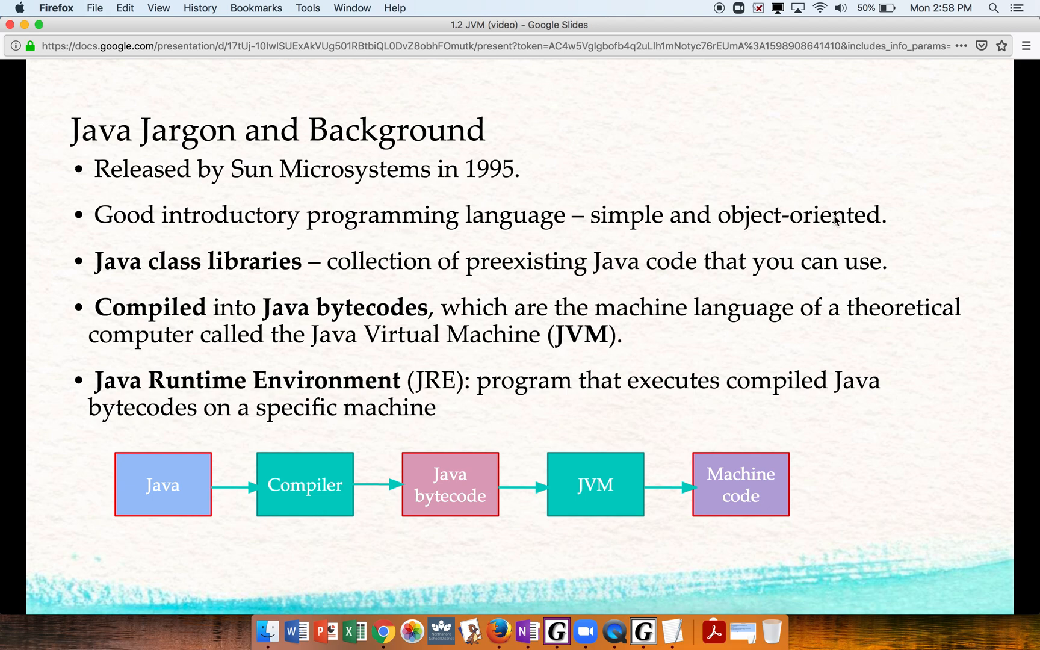
pyautogui.moveTo(648, 236)
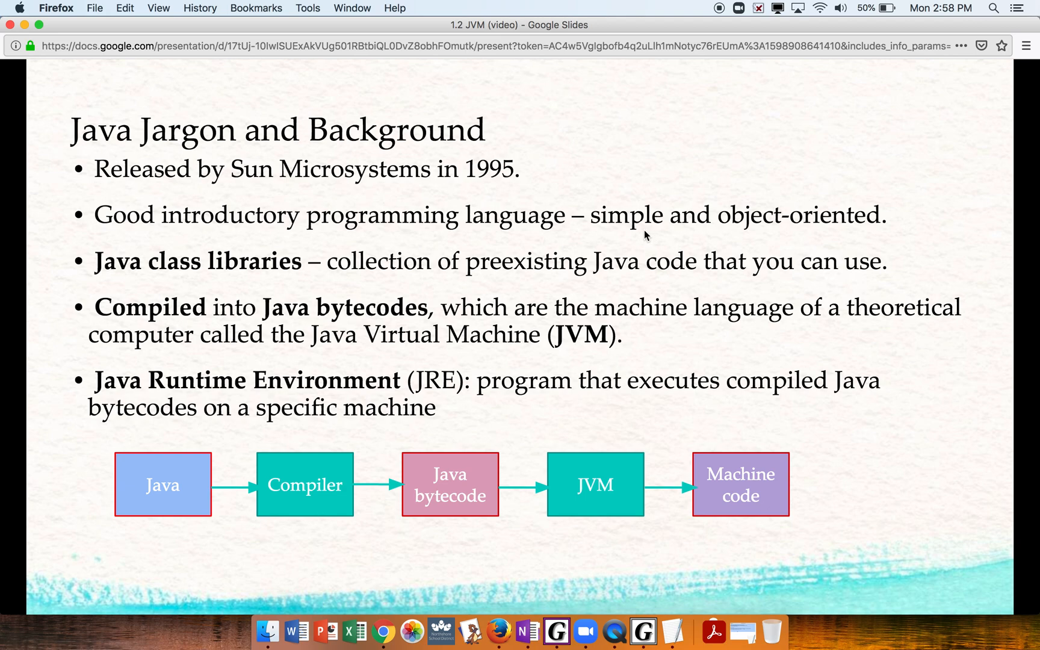
pyautogui.moveTo(635, 241)
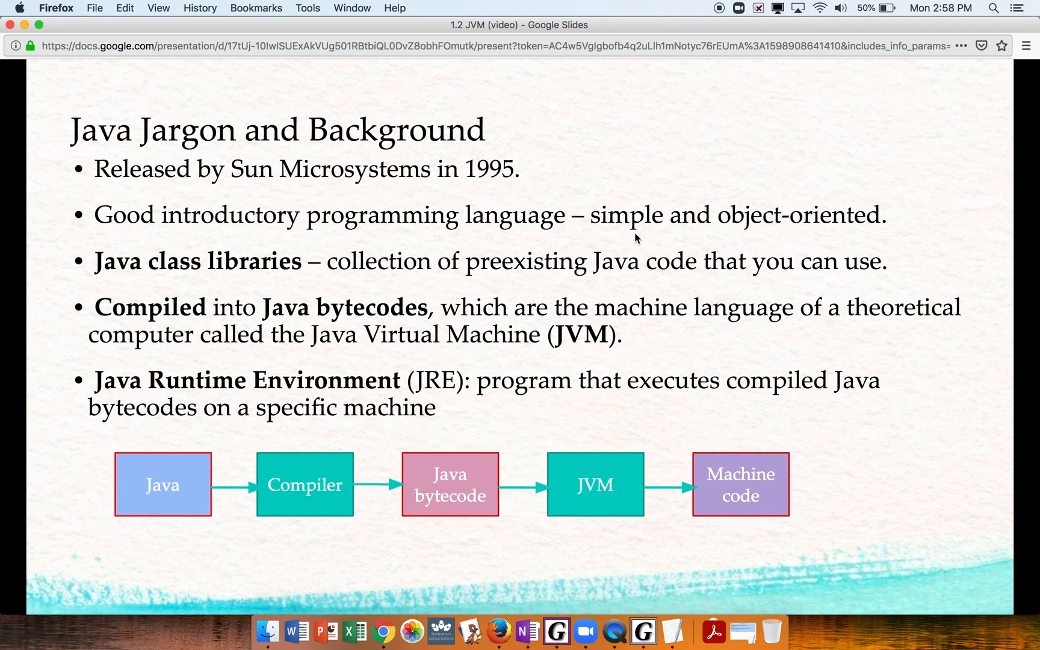
pyautogui.moveTo(177, 279)
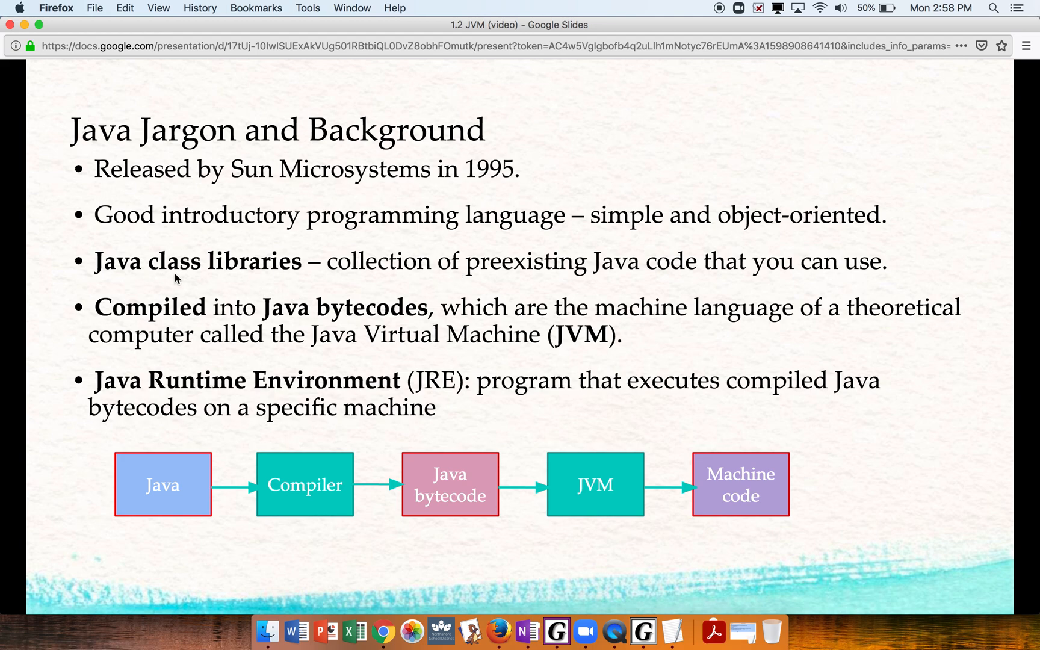
pyautogui.moveTo(211, 278)
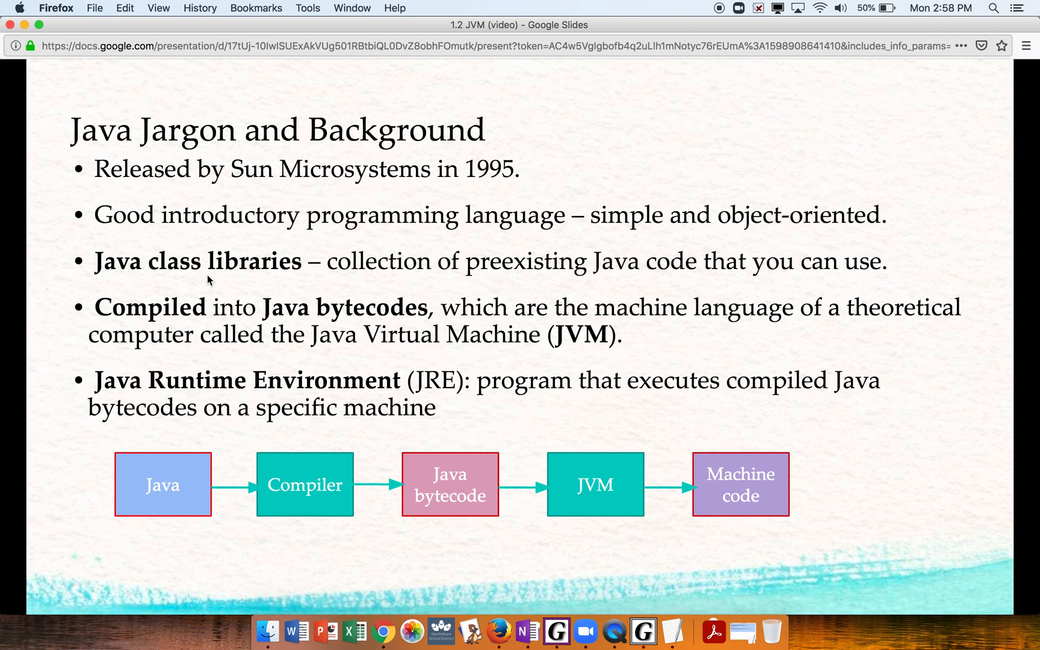
pyautogui.moveTo(178, 280)
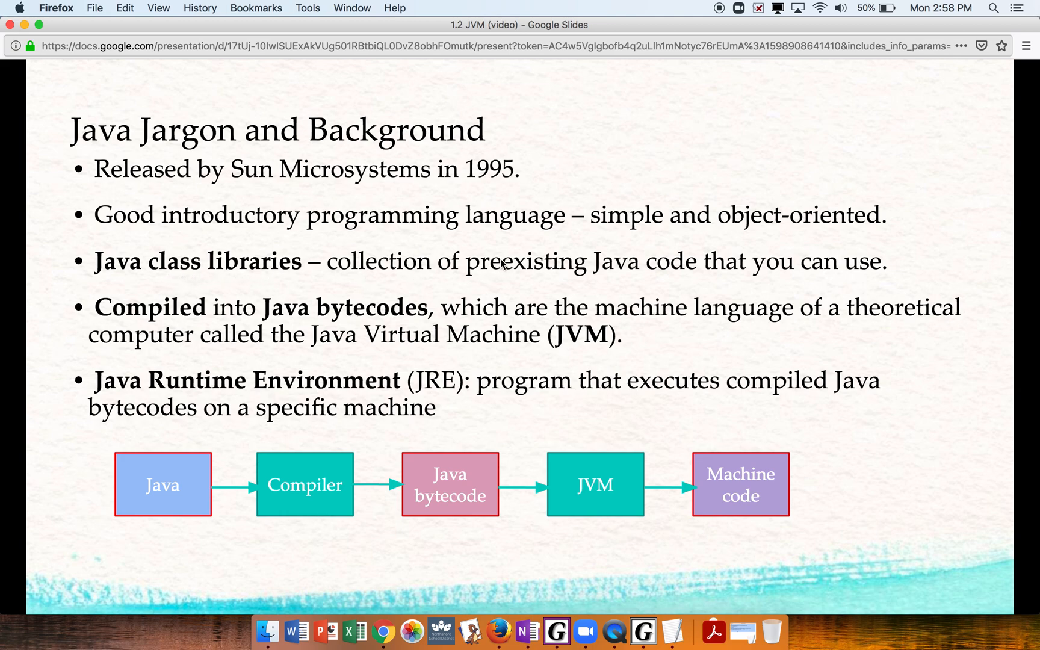
pyautogui.moveTo(624, 277)
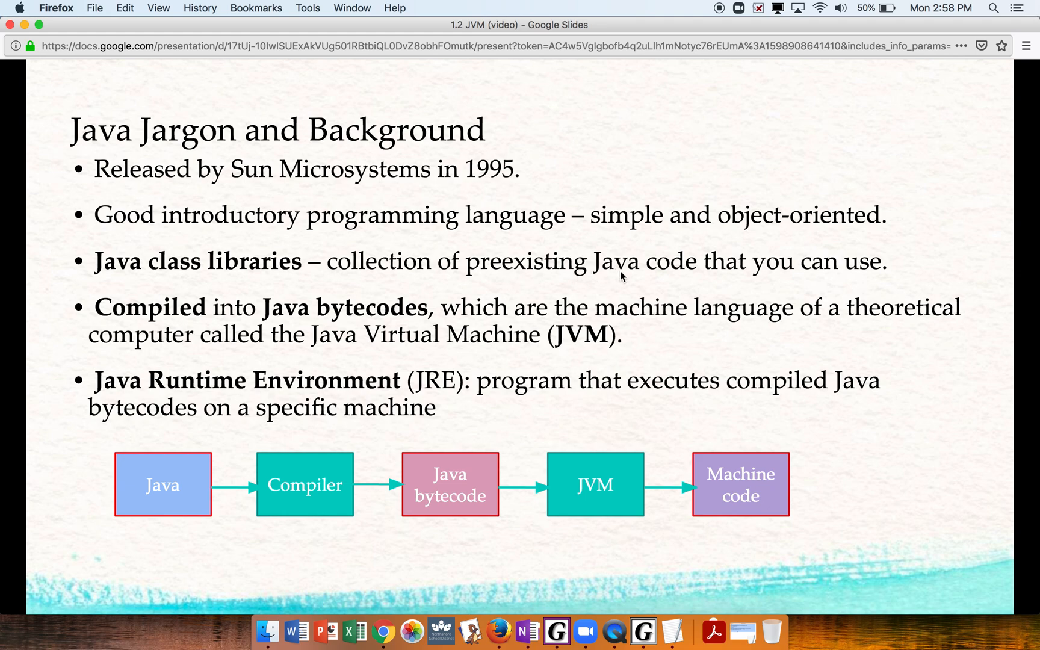
pyautogui.moveTo(22, 274)
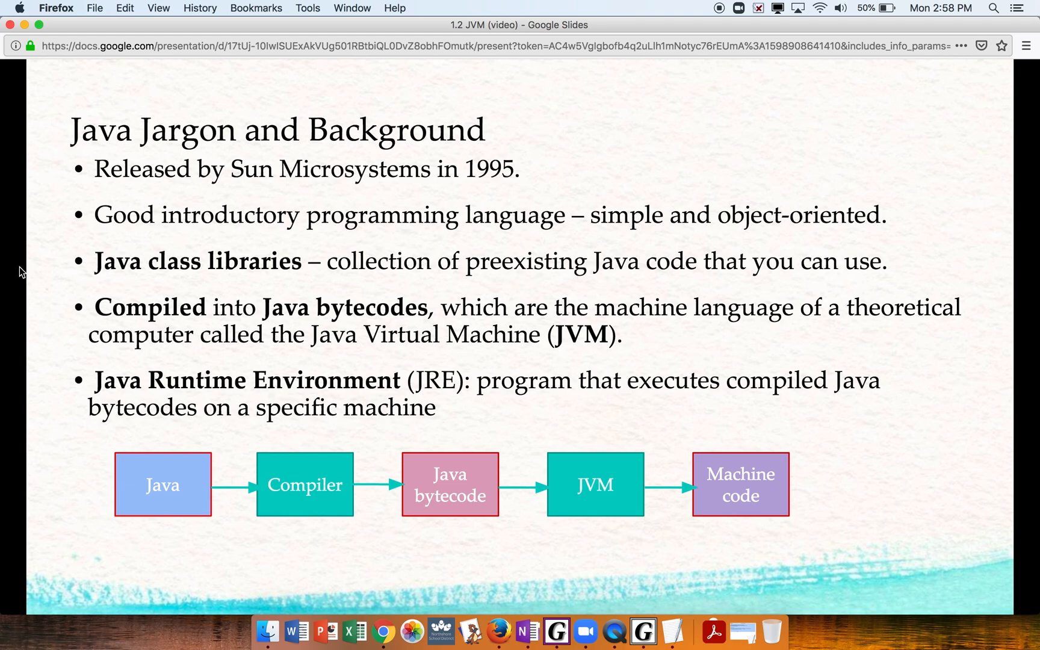
pyautogui.moveTo(279, 299)
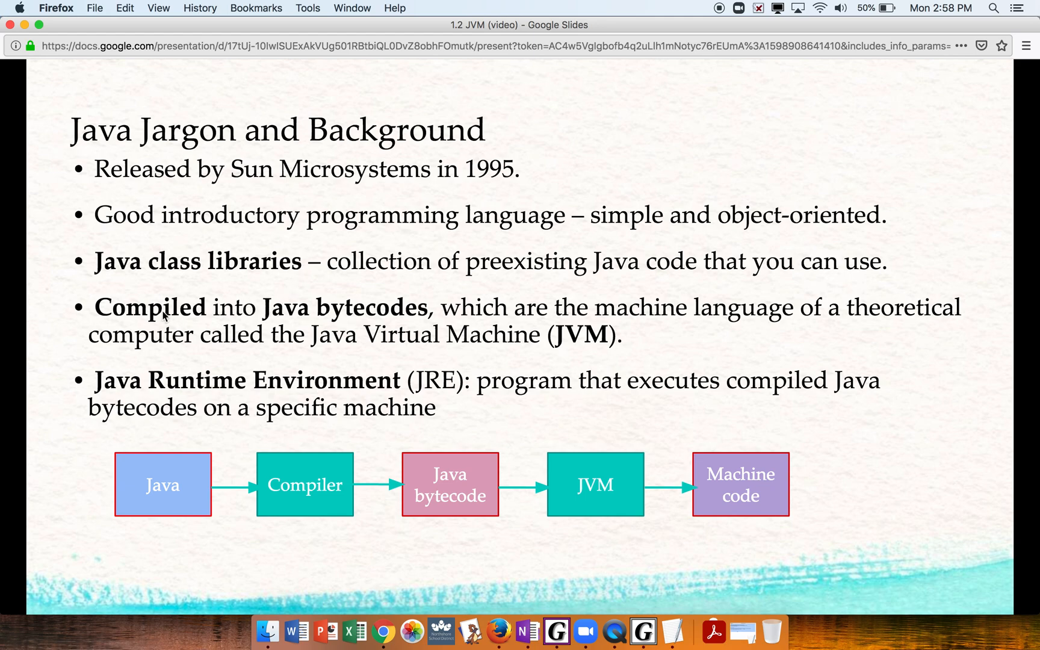
pyautogui.moveTo(152, 485)
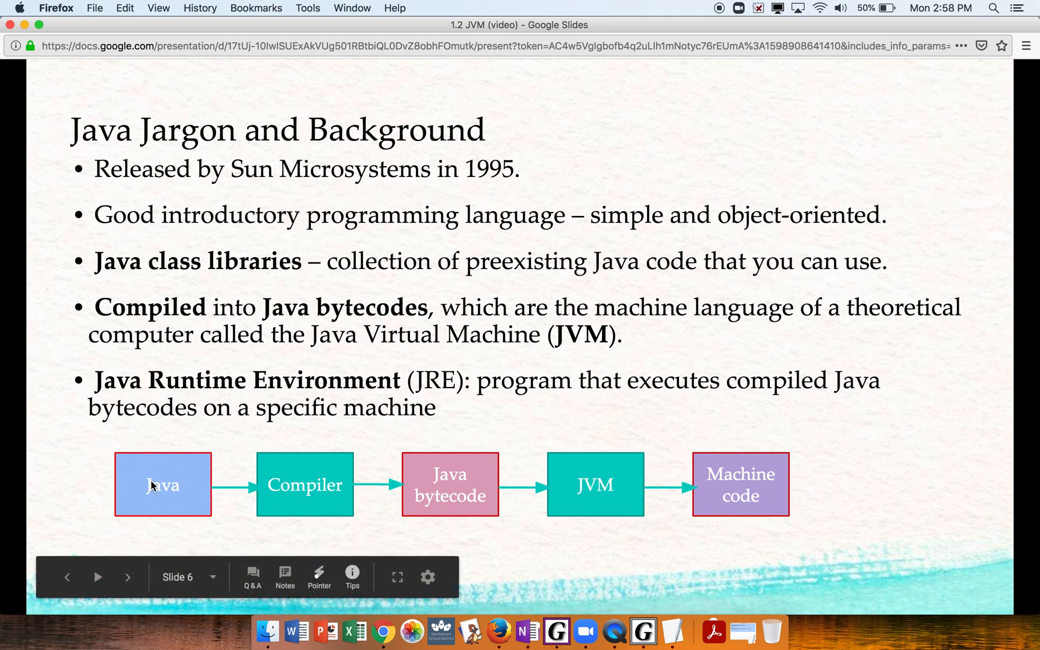
pyautogui.moveTo(381, 440)
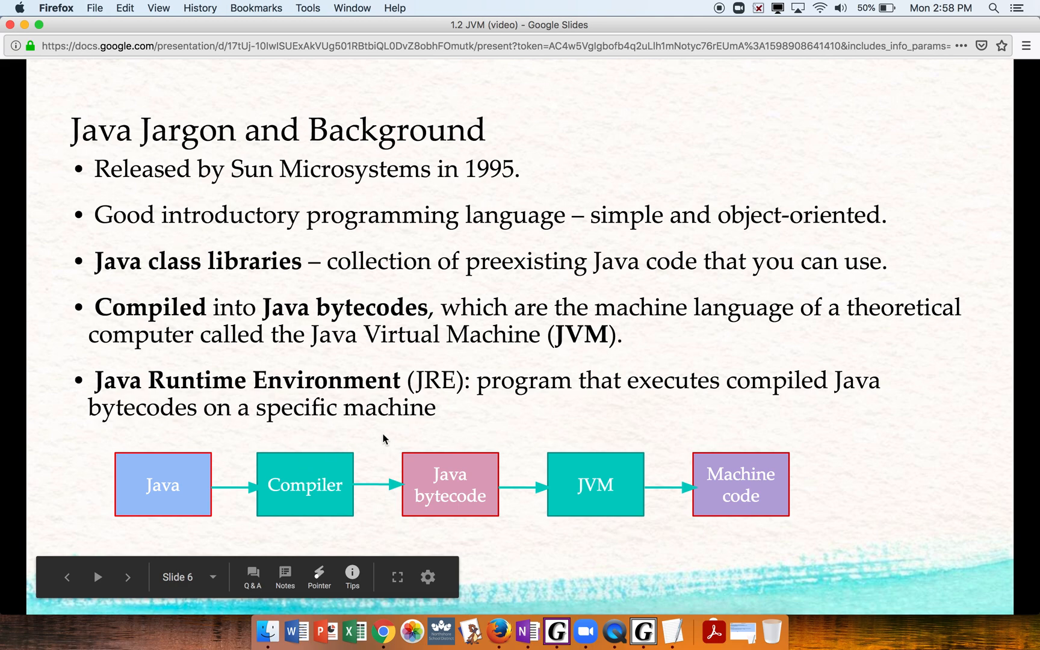
pyautogui.moveTo(604, 447)
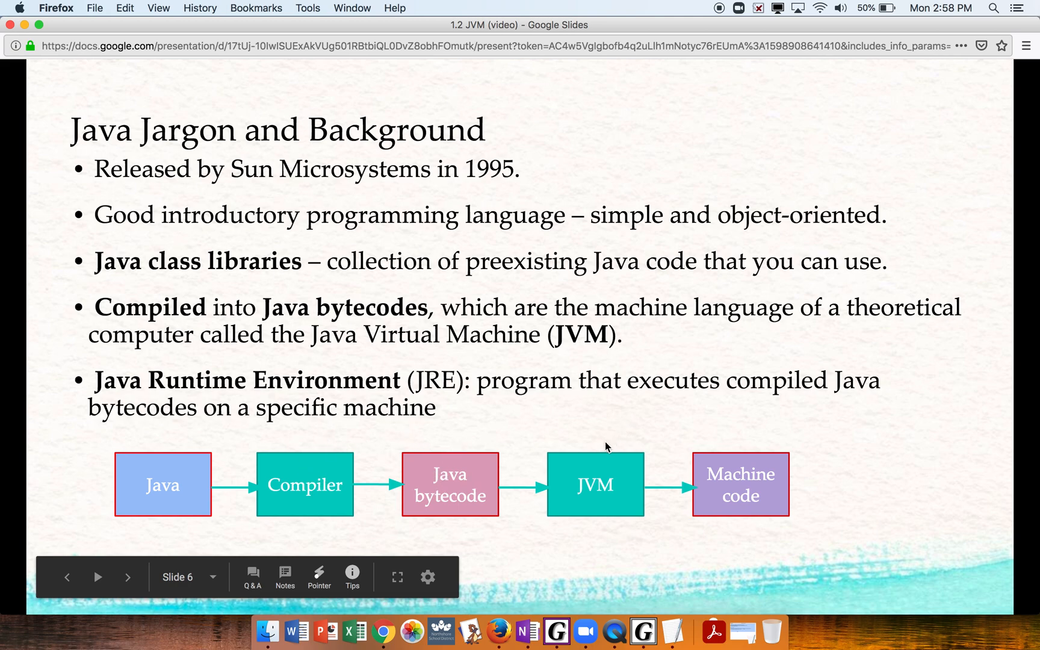
pyautogui.moveTo(599, 473)
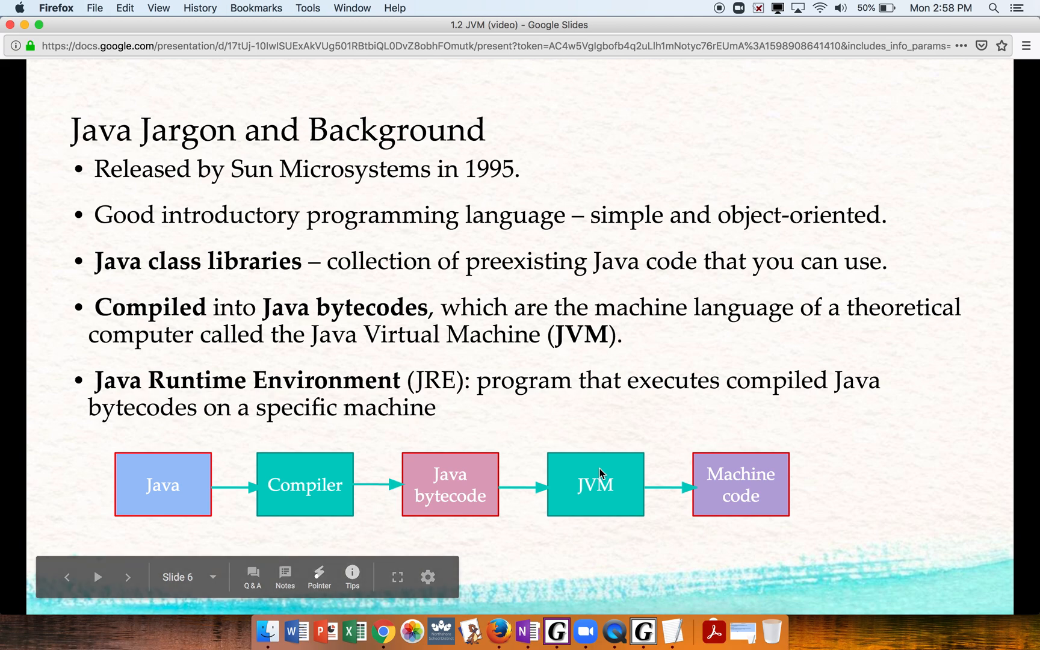
pyautogui.moveTo(661, 427)
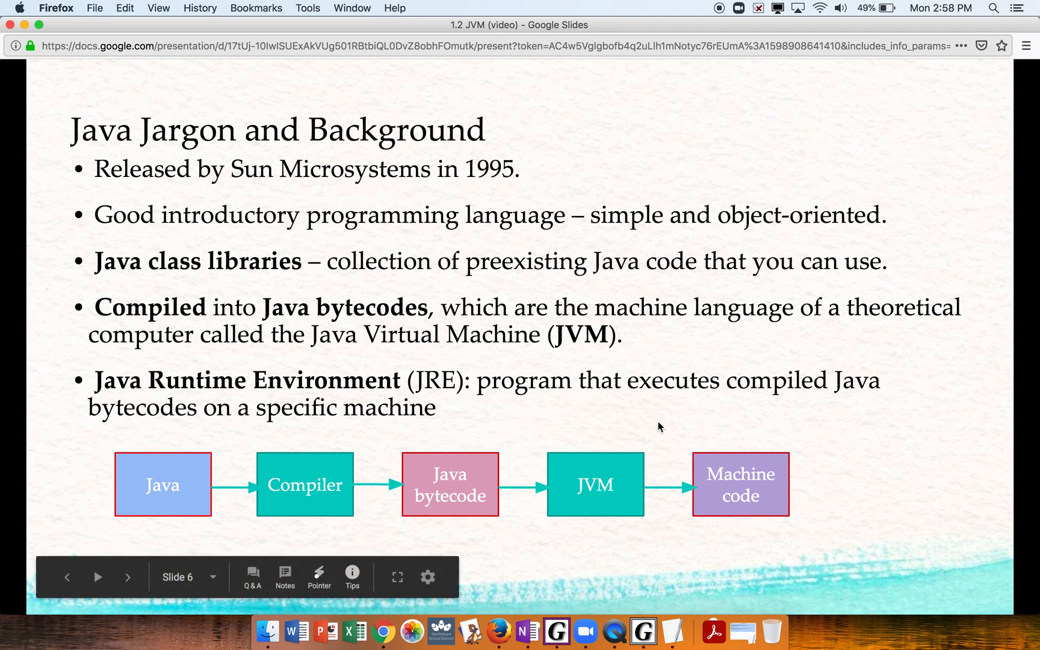
pyautogui.moveTo(725, 482)
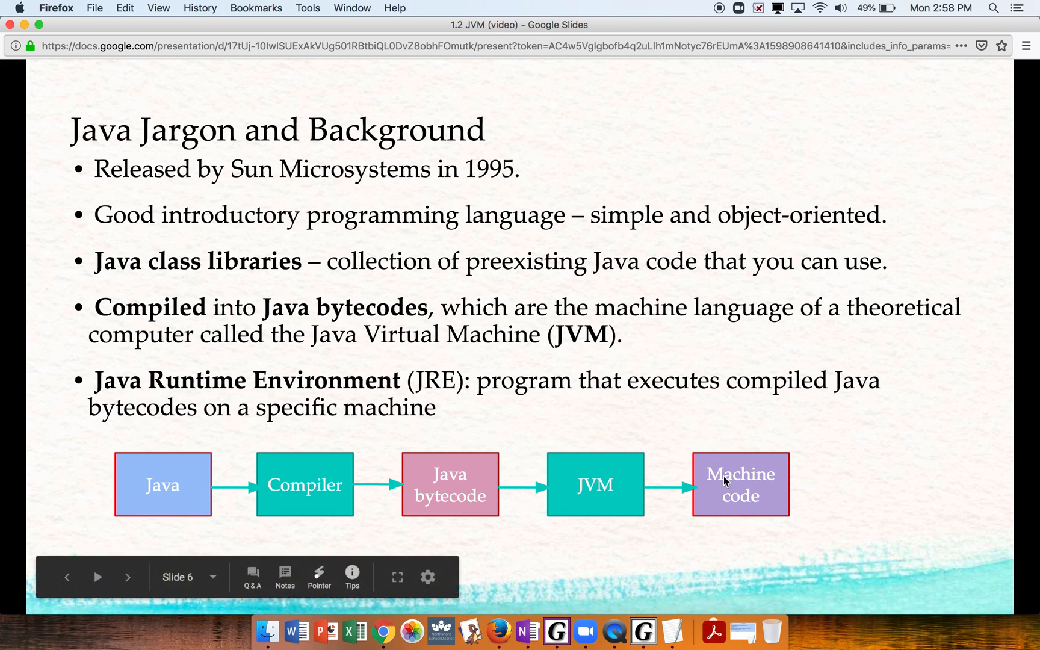
pyautogui.moveTo(722, 473)
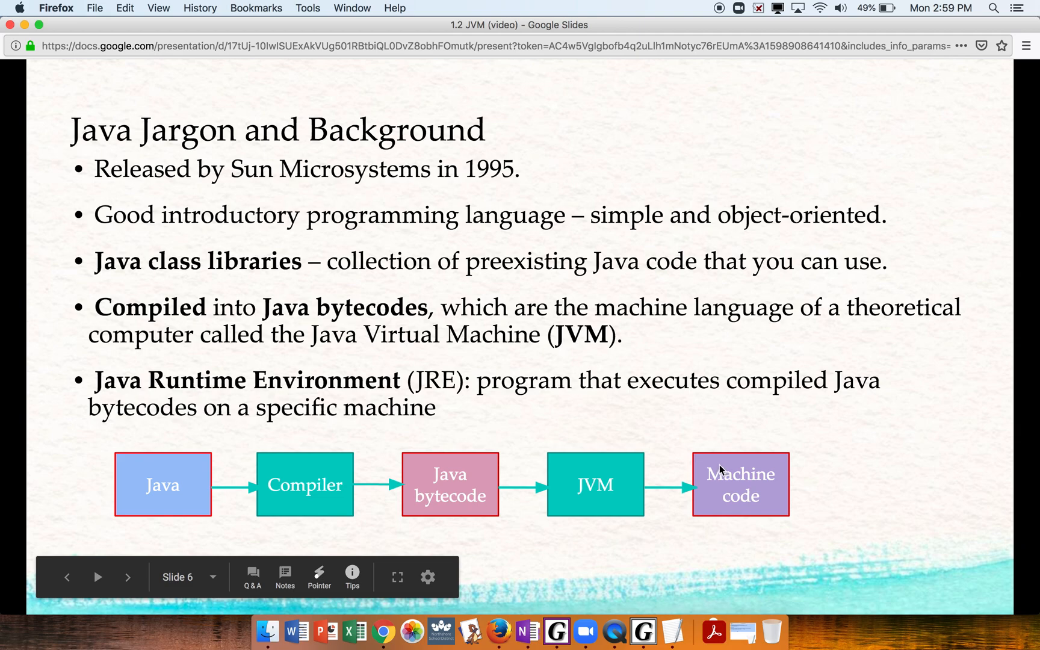
pyautogui.moveTo(477, 385)
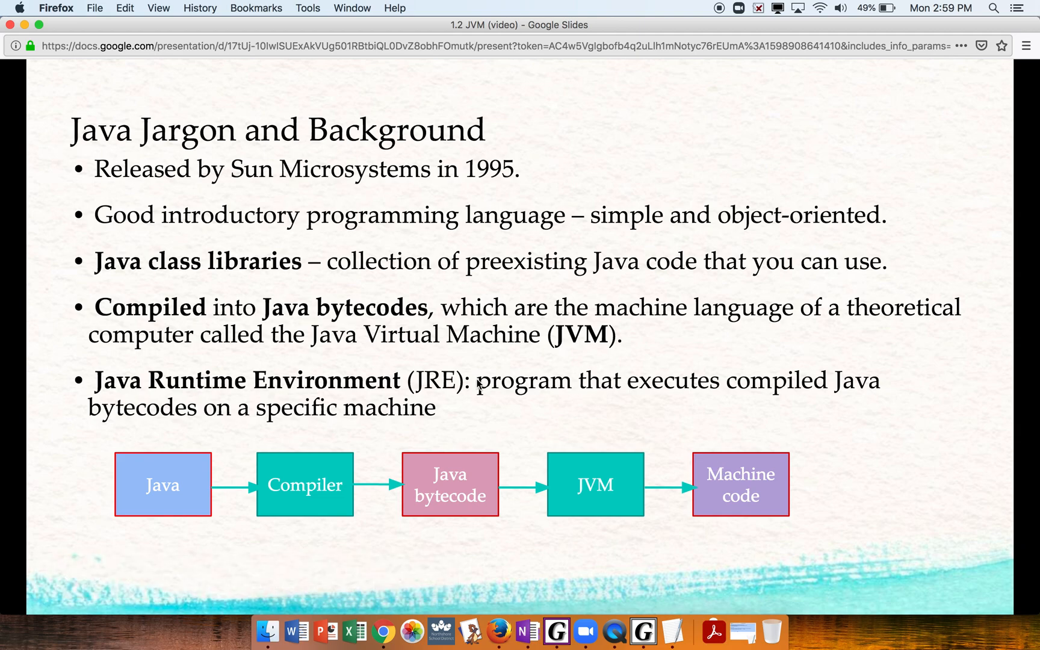
# - Advance to the Example Byte Code slide tracing HelloWorld through compiler and JVM
pyautogui.press('right')
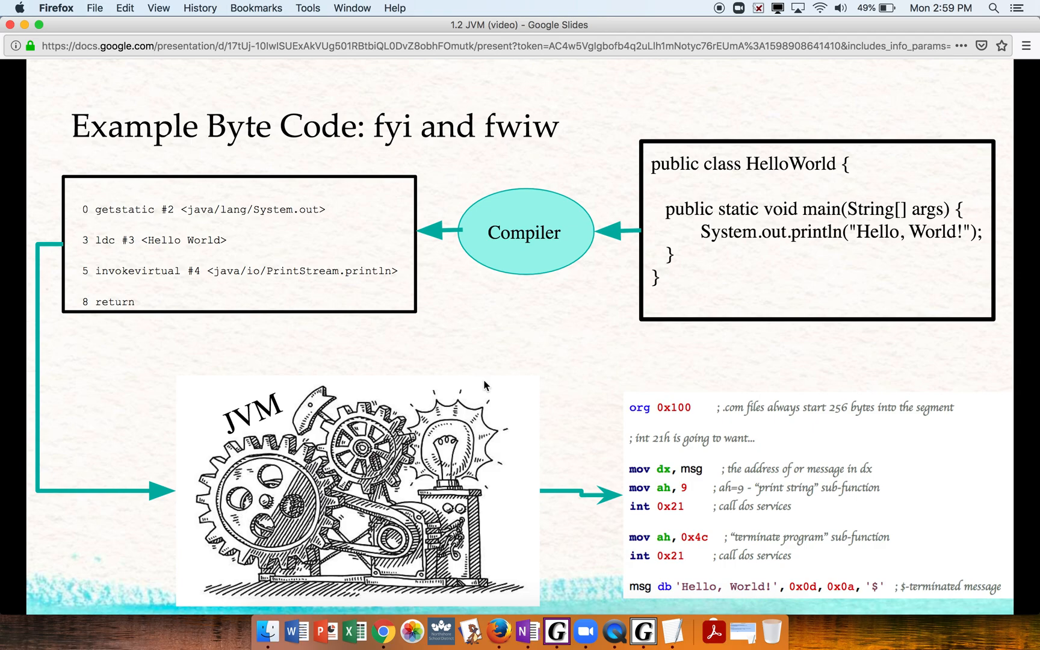
pyautogui.moveTo(746, 154)
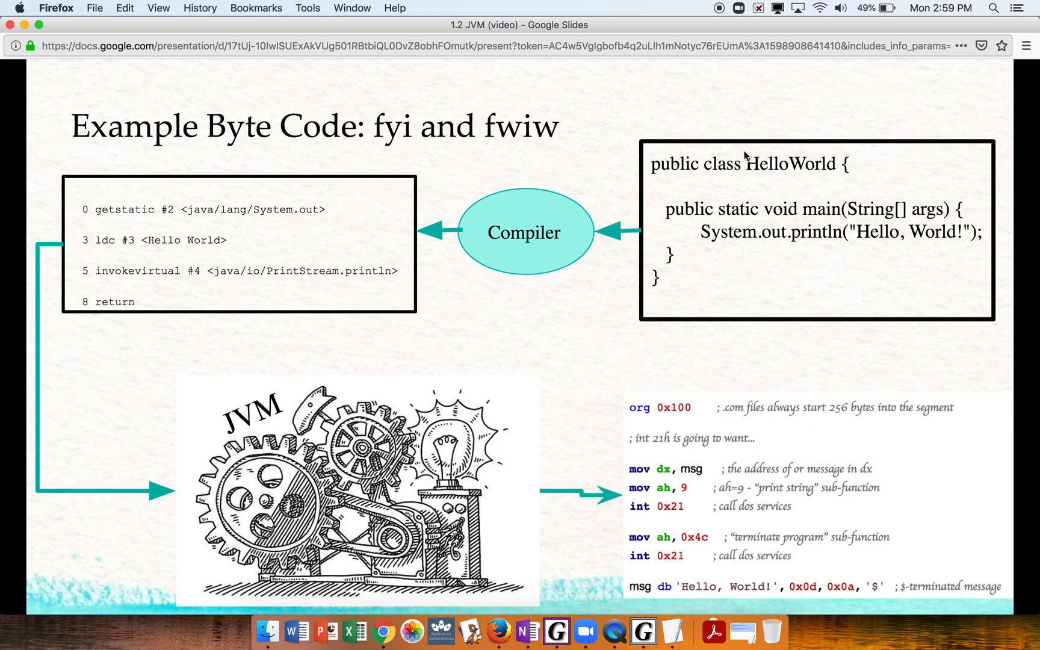
pyautogui.moveTo(764, 171)
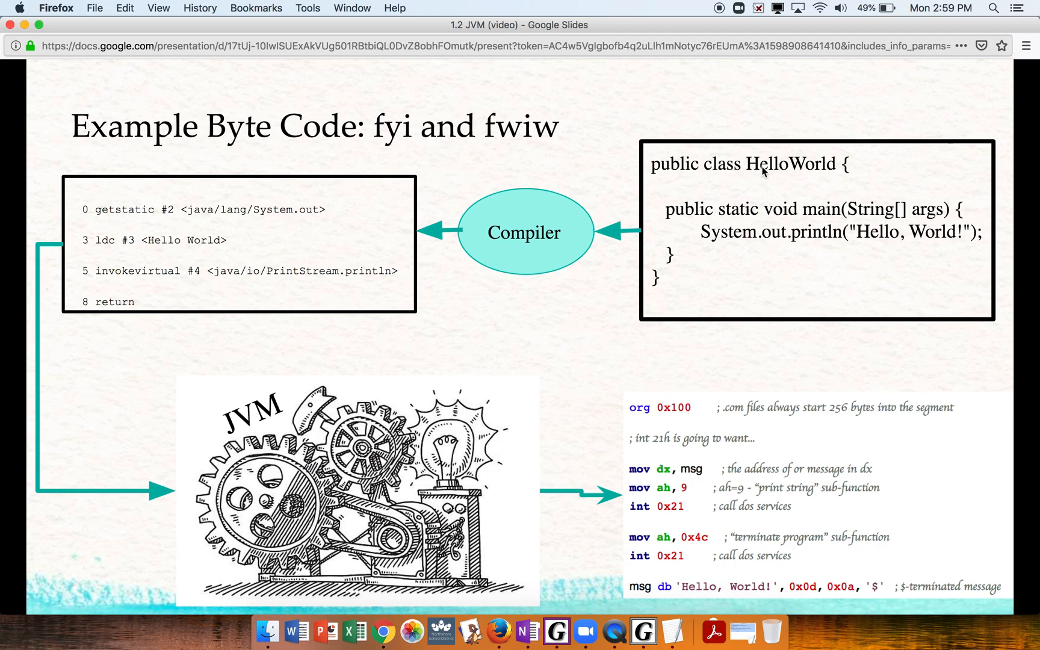
pyautogui.moveTo(918, 231)
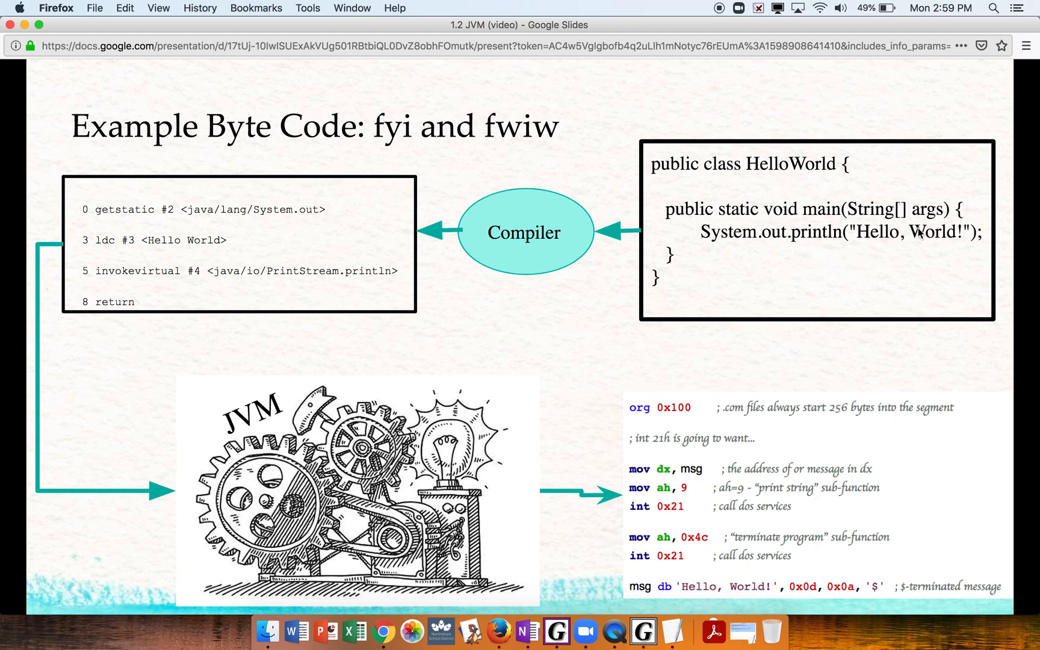
pyautogui.moveTo(800, 246)
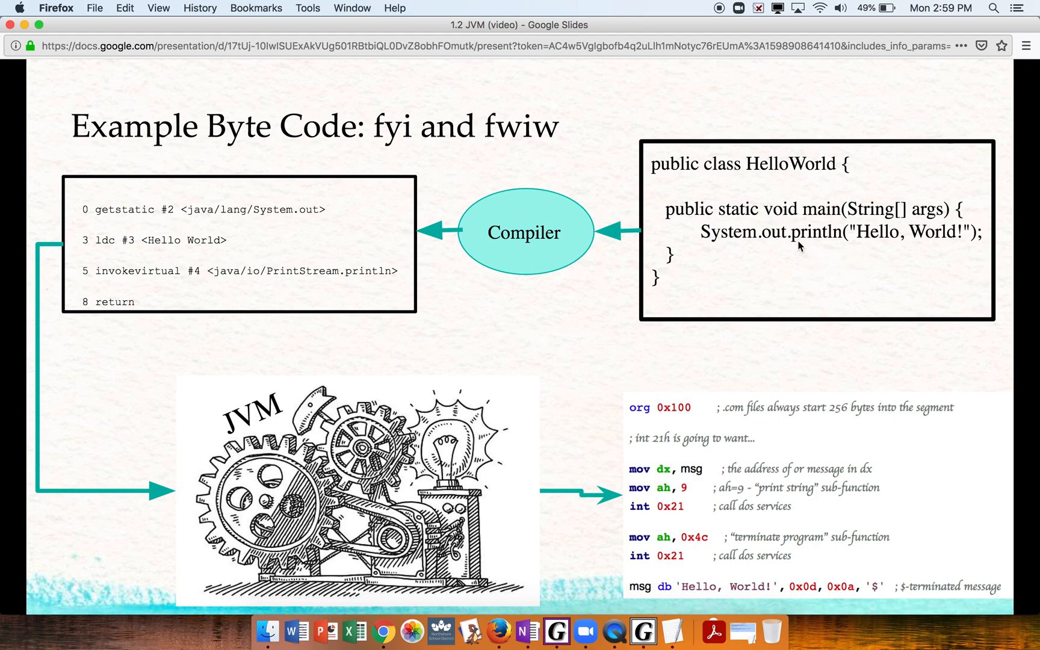
pyautogui.moveTo(764, 254)
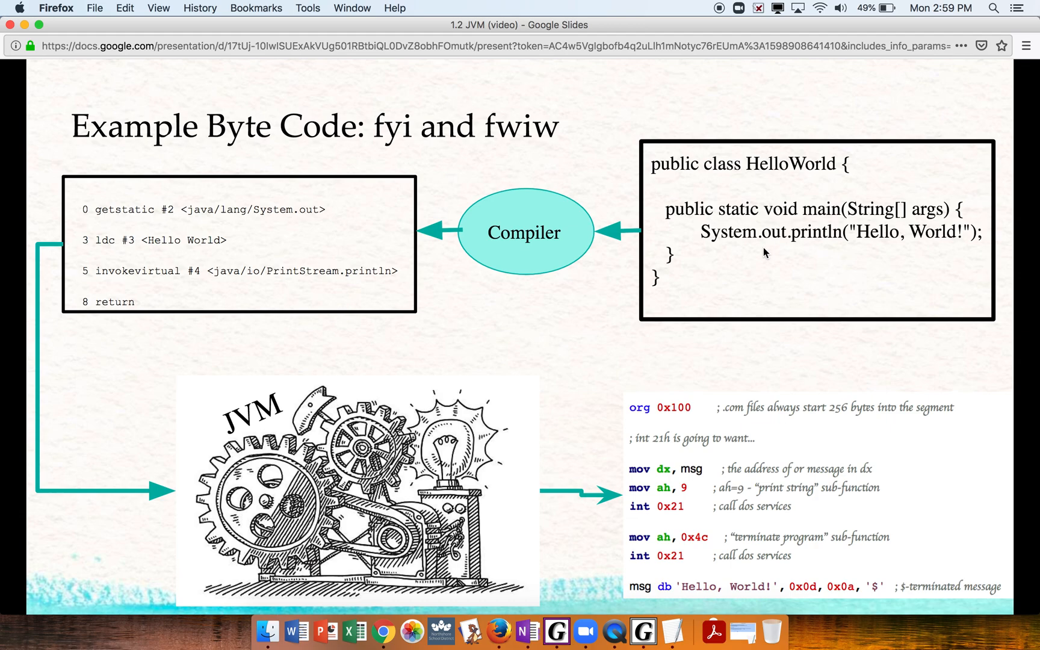
pyautogui.moveTo(741, 256)
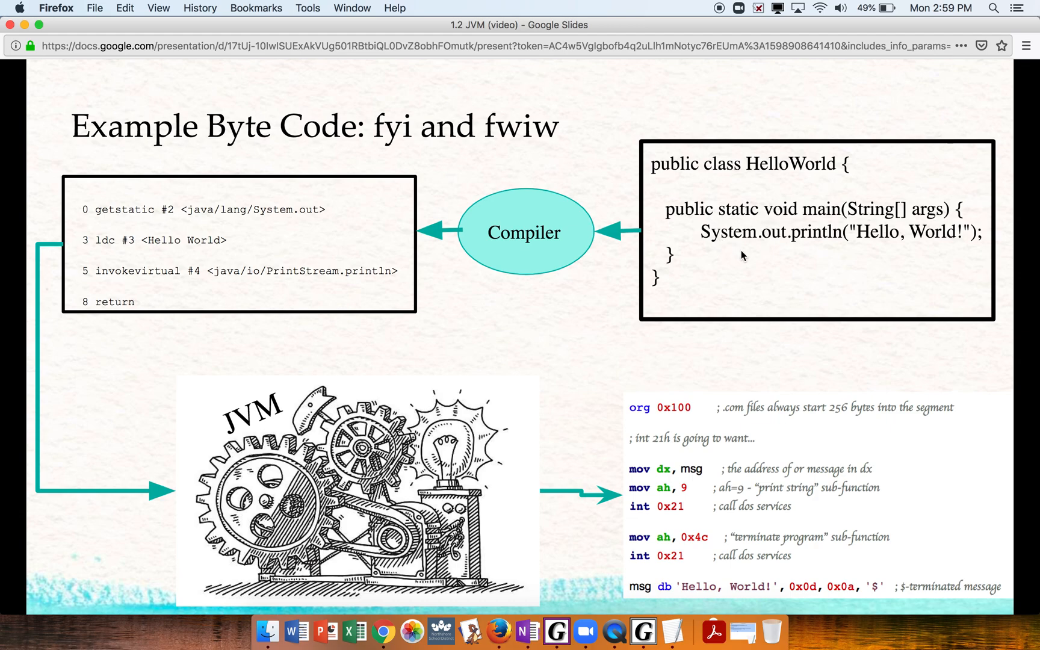
pyautogui.moveTo(515, 232)
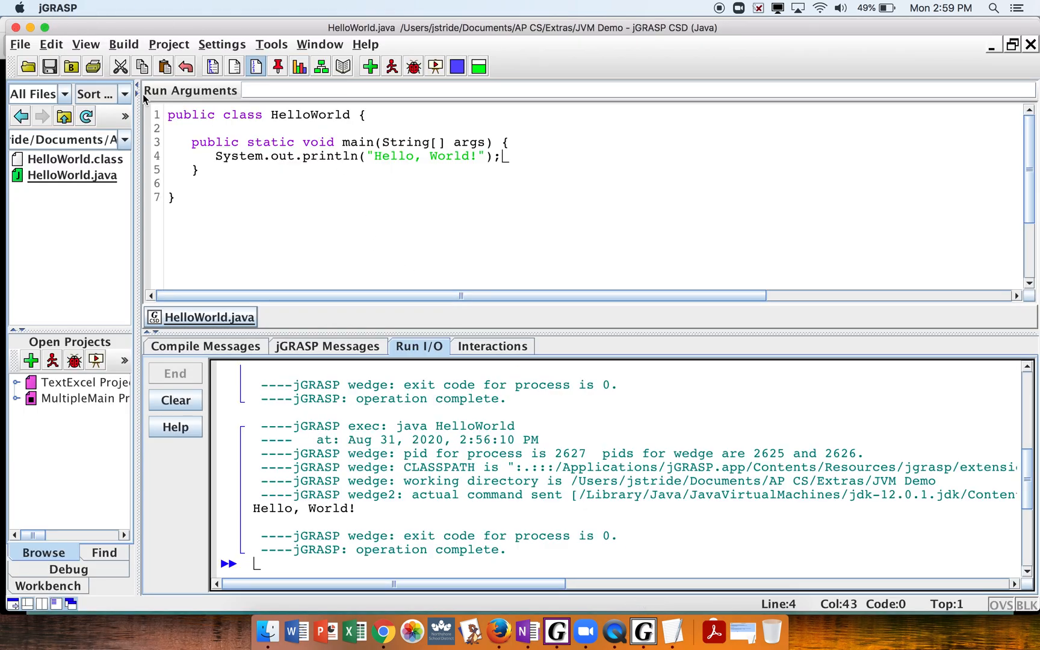
pyautogui.moveTo(435, 419)
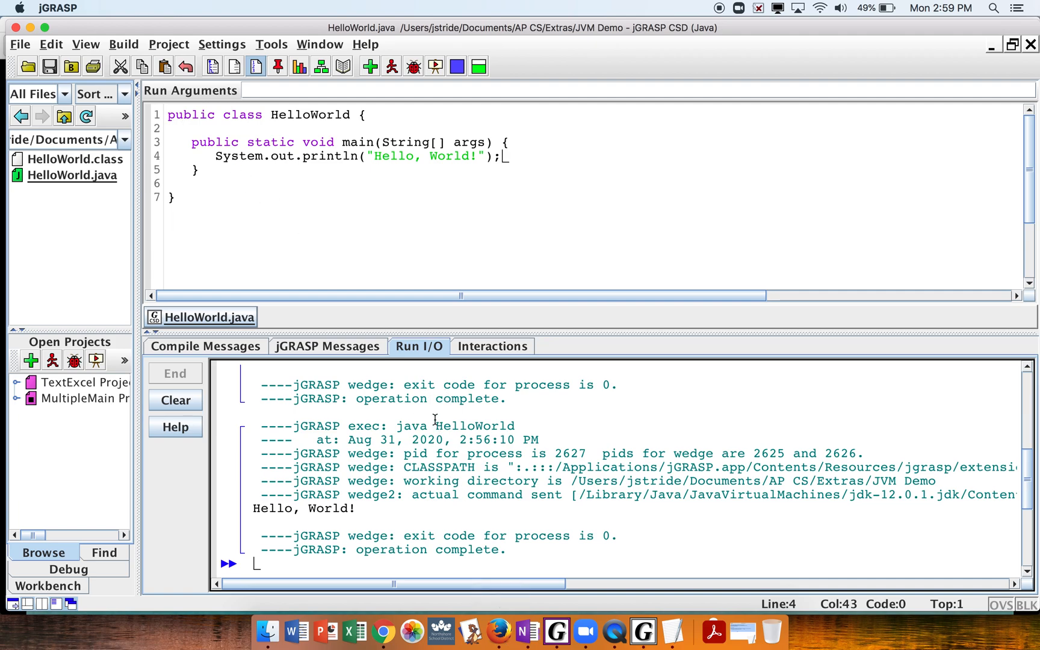
pyautogui.moveTo(322, 161)
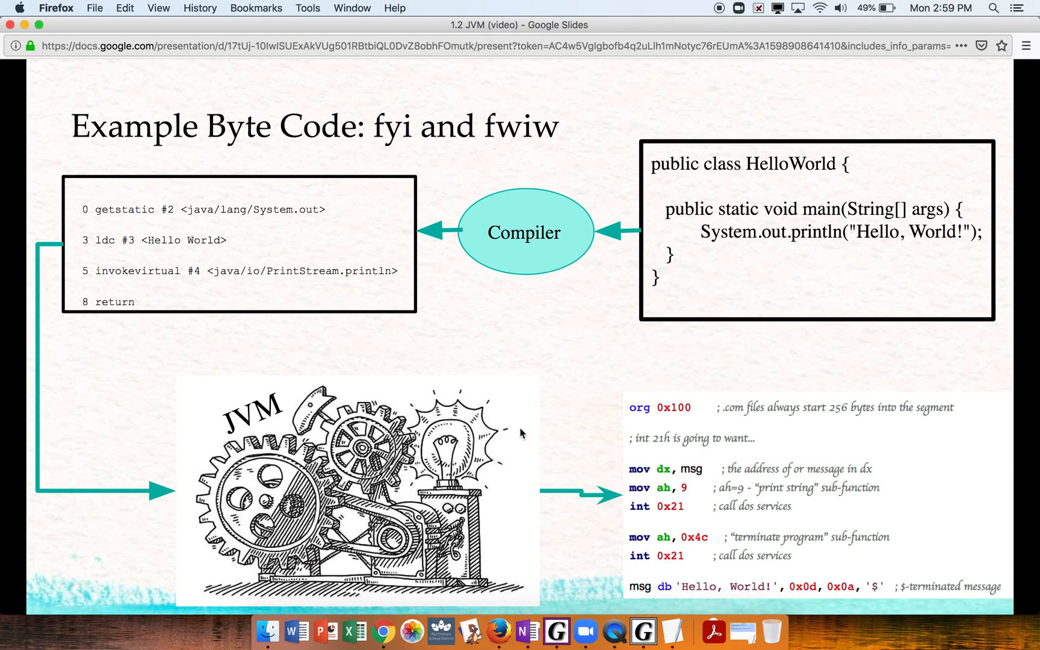
pyautogui.moveTo(167, 206)
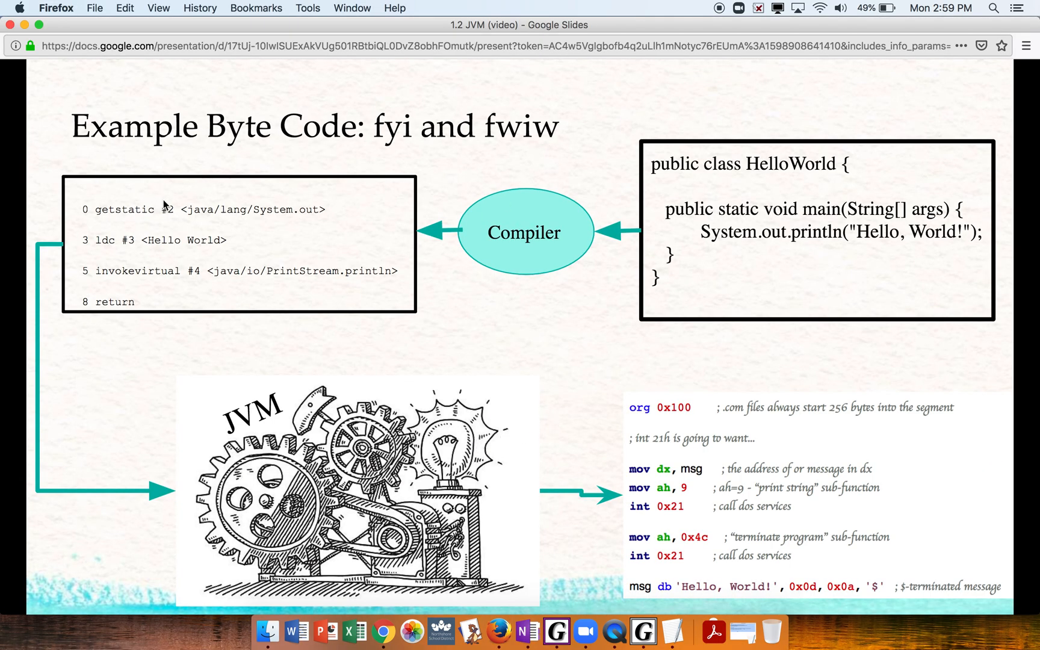
pyautogui.moveTo(126, 227)
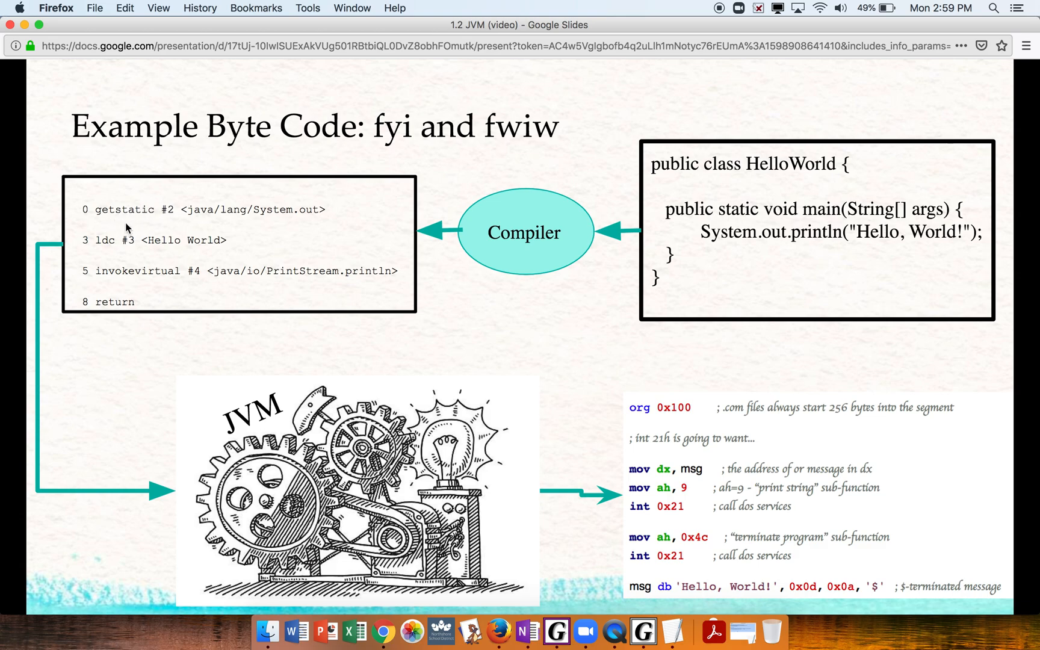
pyautogui.moveTo(162, 246)
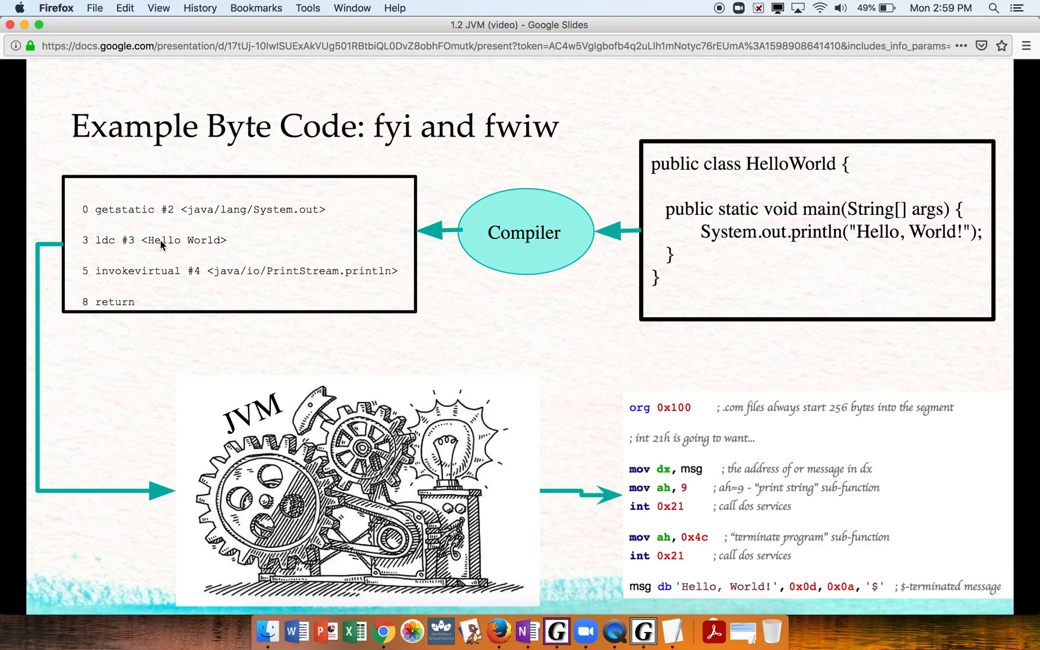
pyautogui.moveTo(156, 310)
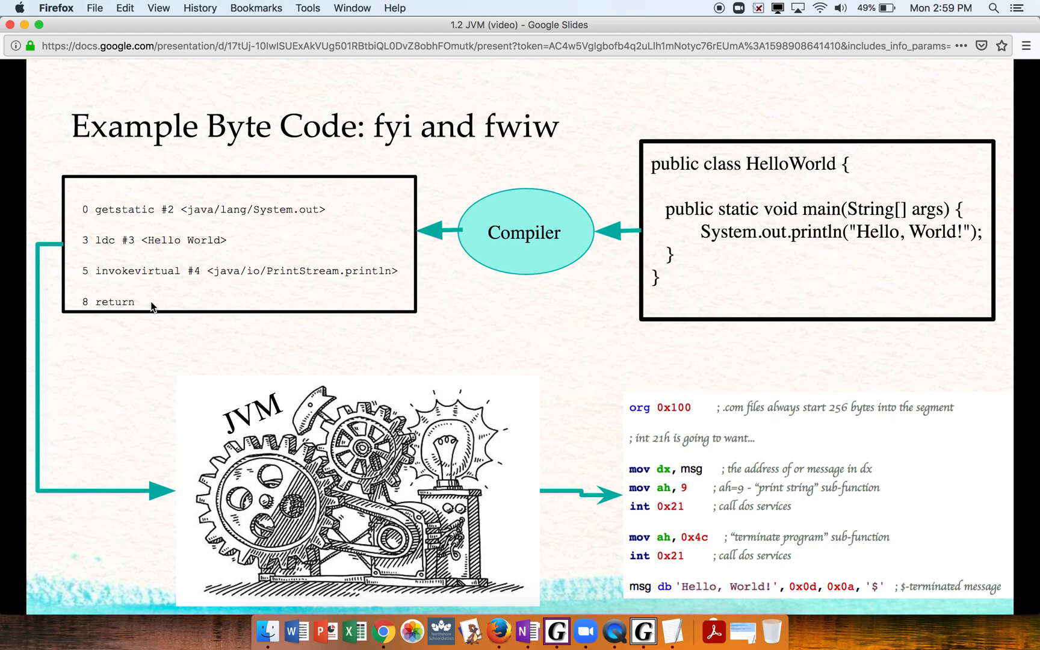
pyautogui.moveTo(702, 248)
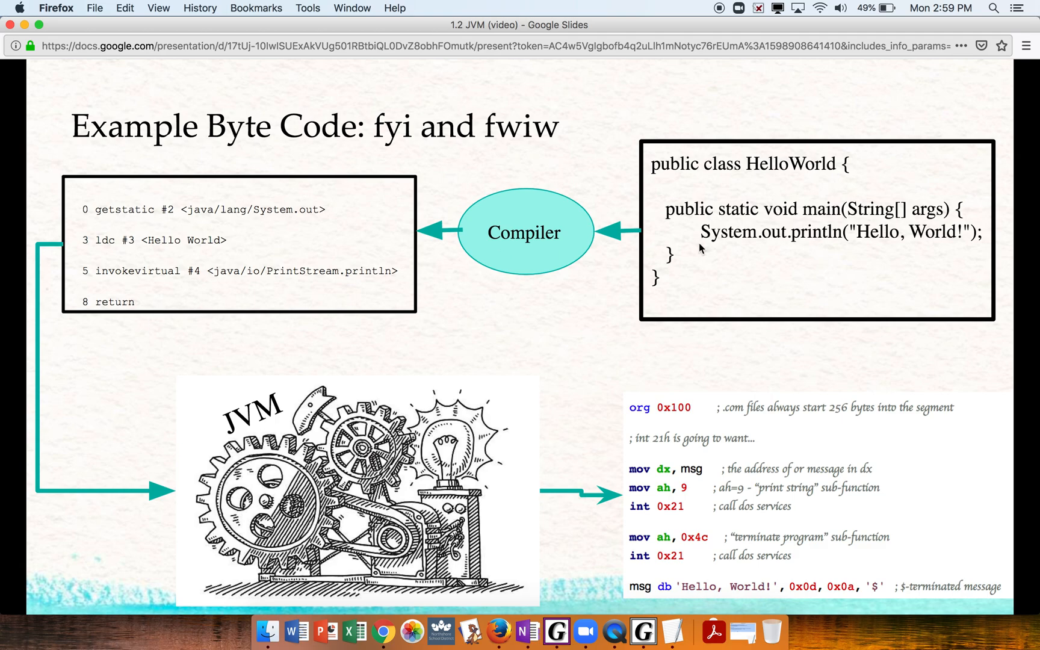
pyautogui.moveTo(558, 268)
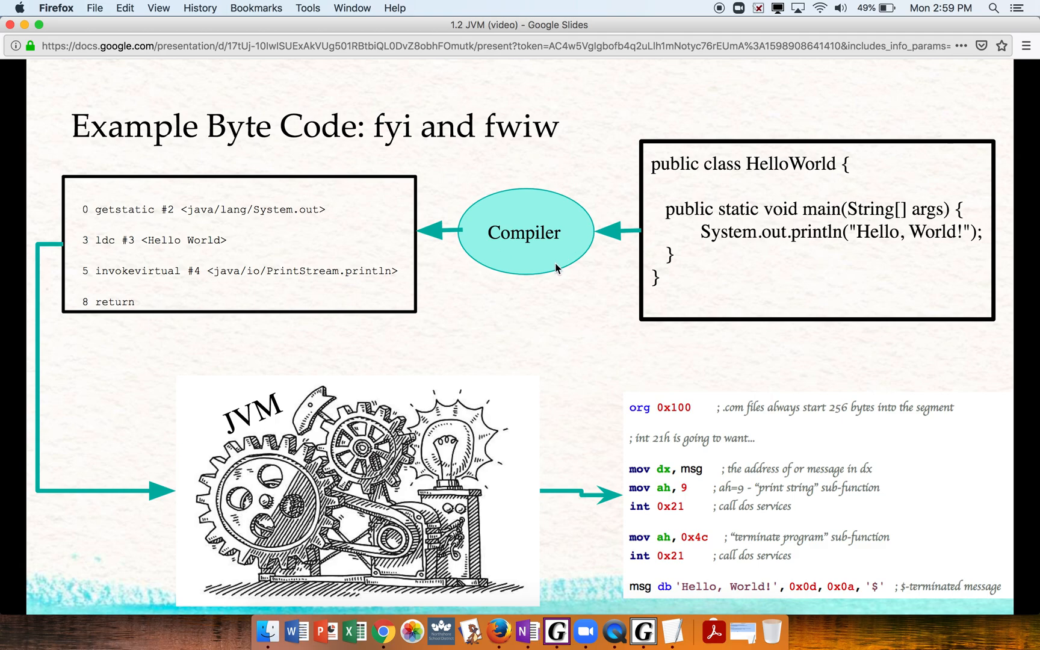
pyautogui.moveTo(208, 241)
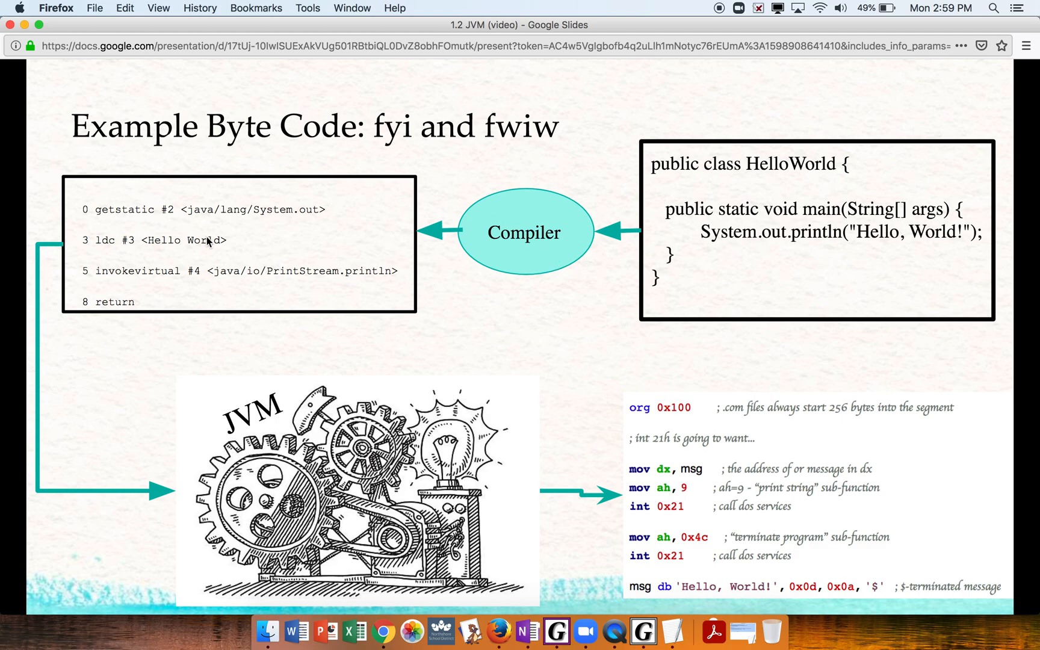
pyautogui.moveTo(157, 269)
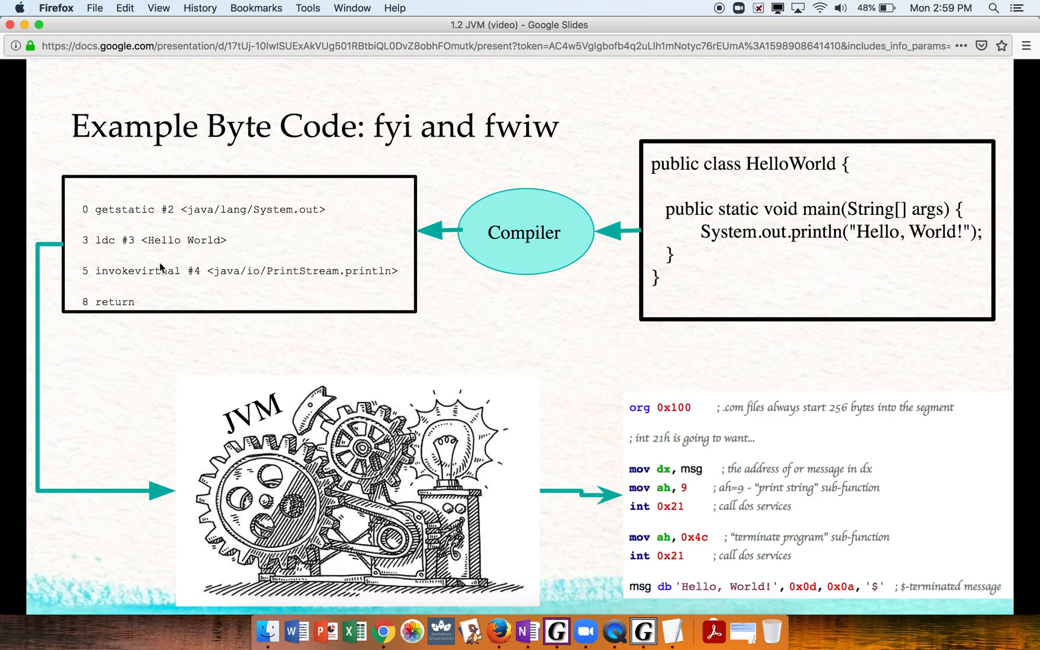
pyautogui.moveTo(177, 352)
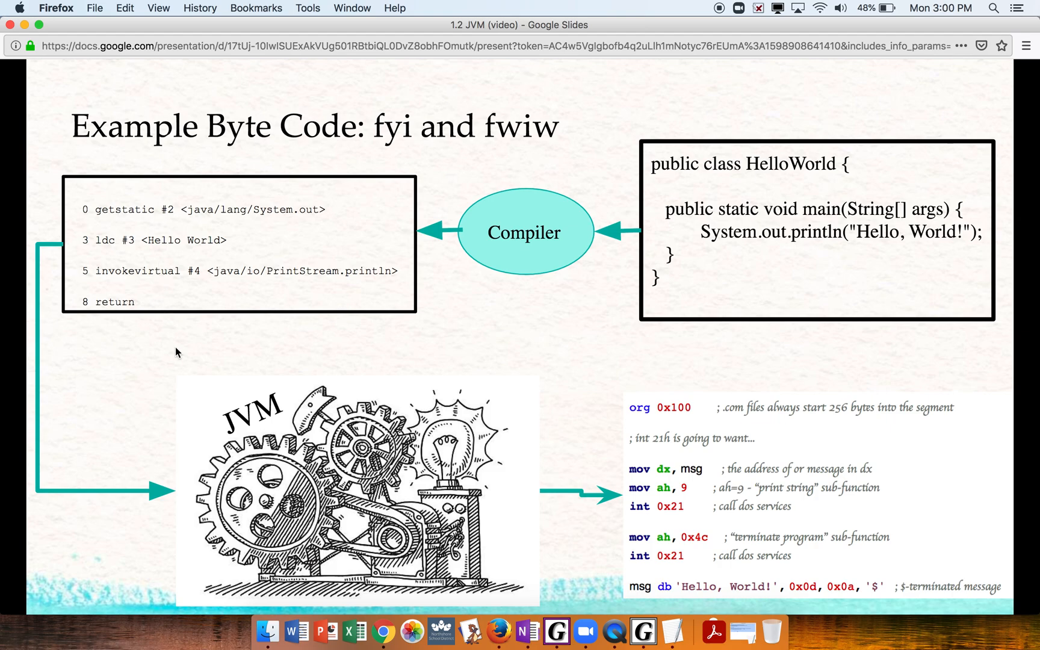
pyautogui.moveTo(272, 424)
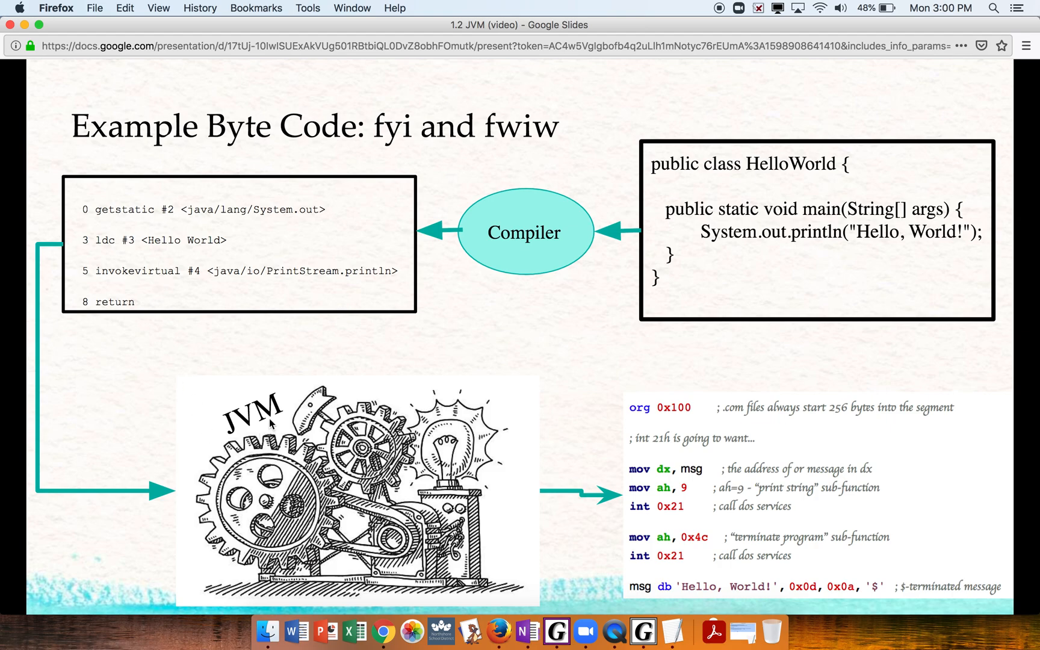
pyautogui.moveTo(231, 275)
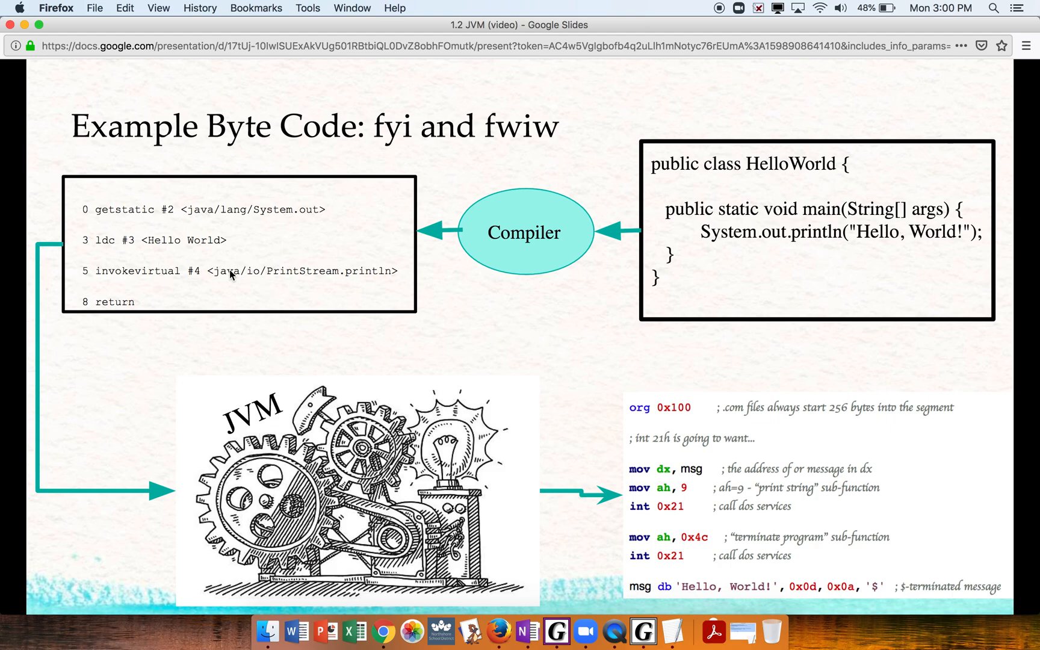
pyautogui.moveTo(302, 458)
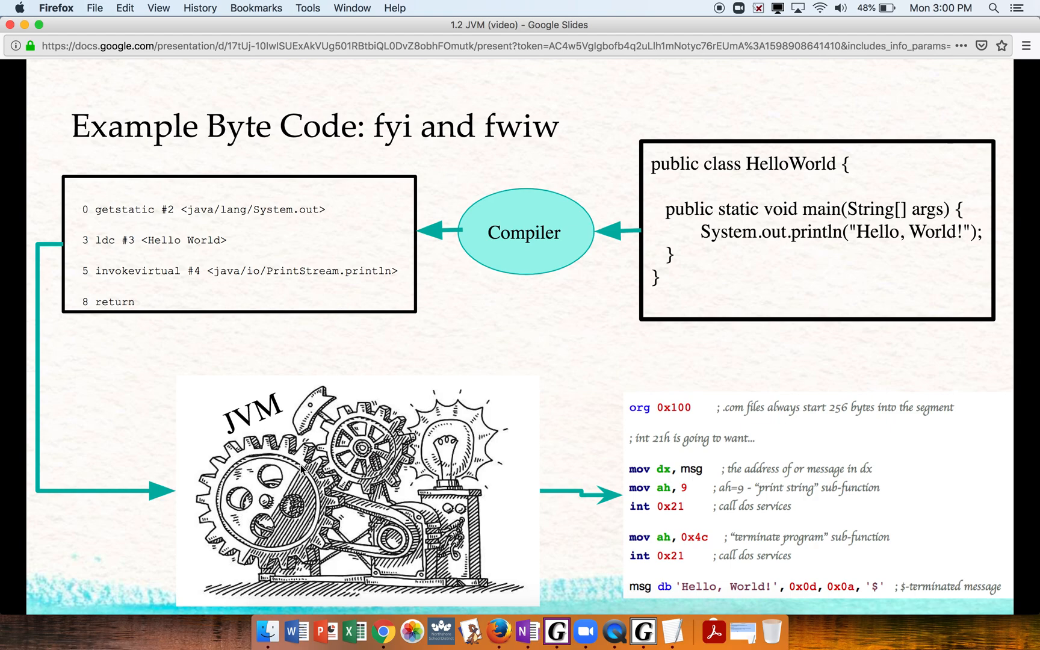
pyautogui.moveTo(722, 494)
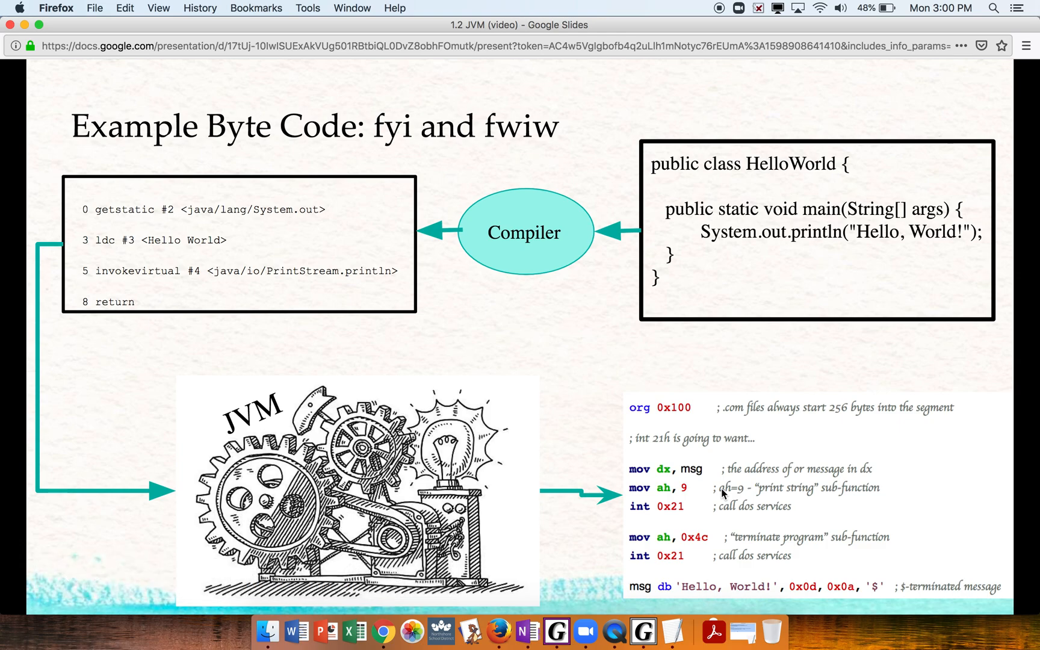
pyautogui.moveTo(504, 506)
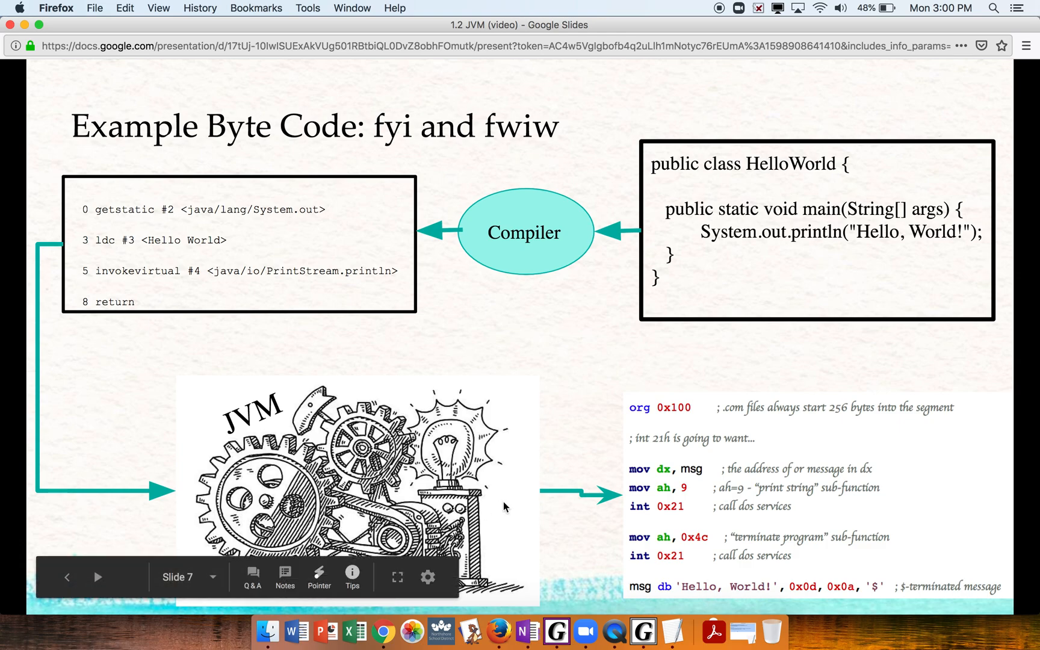
pyautogui.moveTo(695, 475)
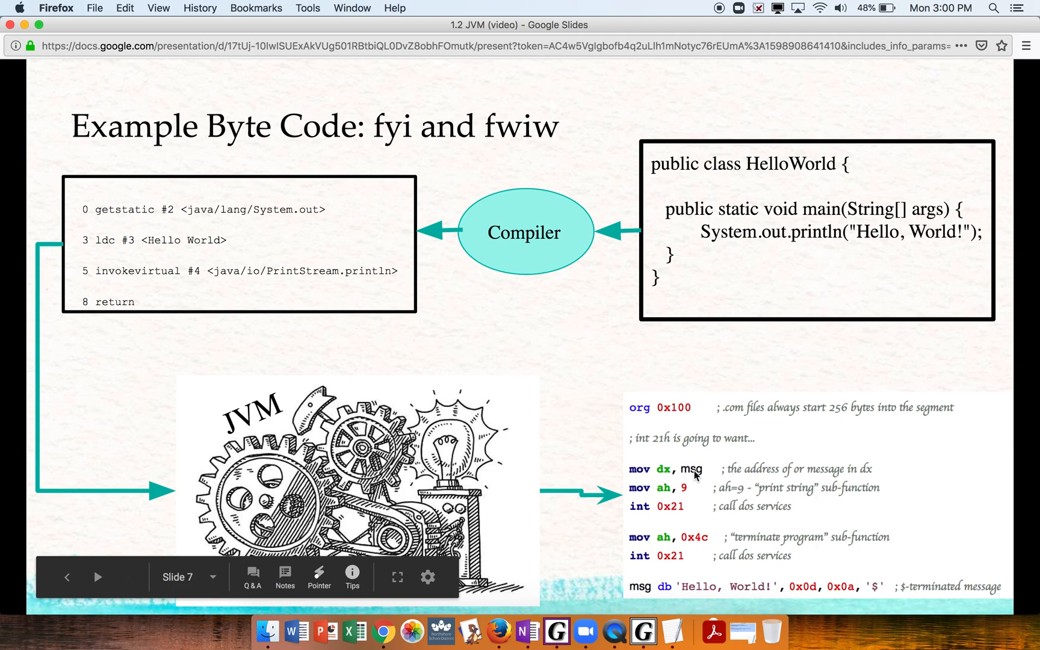
pyautogui.moveTo(677, 416)
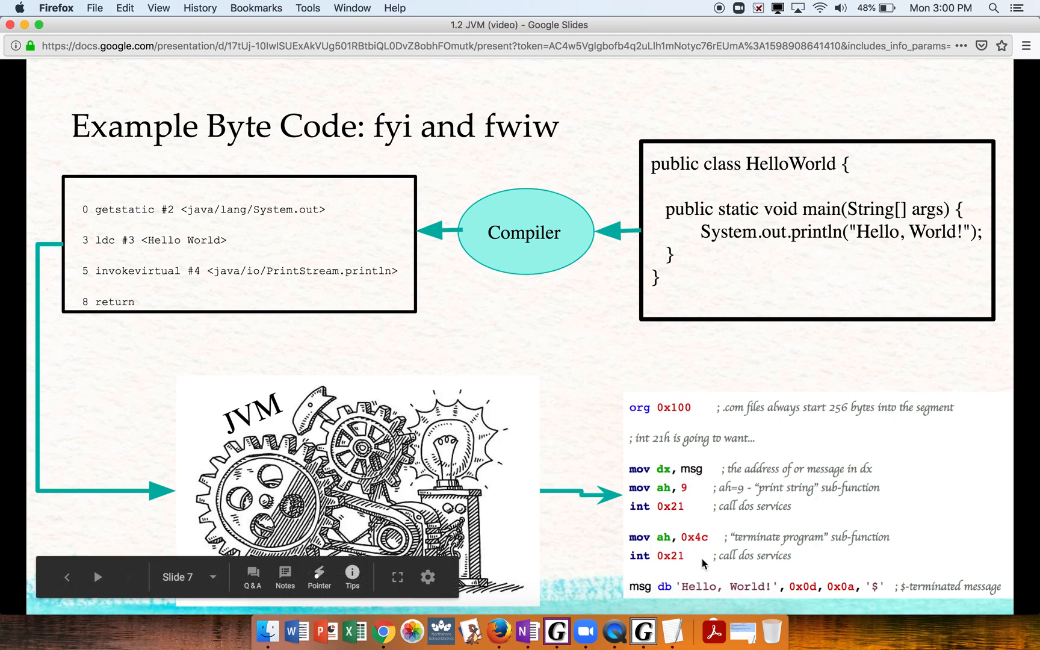
pyautogui.moveTo(710, 511)
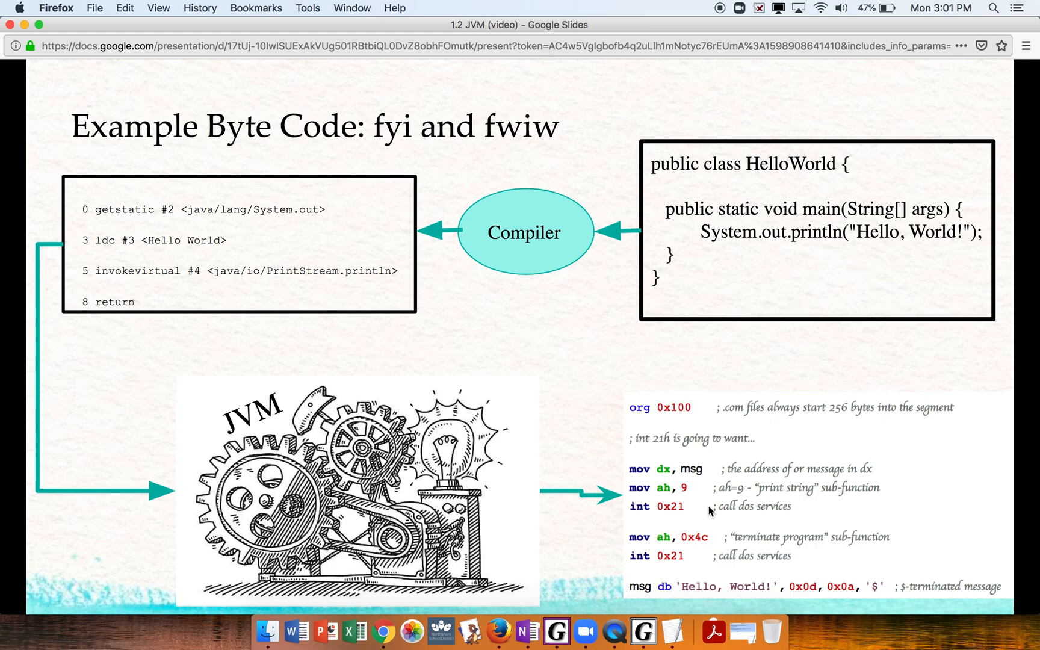
pyautogui.moveTo(716, 500)
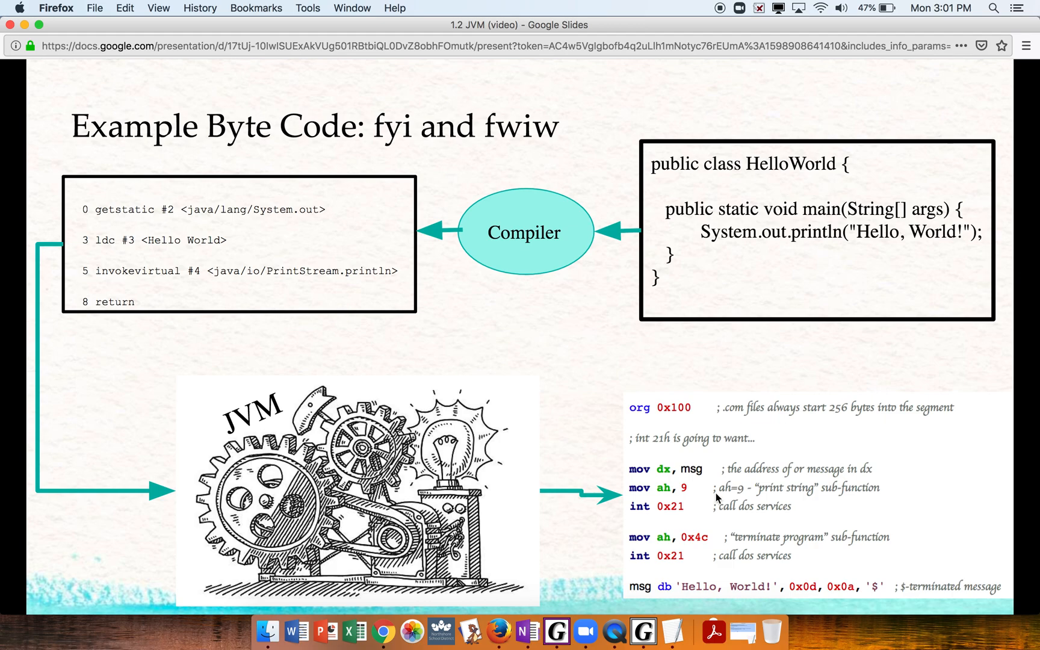
pyautogui.moveTo(504, 418)
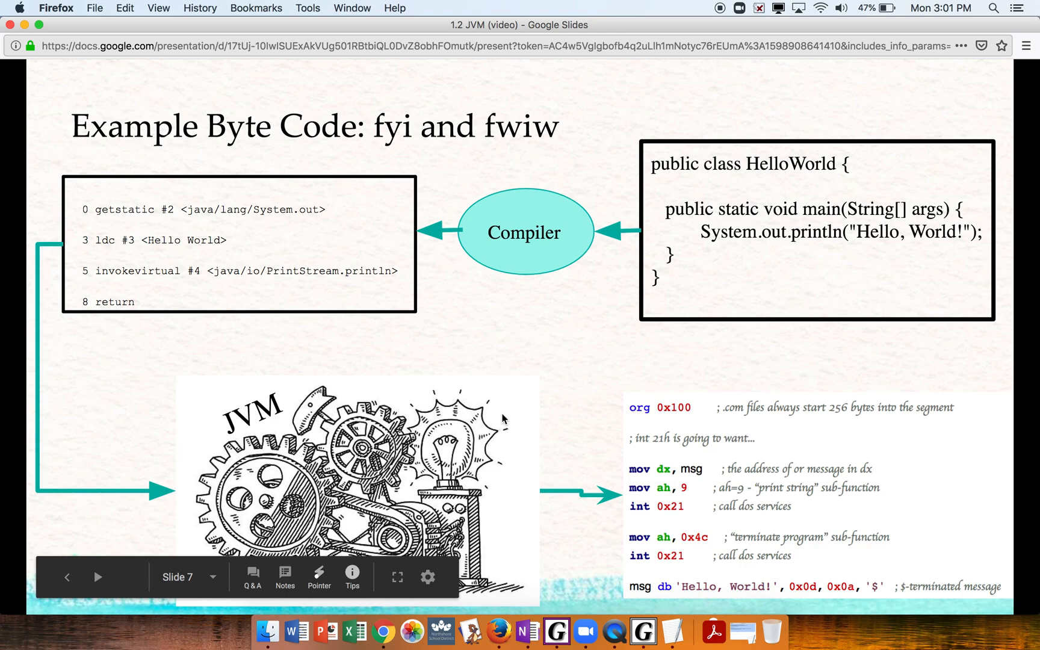
pyautogui.moveTo(519, 401)
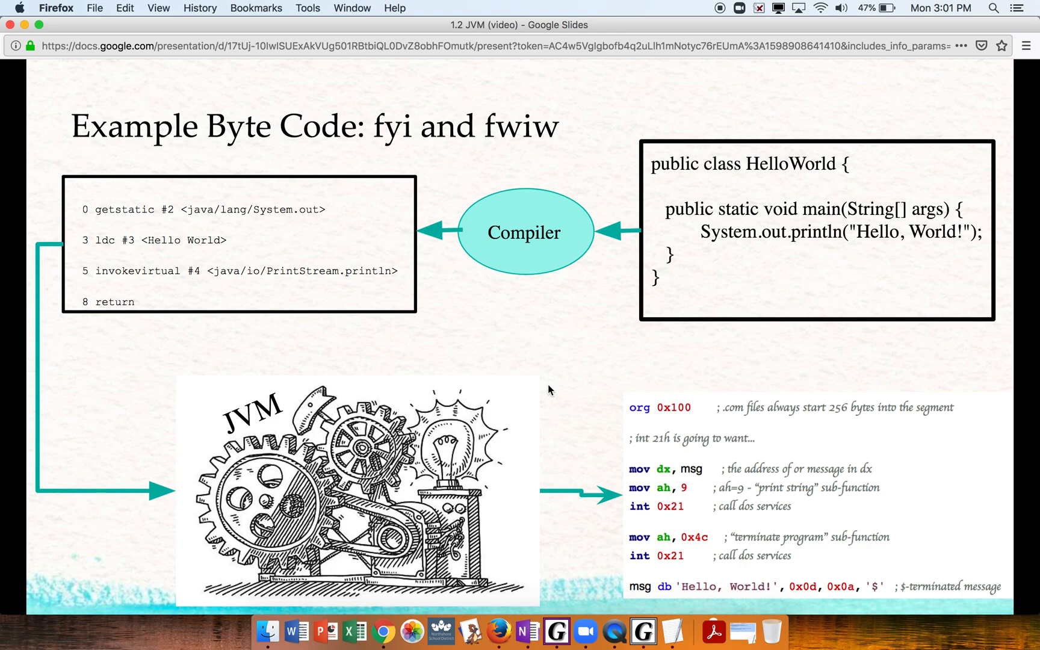
pyautogui.moveTo(547, 363)
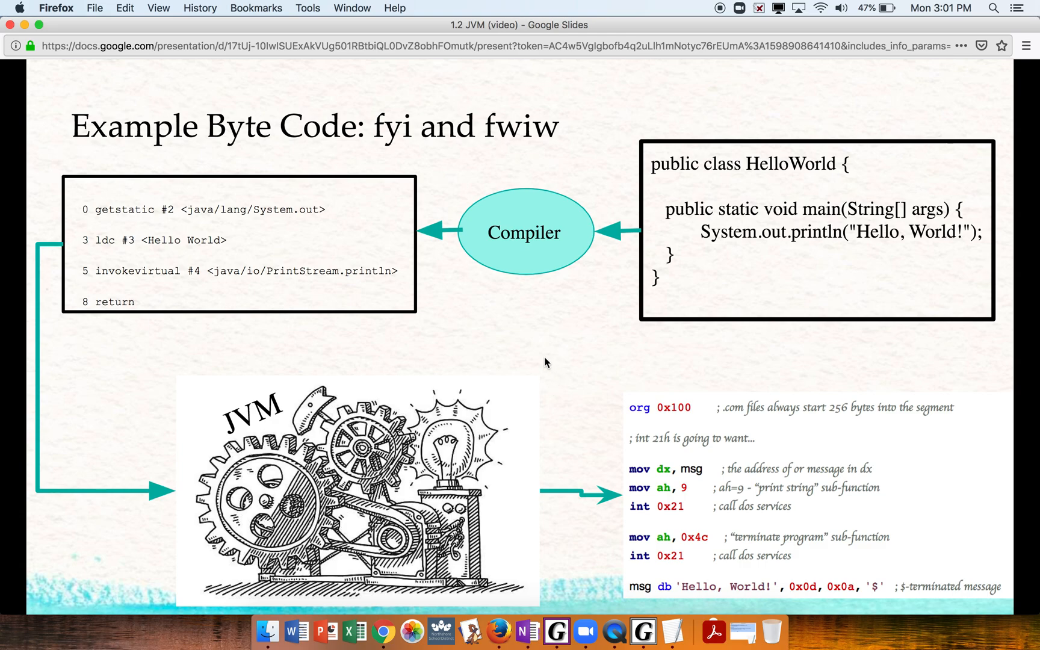
pyautogui.moveTo(537, 351)
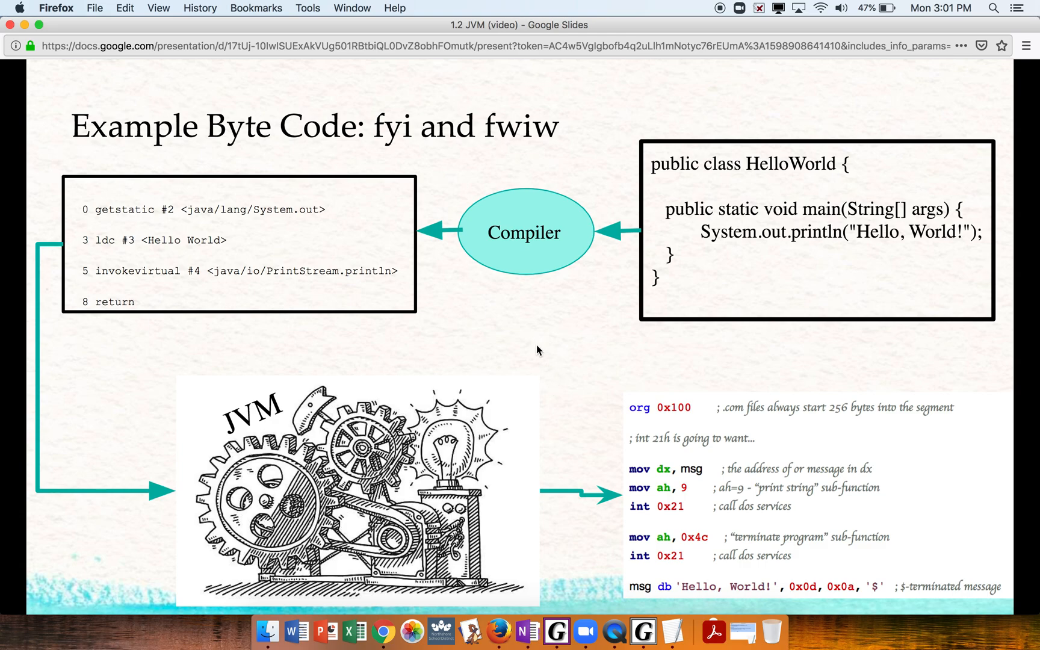
pyautogui.moveTo(448, 364)
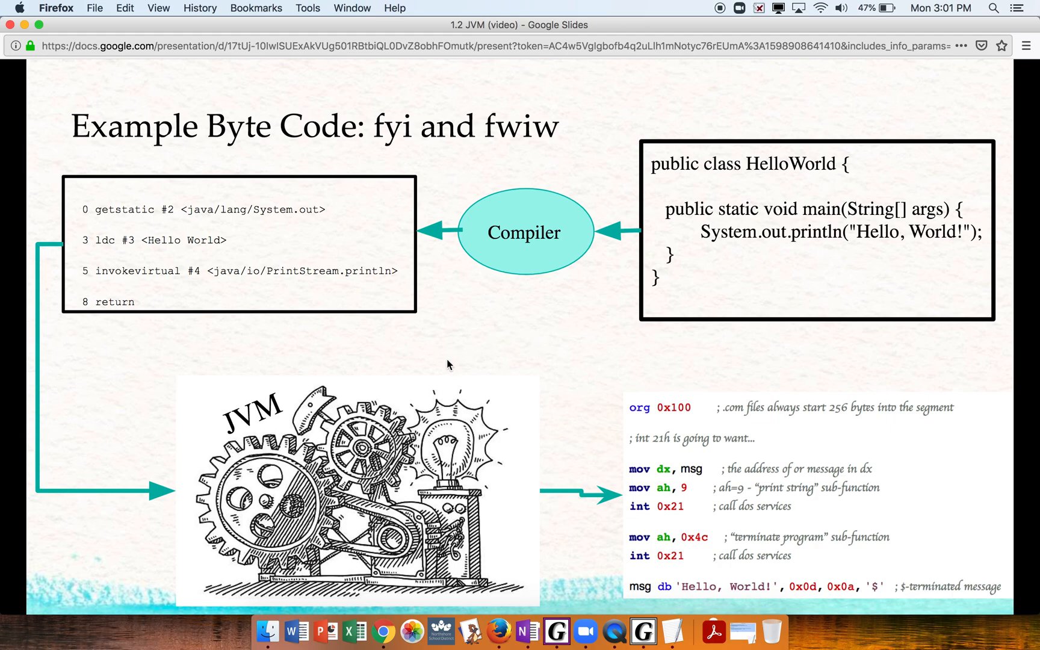
pyautogui.moveTo(453, 362)
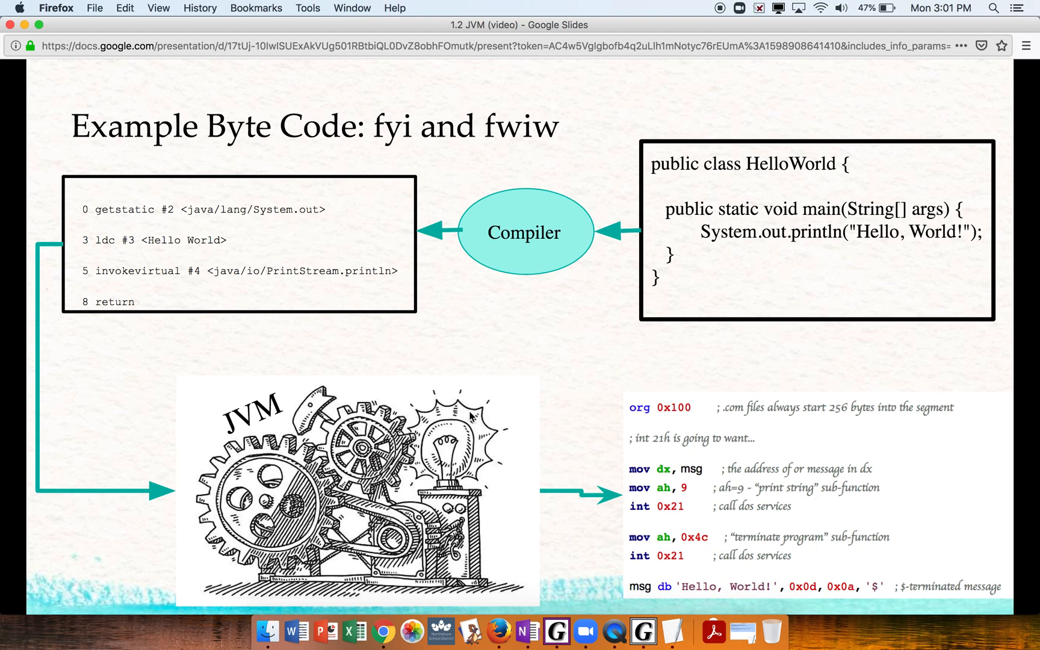
pyautogui.moveTo(500, 409)
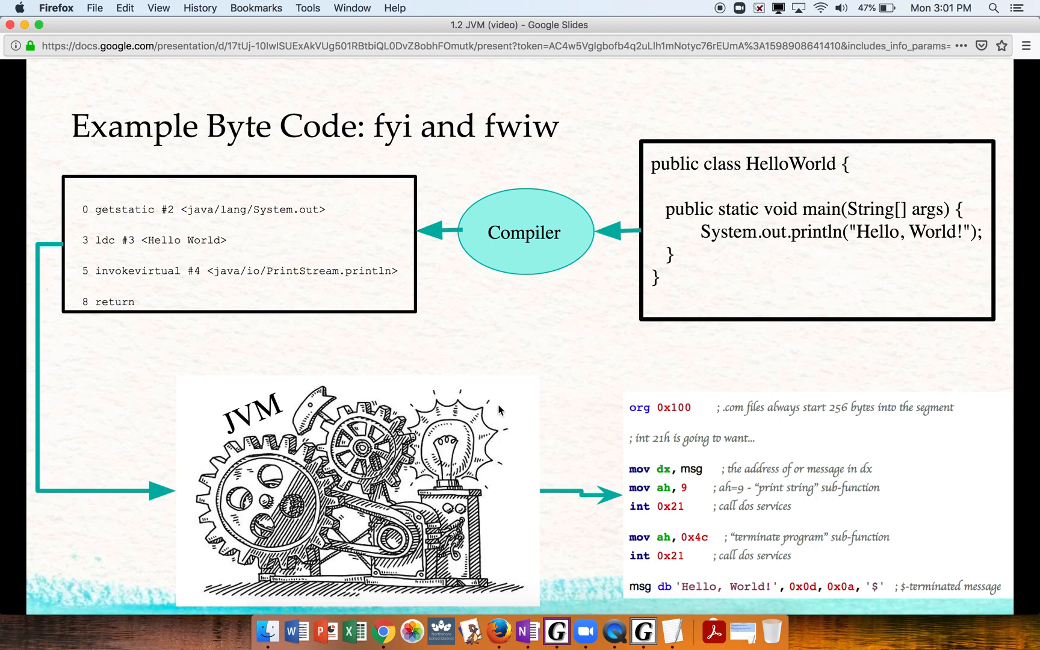
pyautogui.moveTo(195, 220)
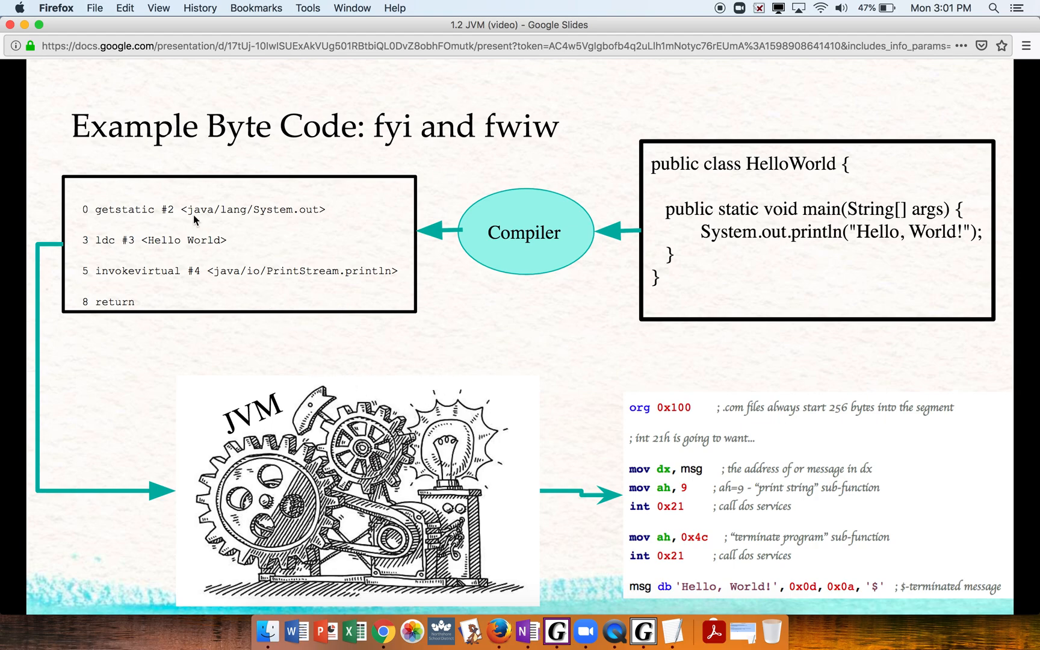
pyautogui.moveTo(112, 375)
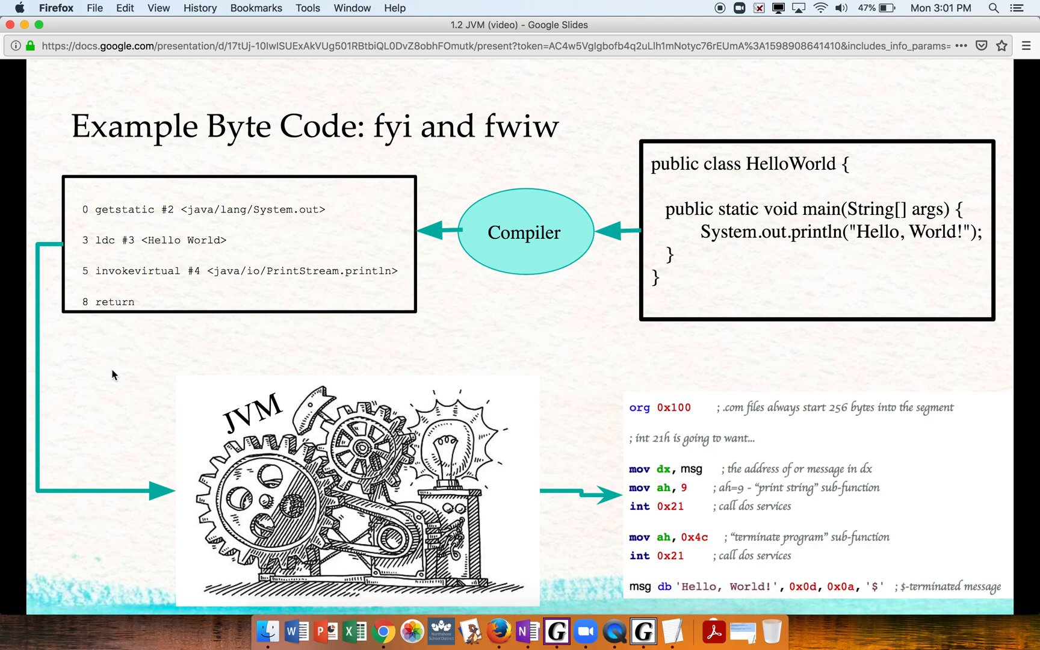
pyautogui.moveTo(672, 456)
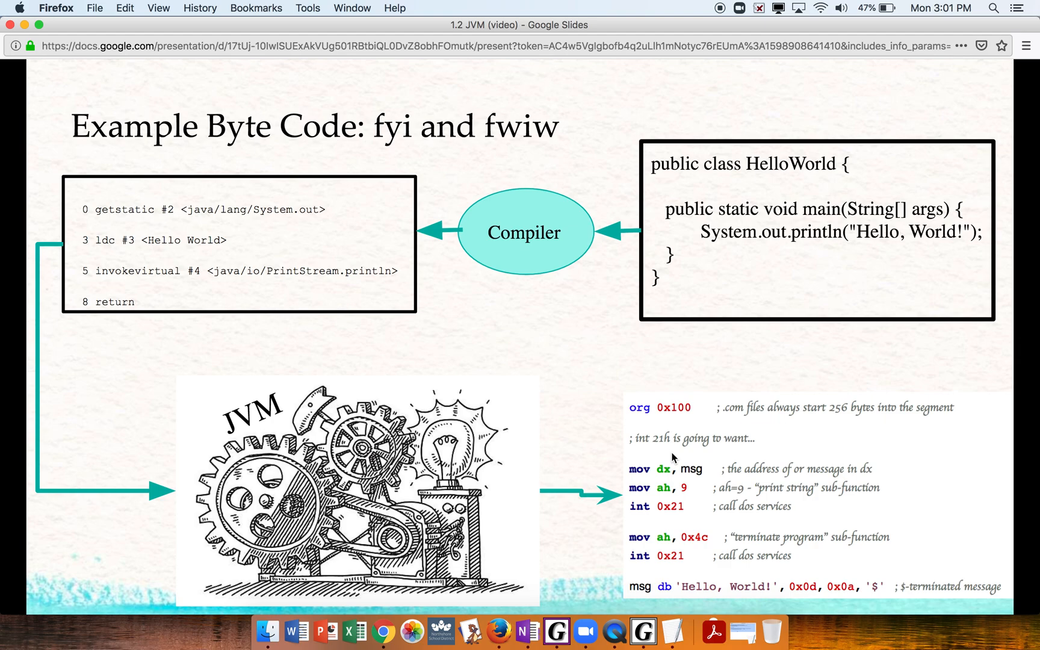
pyautogui.moveTo(556, 230)
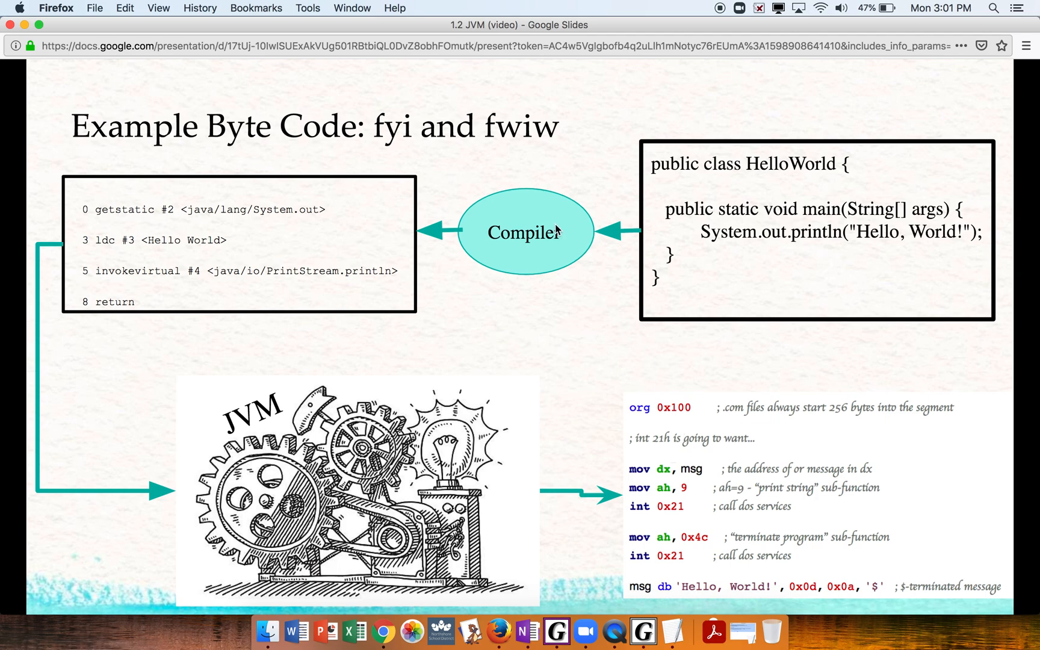
pyautogui.moveTo(728, 207)
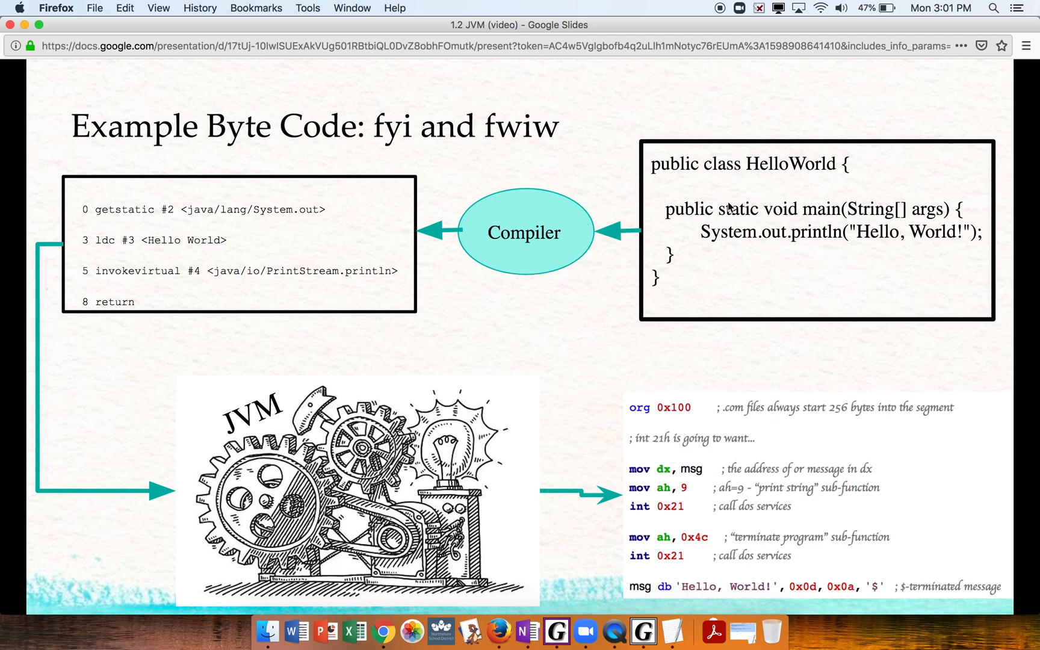
pyautogui.moveTo(421, 240)
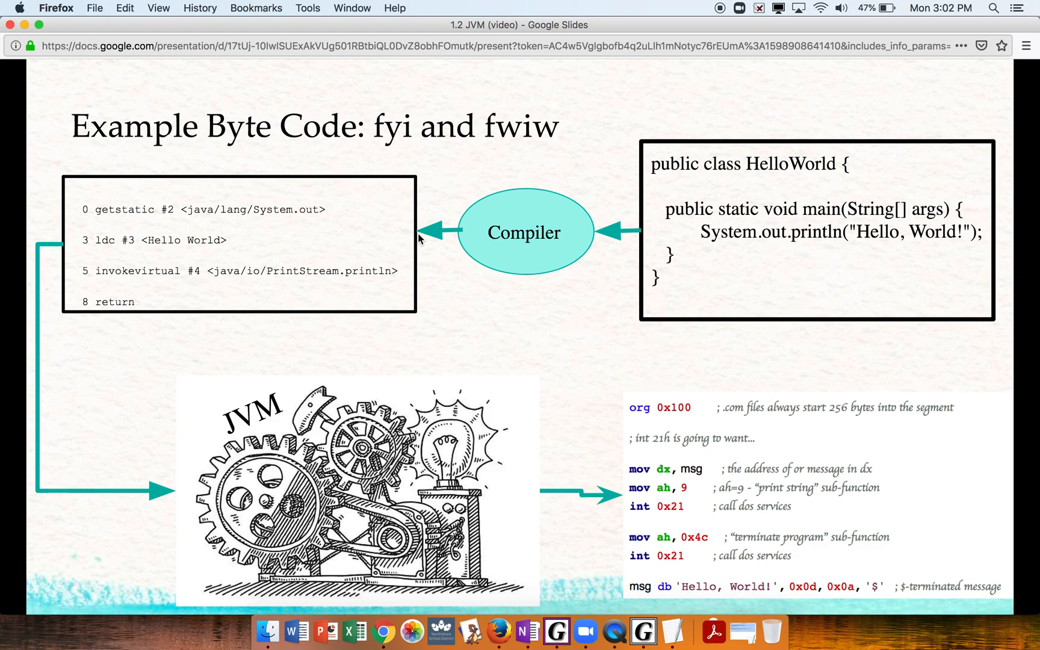
pyautogui.moveTo(663, 17)
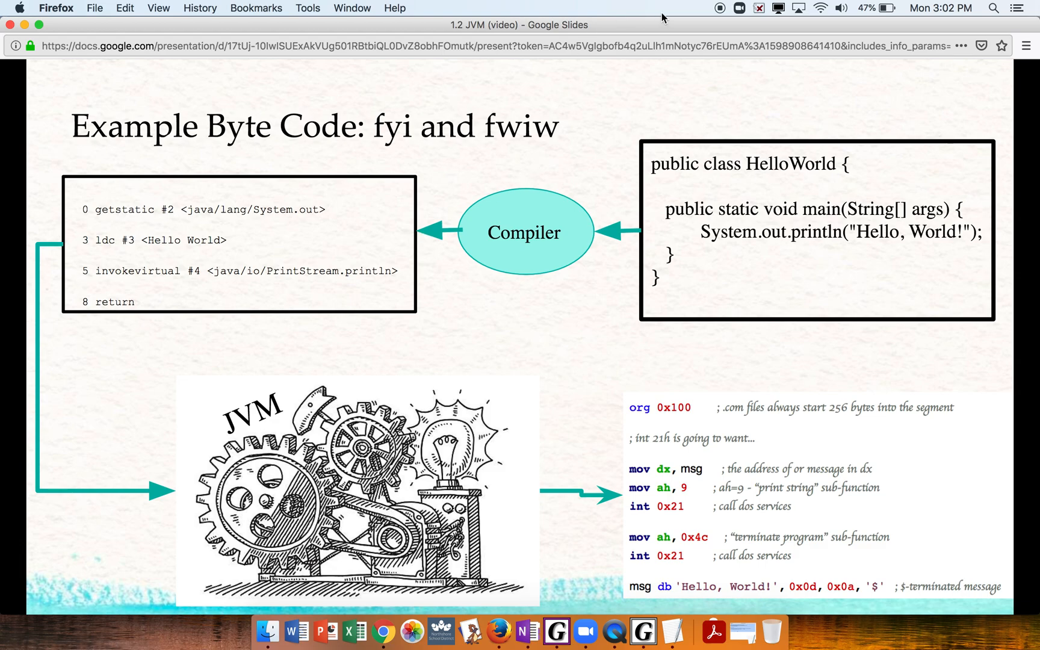